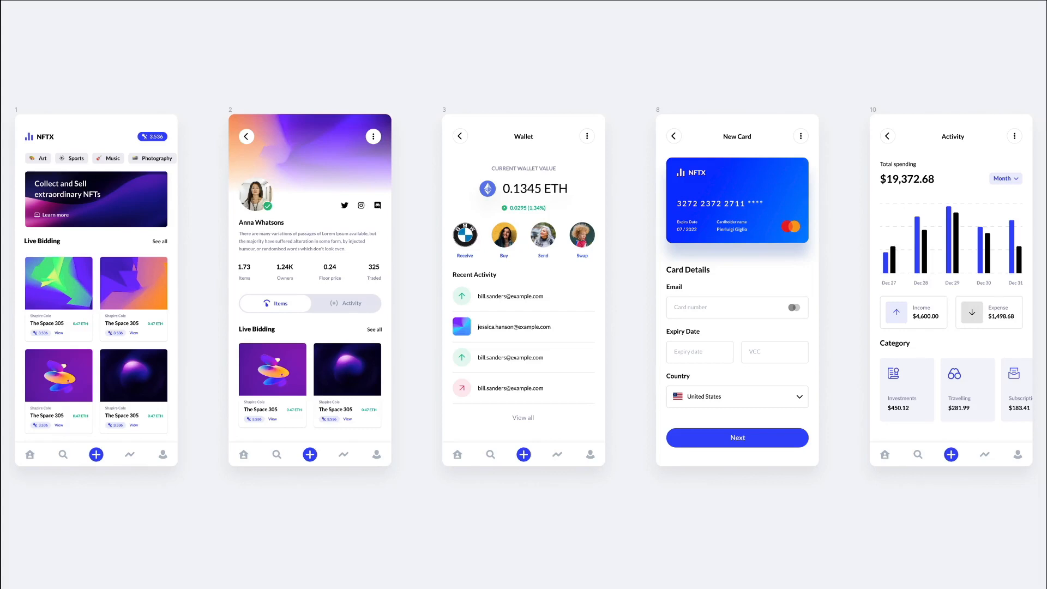
Rename the new screen's header to 'Activity' and paste the Country and United States labels onto it.
click(968, 389)
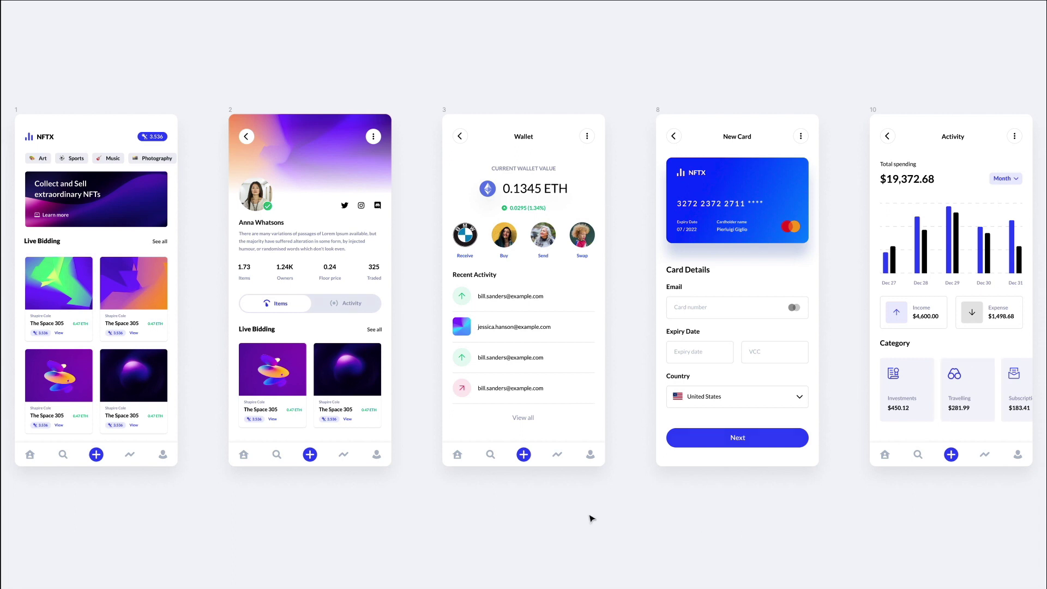
mouse_move(500, 503)
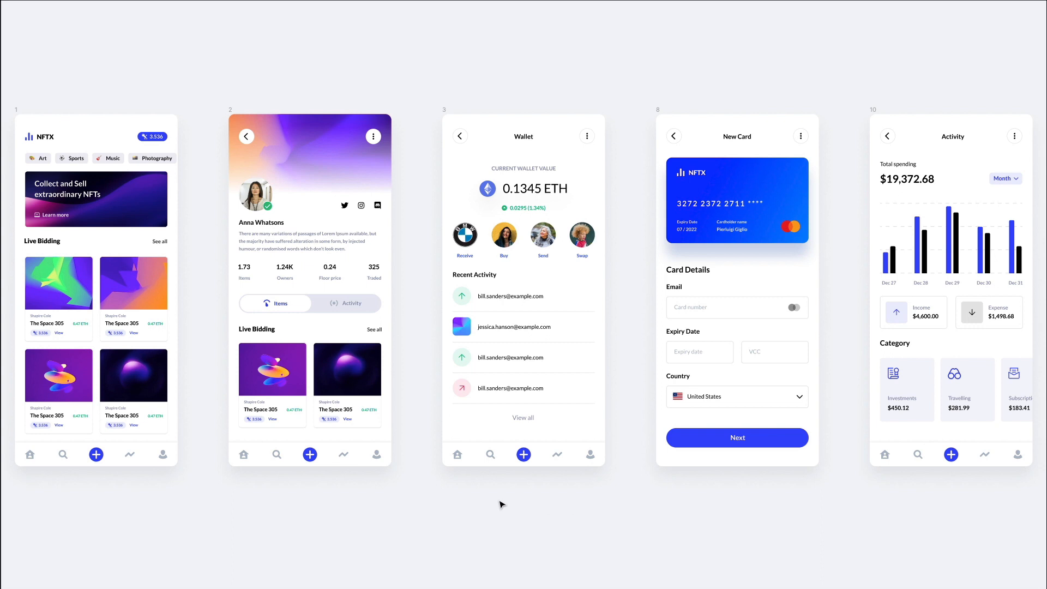
mouse_move(498, 502)
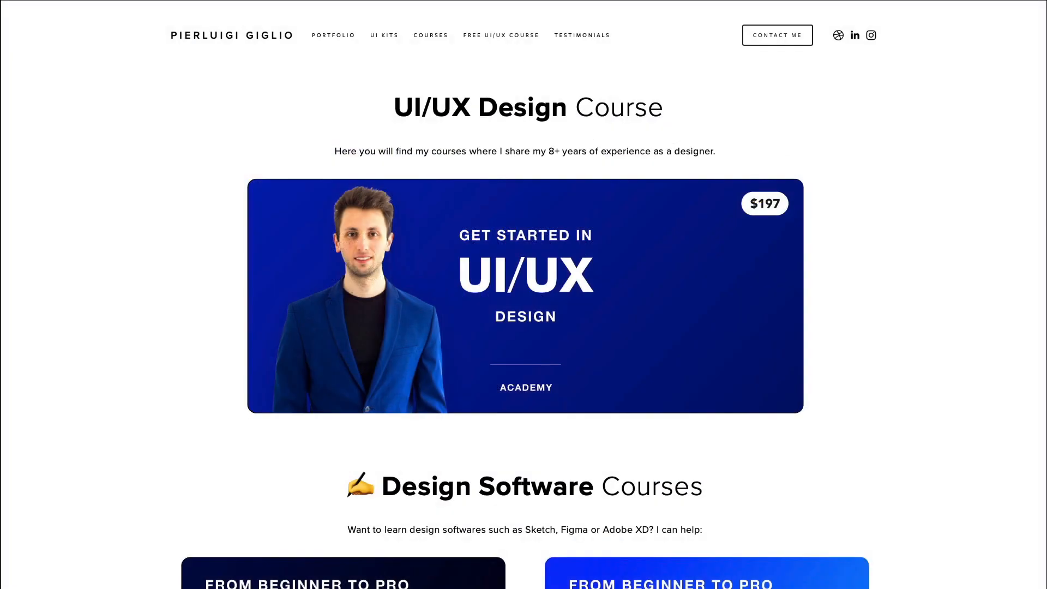
mouse_move(78, 327)
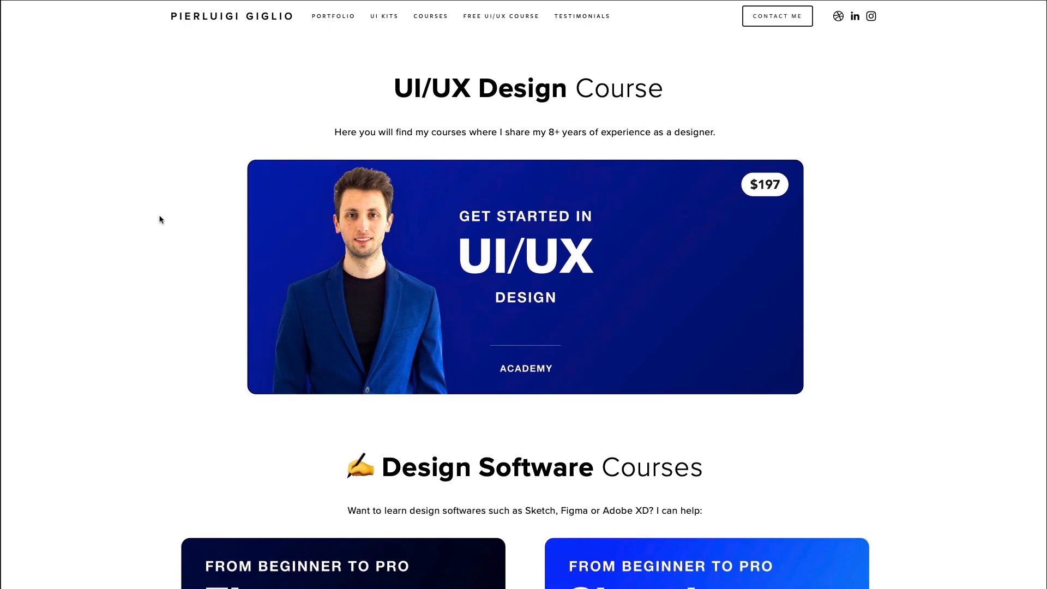
mouse_move(723, 301)
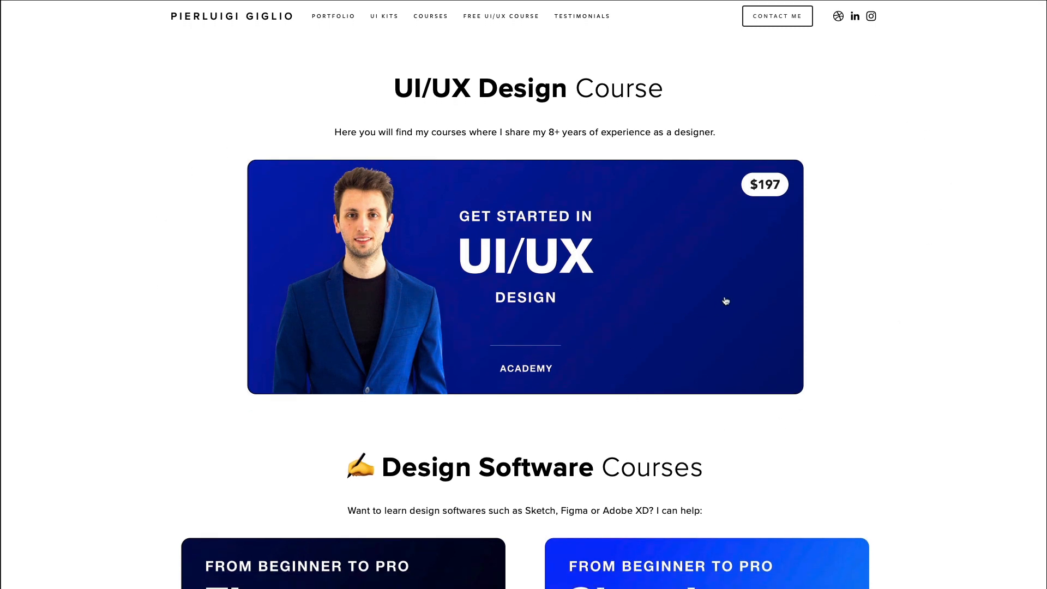
scroll(down, 3)
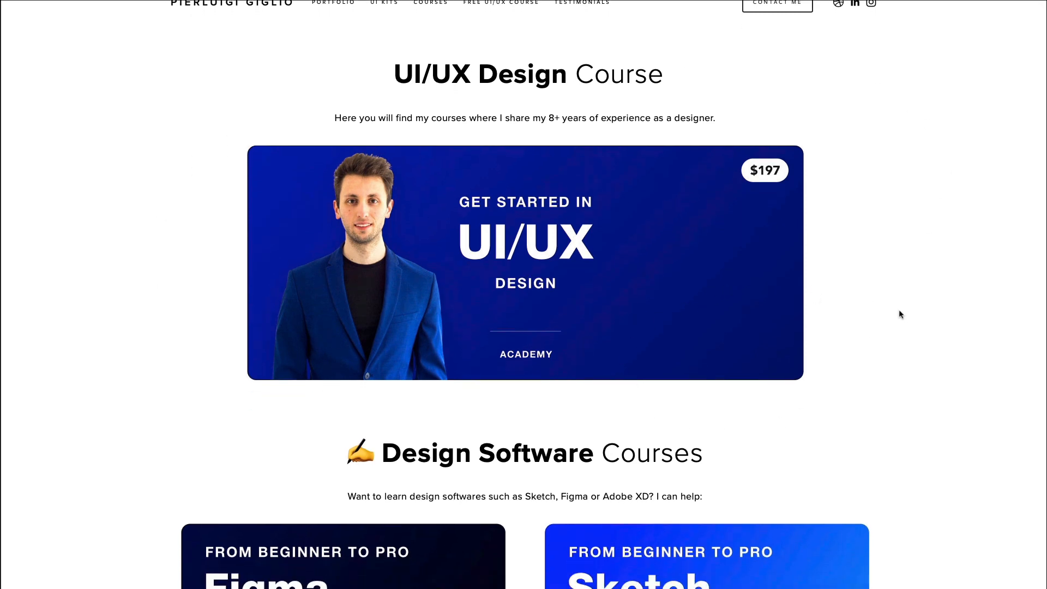
mouse_move(823, 254)
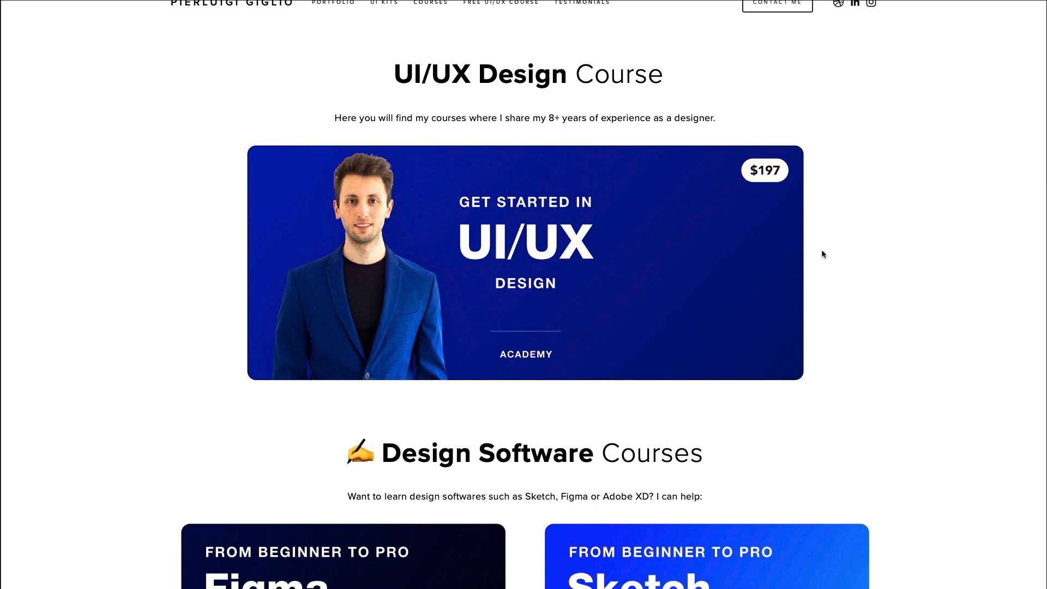
scroll(down, 3)
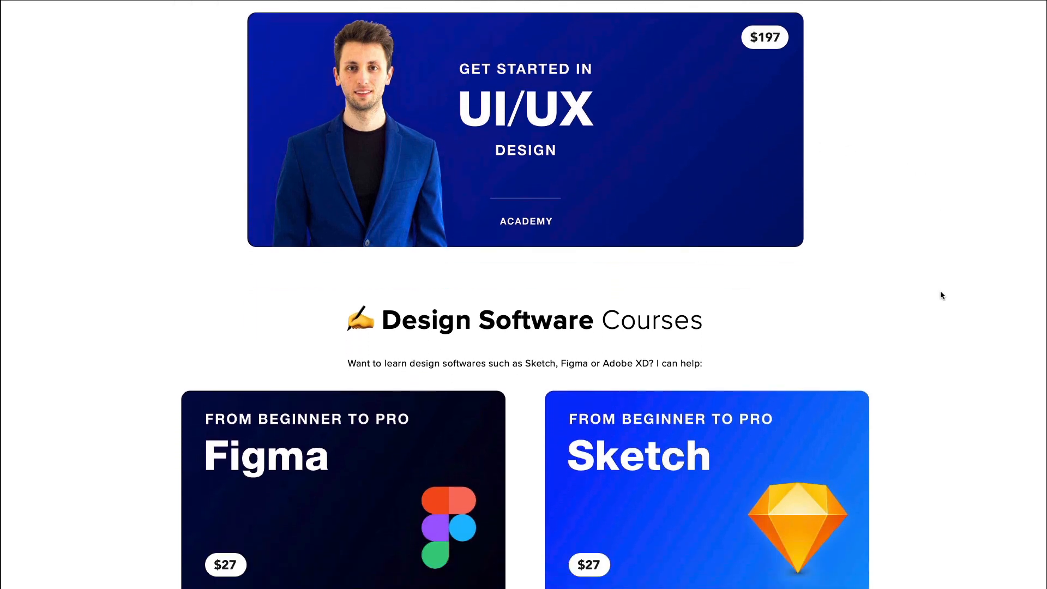
scroll(down, 3)
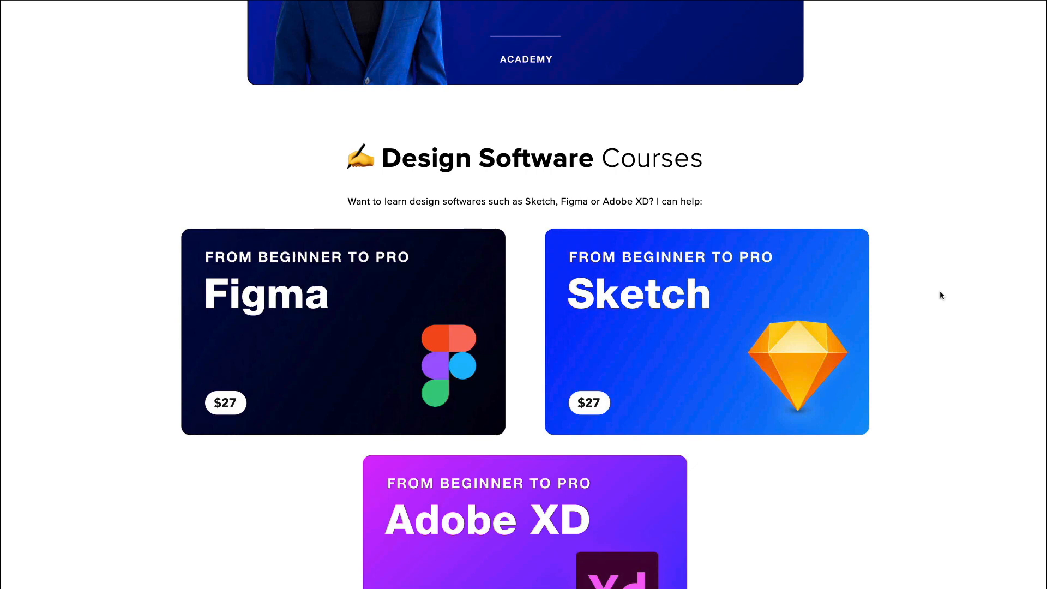
scroll(down, 3)
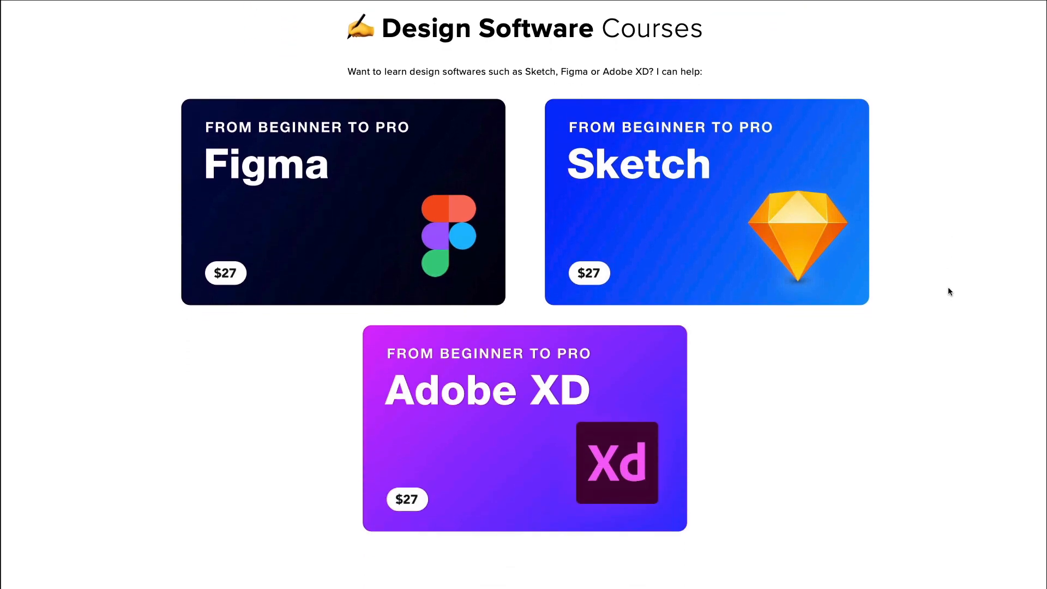
scroll(down, 3)
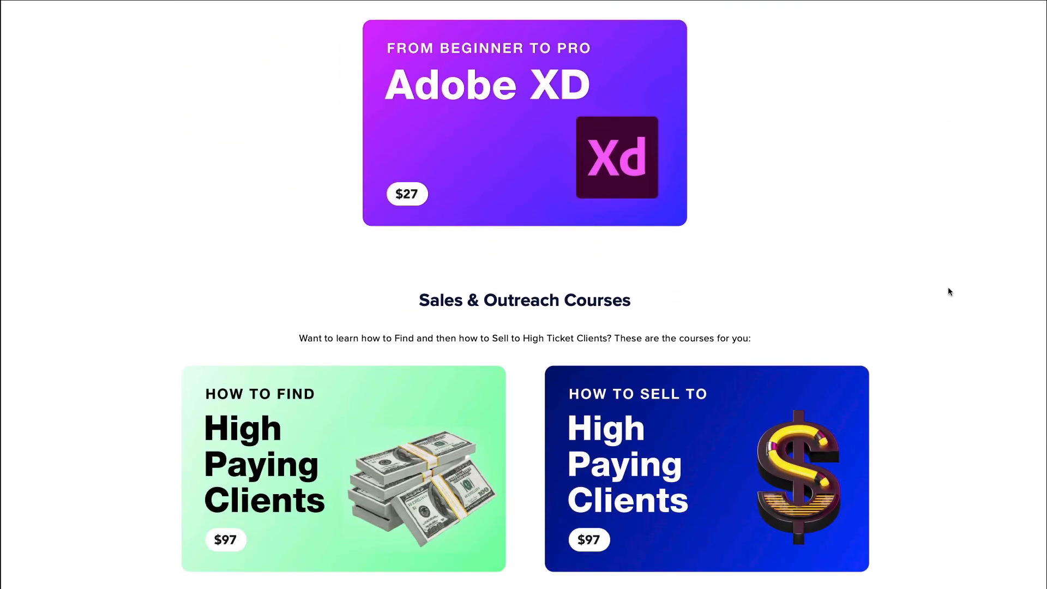
scroll(down, 3)
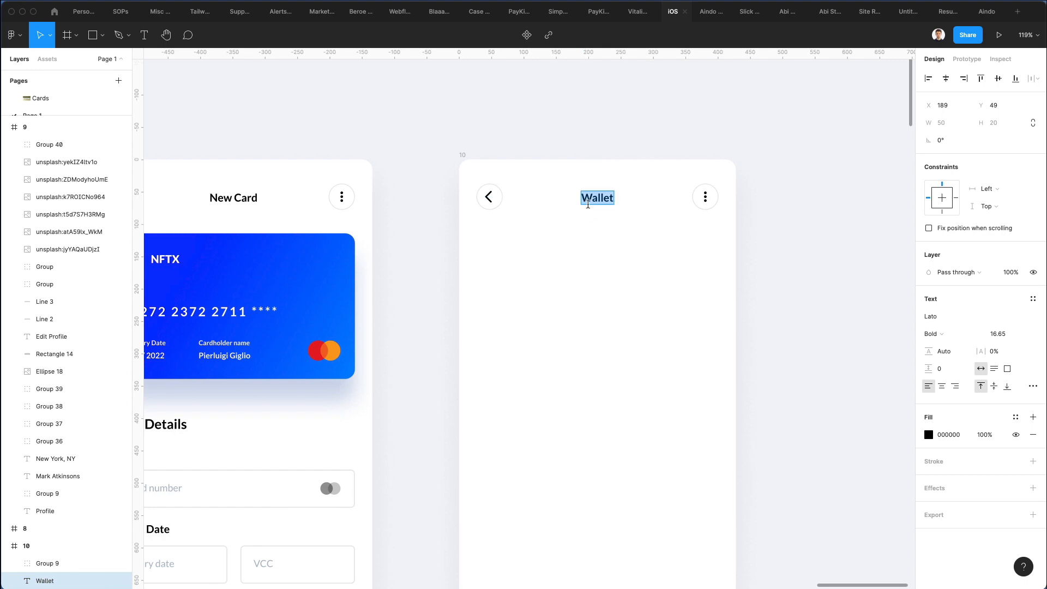
text(Activity)
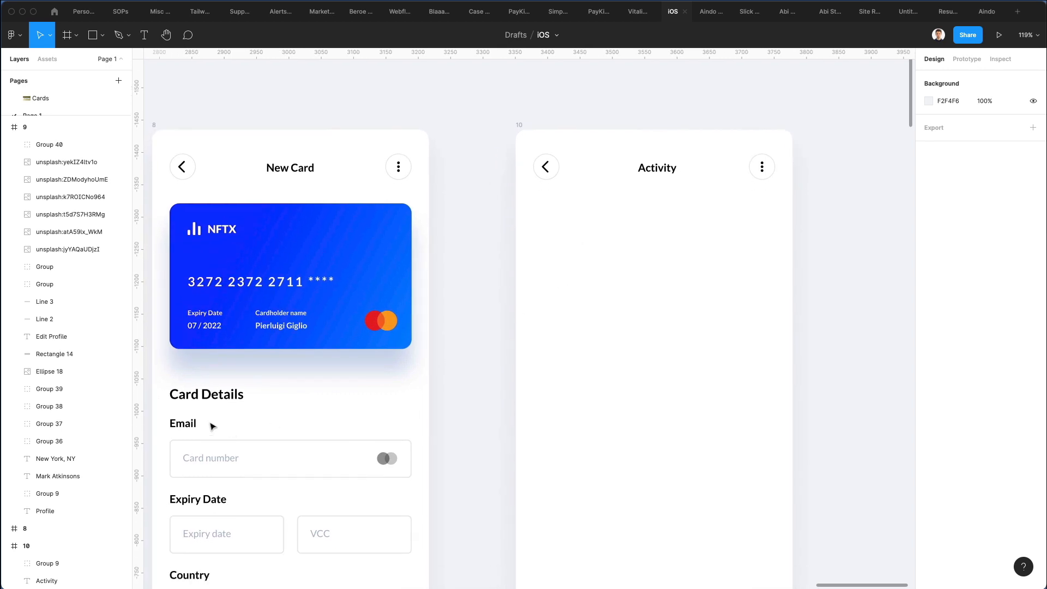
scroll(down, 3)
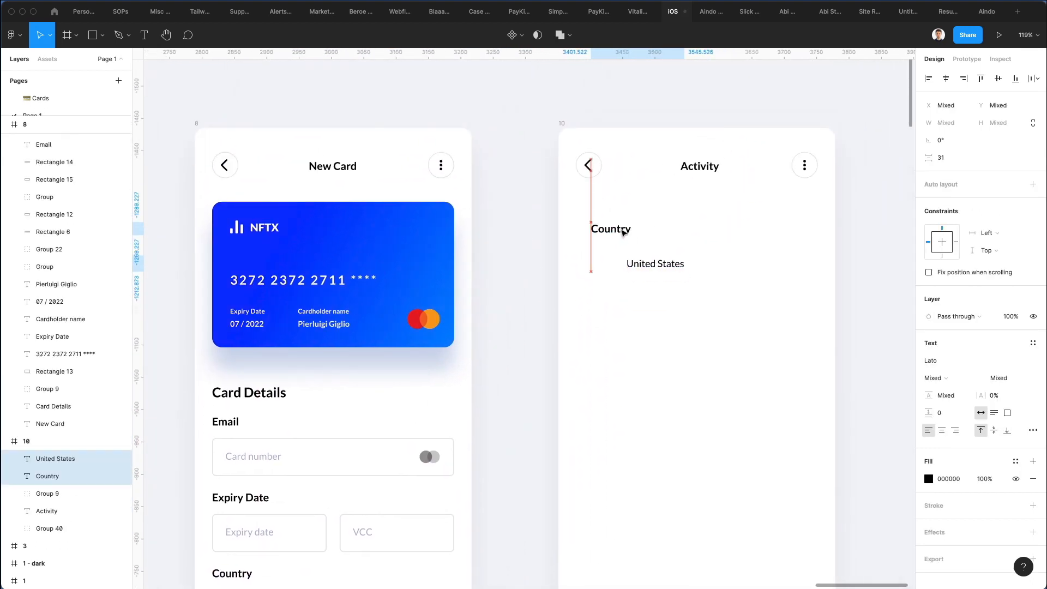
Move United States above Country and retype it as 'Total spending'.
click(26, 441)
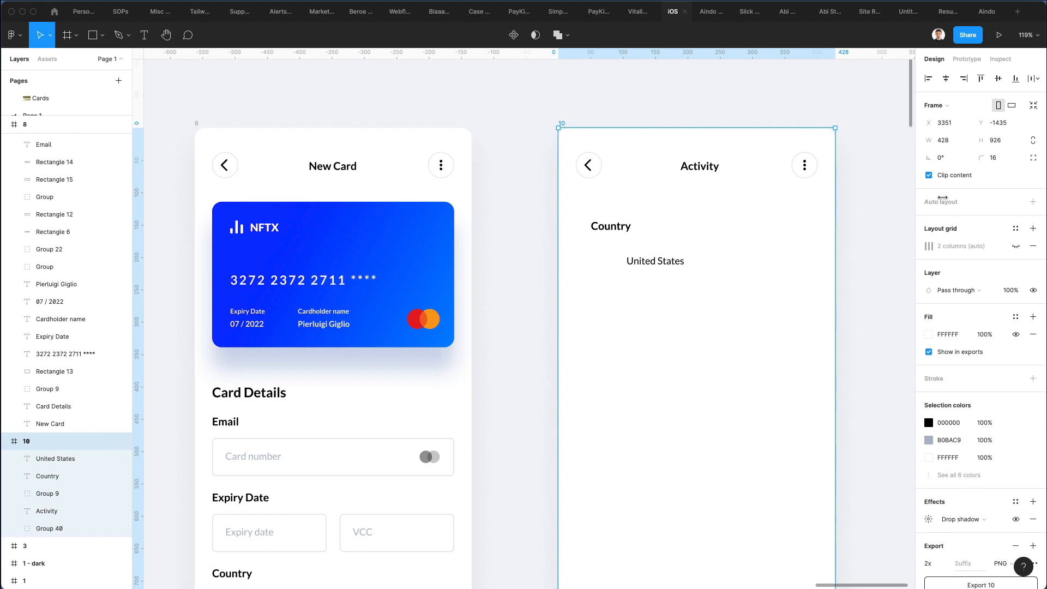
click(1015, 246)
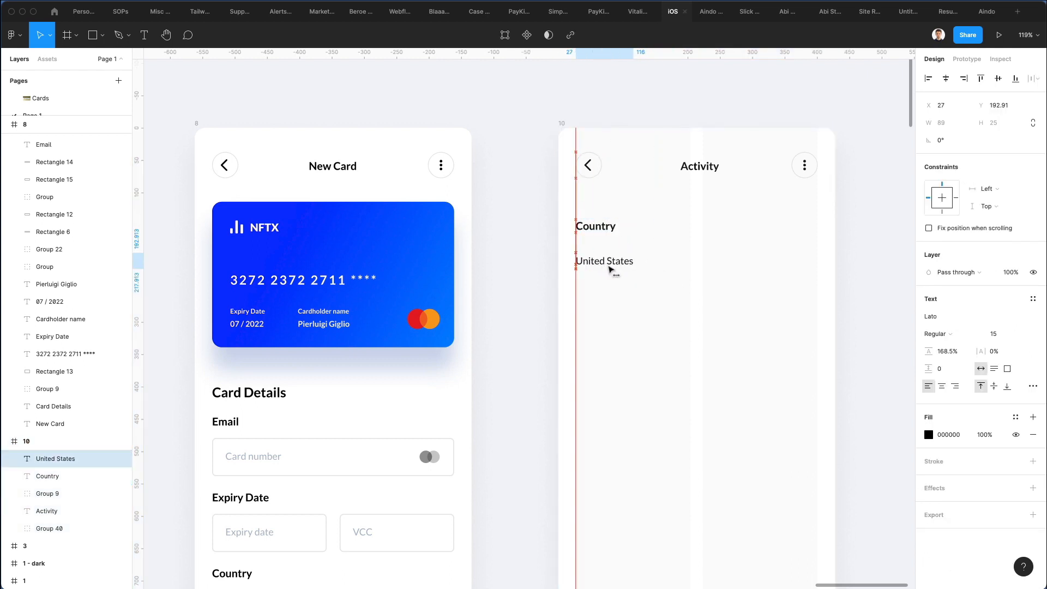
drag(607, 261, 607, 248)
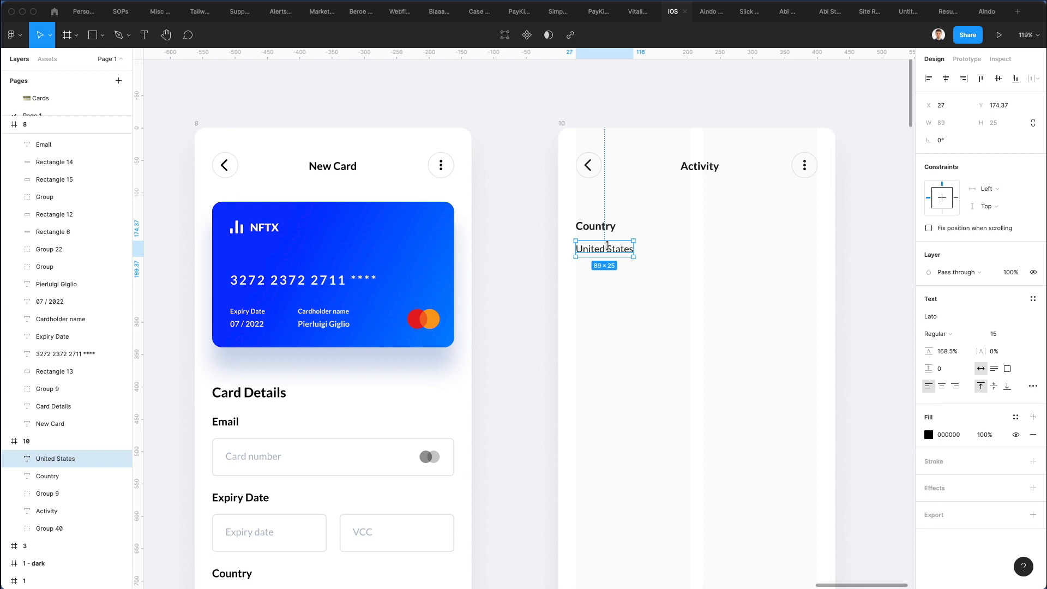
click(595, 226)
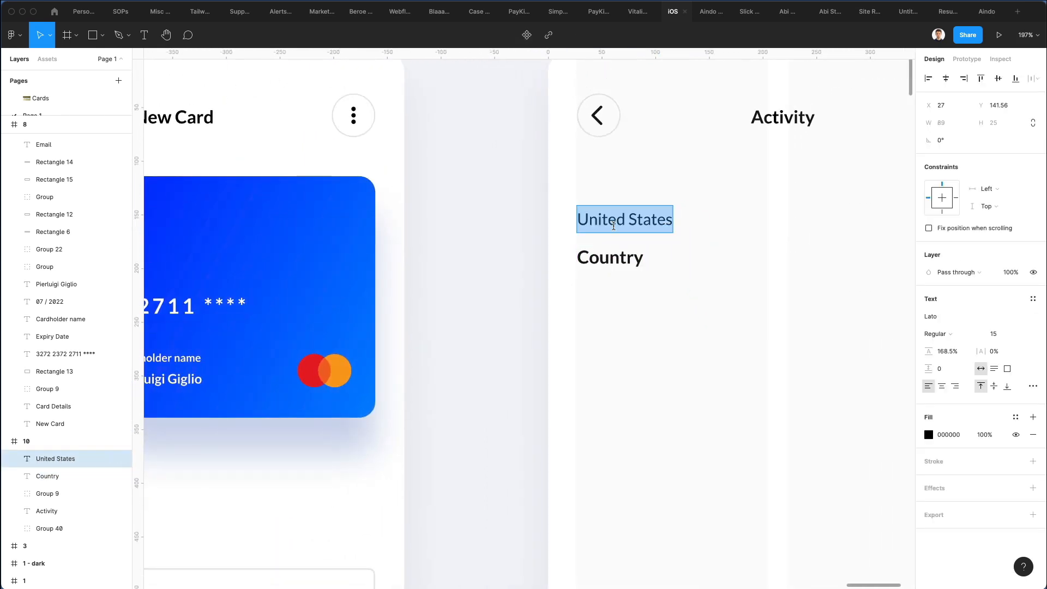
text(Total spendi)
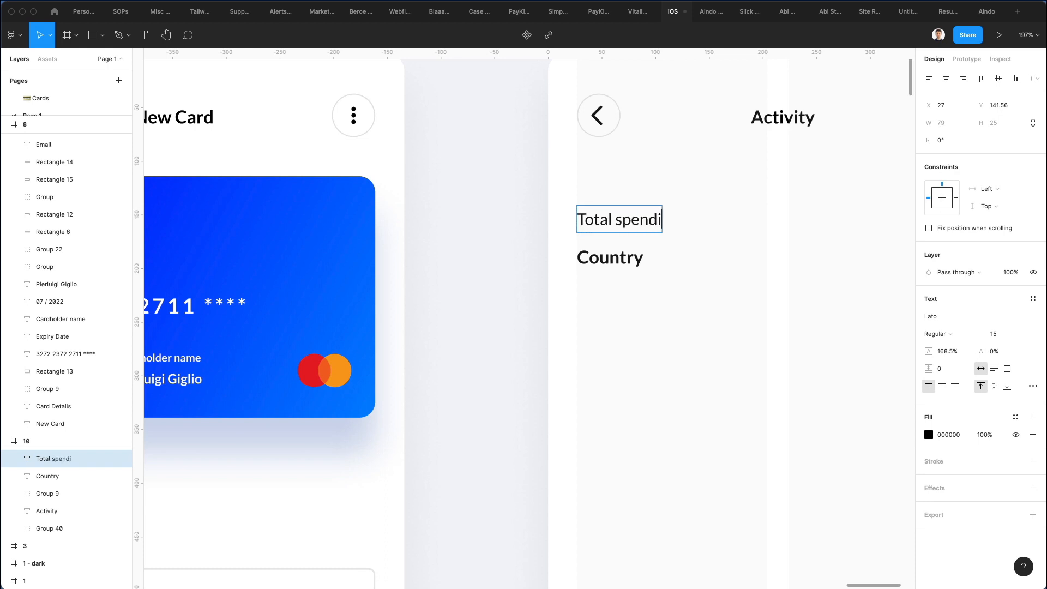
Change the Country text to the amount '$19,372.68'.
click(609, 257)
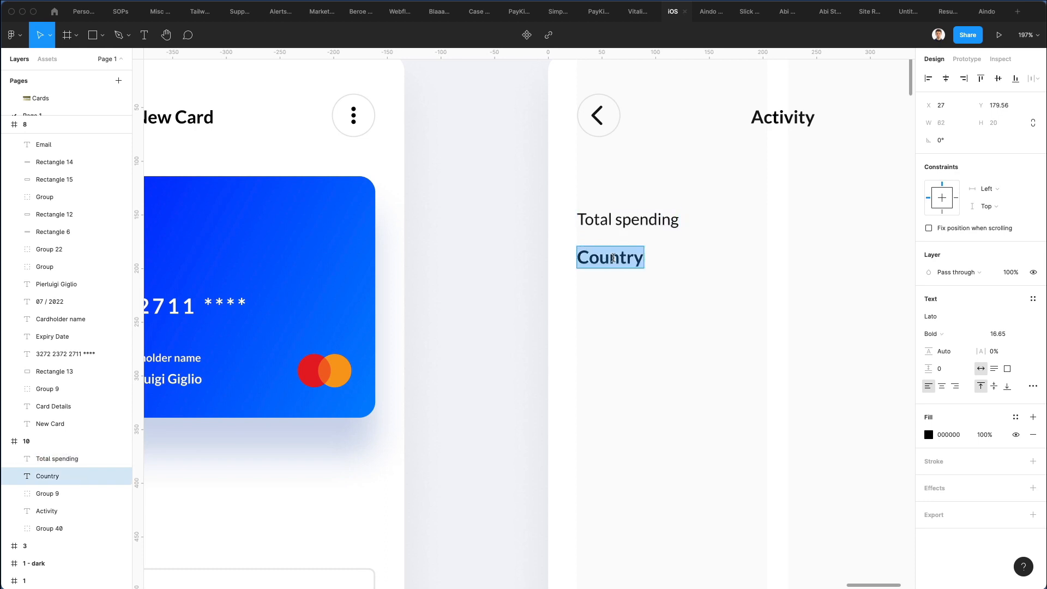
text($19,372)
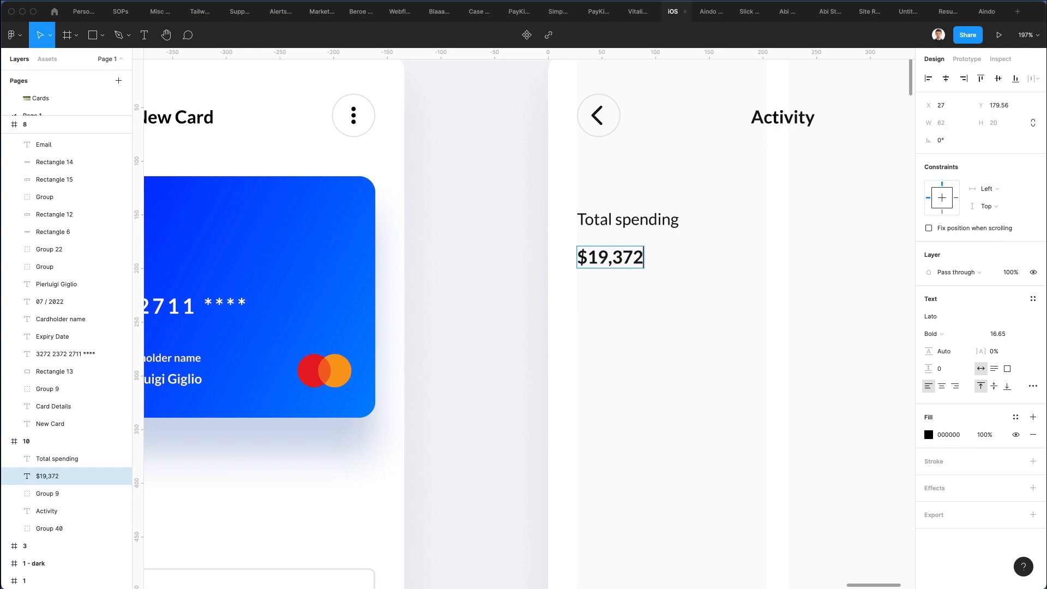
text(.)
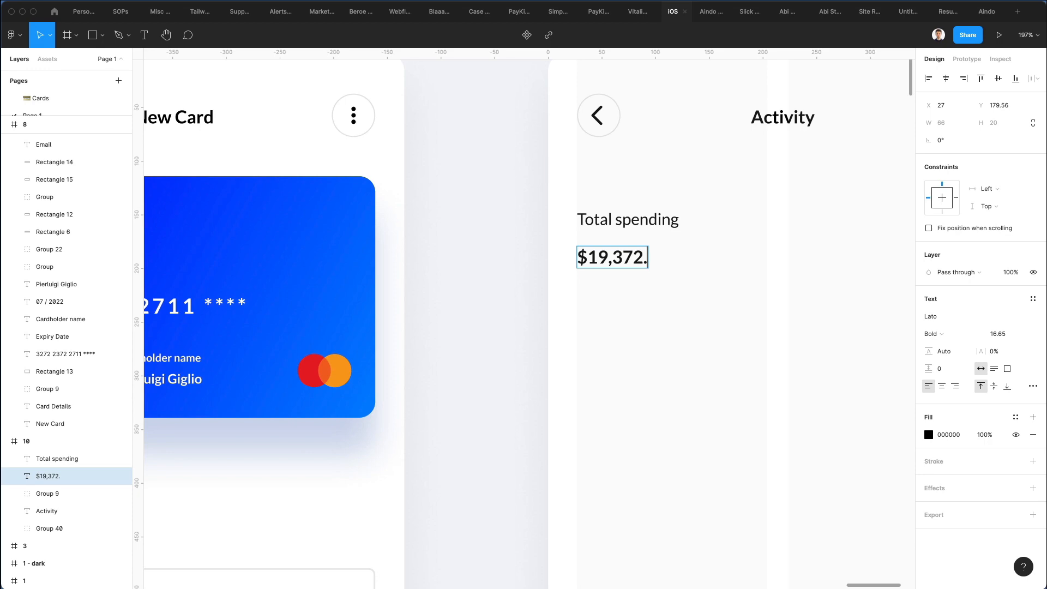
text(68)
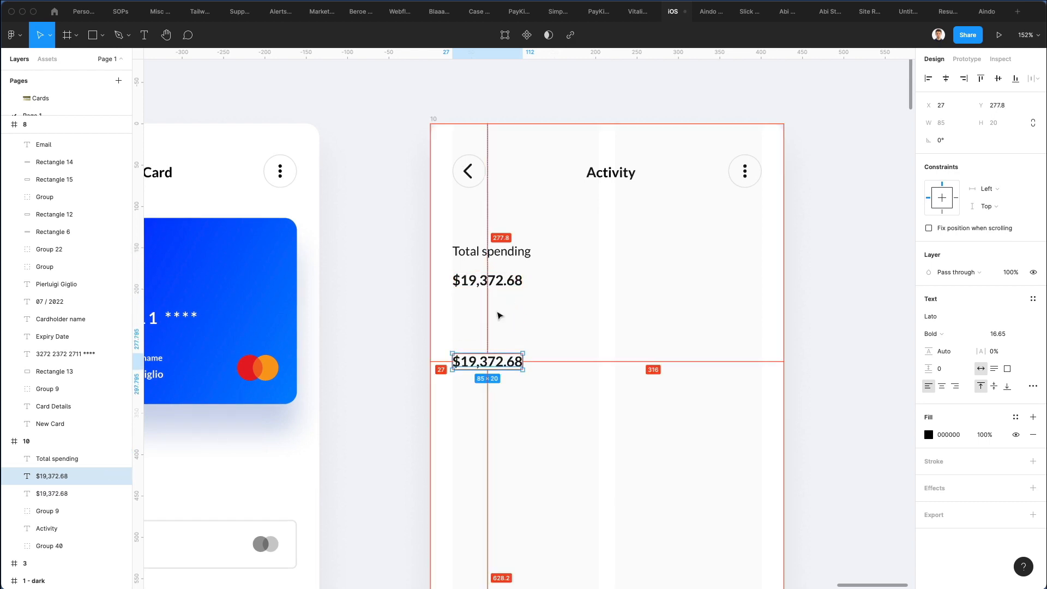
Move the duplicate $19,372.68 lower, adjusting its position values to 36.65 and 31.65.
drag(486, 360, 487, 280)
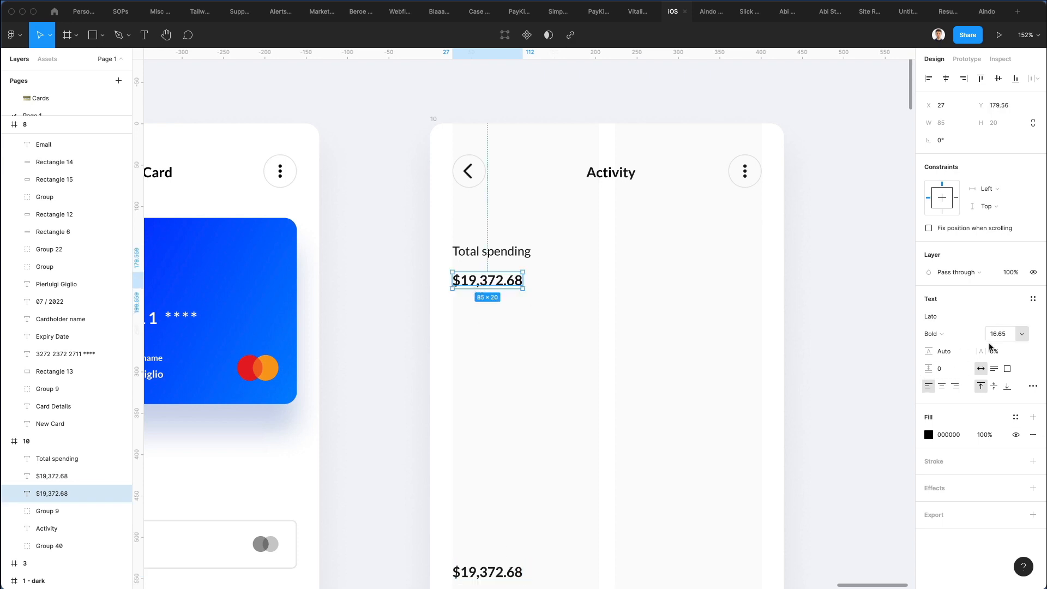
text(36.65)
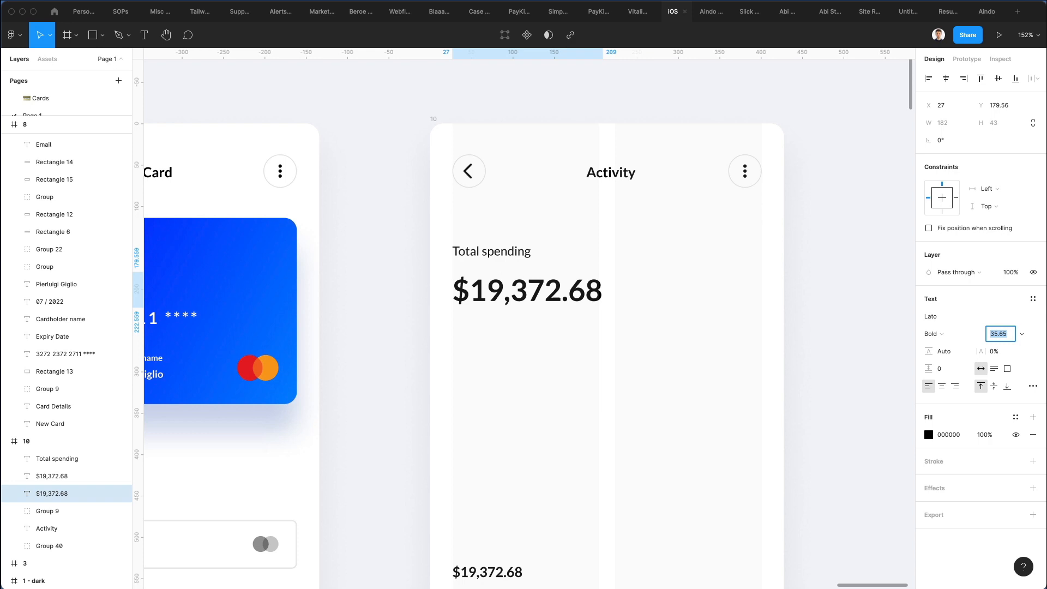
text(31.65)
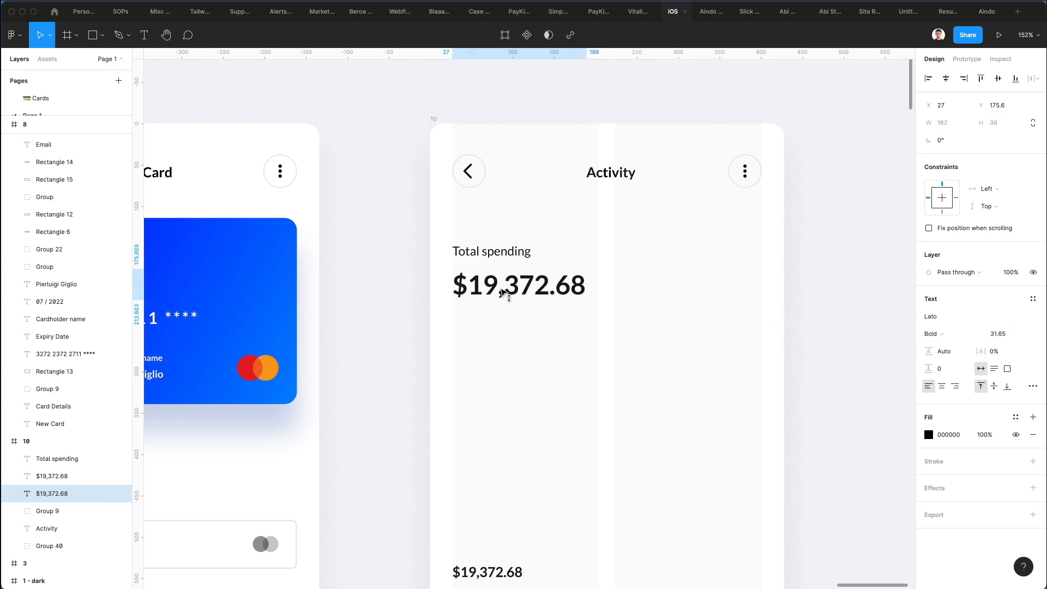
Set the top spending amount's font size to 28.
click(657, 282)
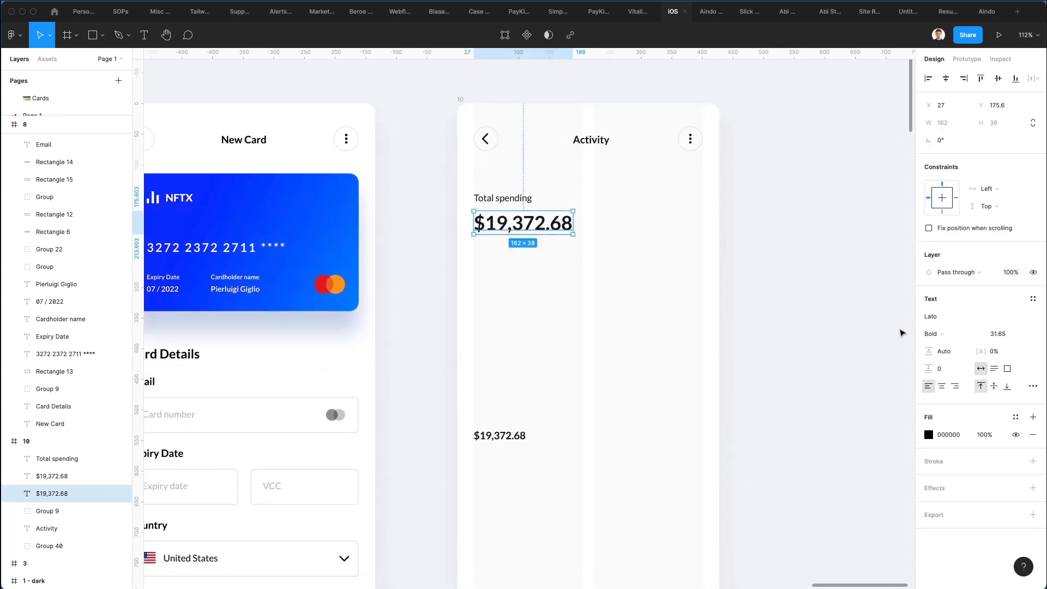
text(28.6)
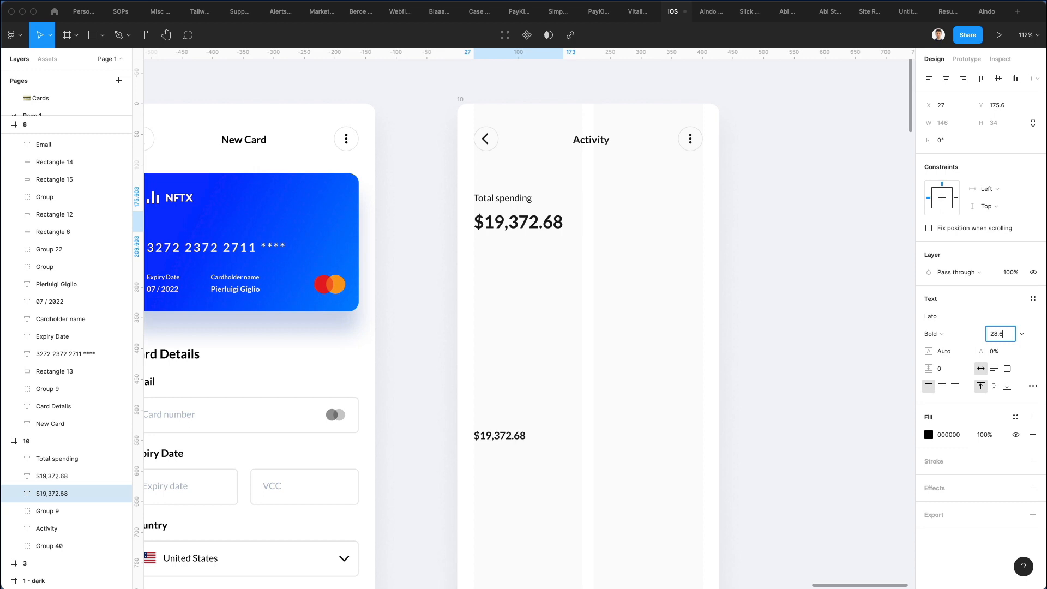
text(26)
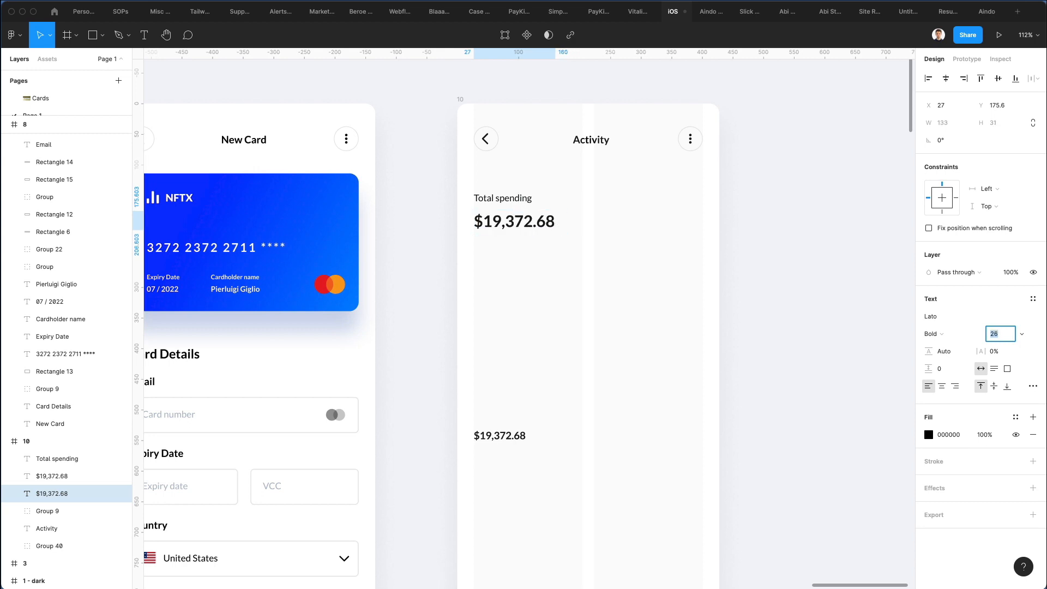
text(28)
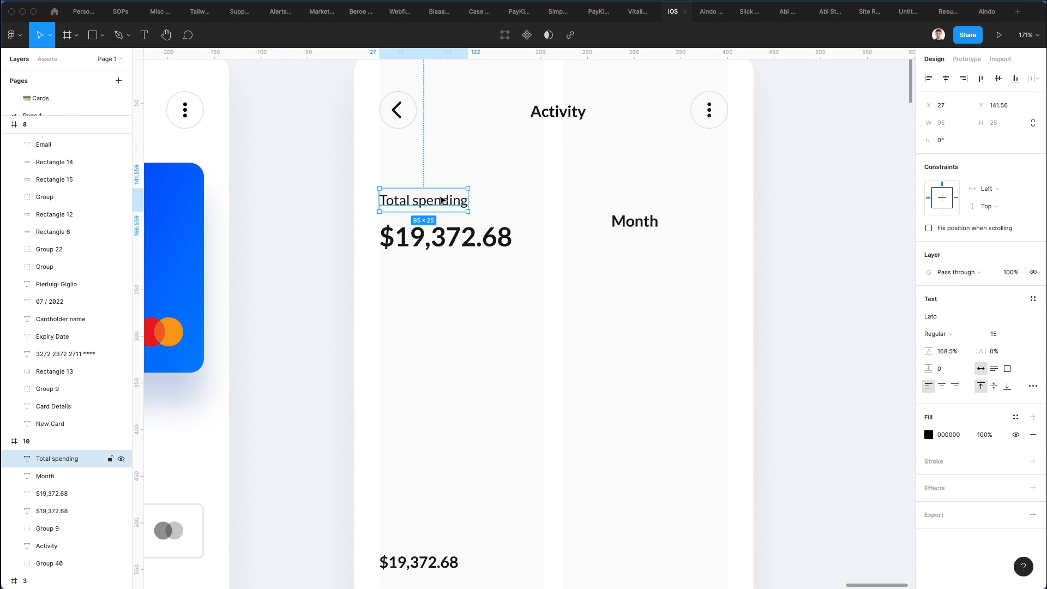
mouse_move(449, 196)
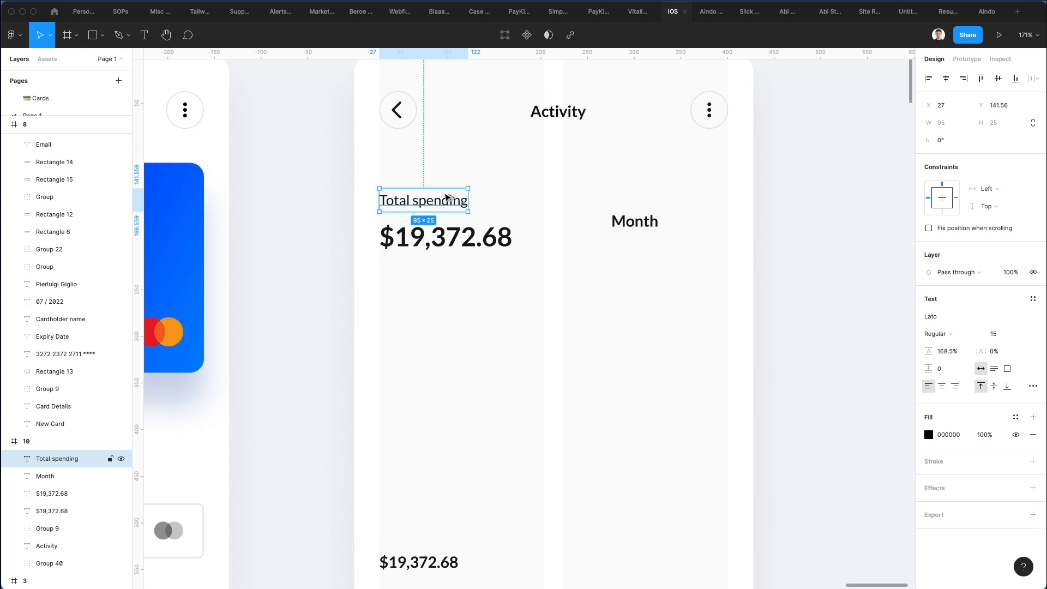
Place the Month label level with the spending total and make it SemiBold.
click(632, 224)
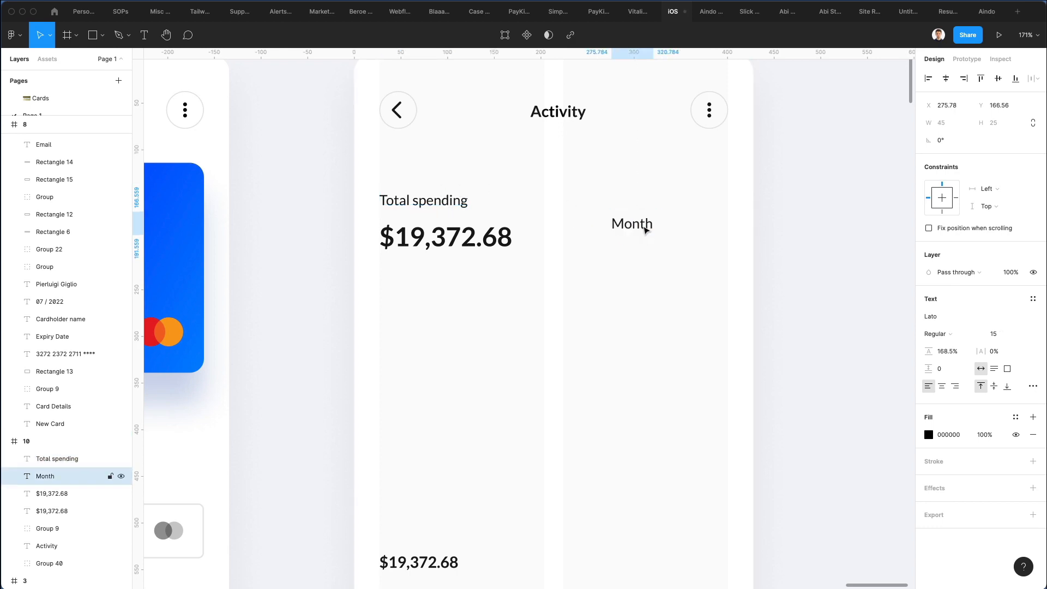
drag(631, 223, 665, 230)
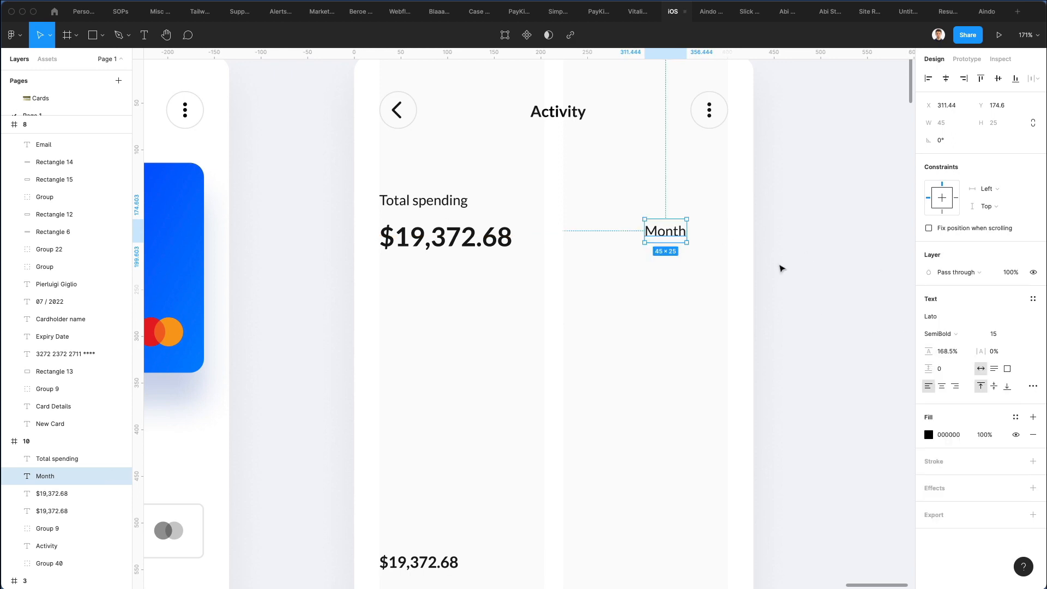
click(940, 334)
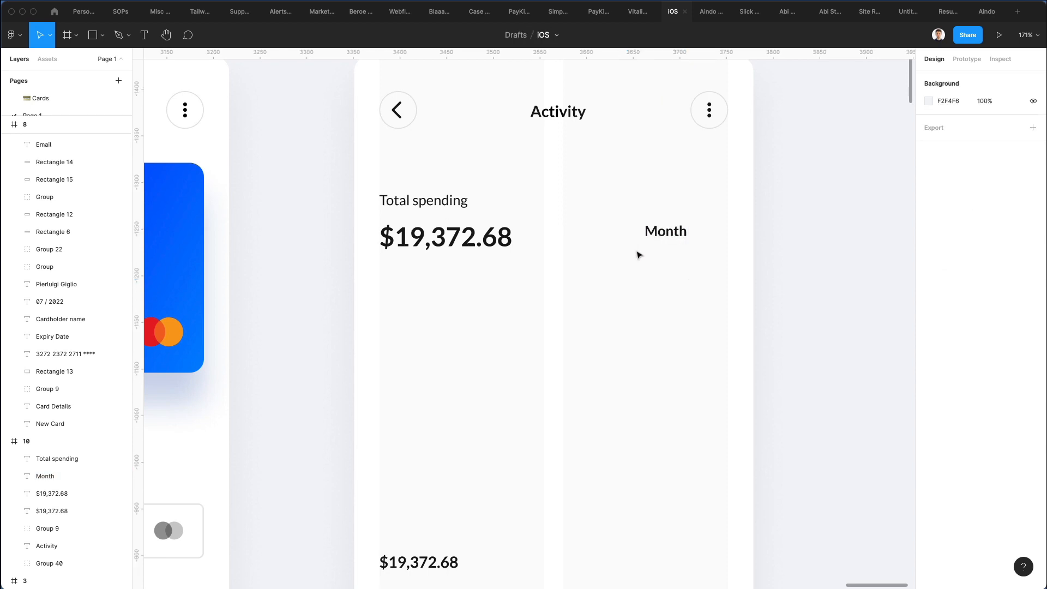
click(396, 109)
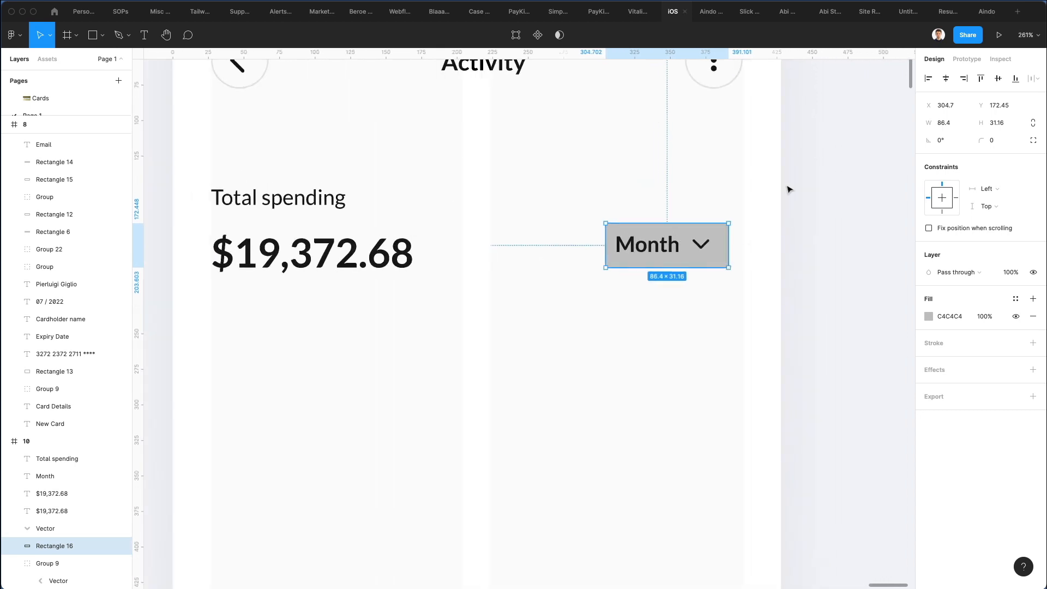
Give the Month pill an 8 corner radius, blue text on light blue, and group it.
text(8)
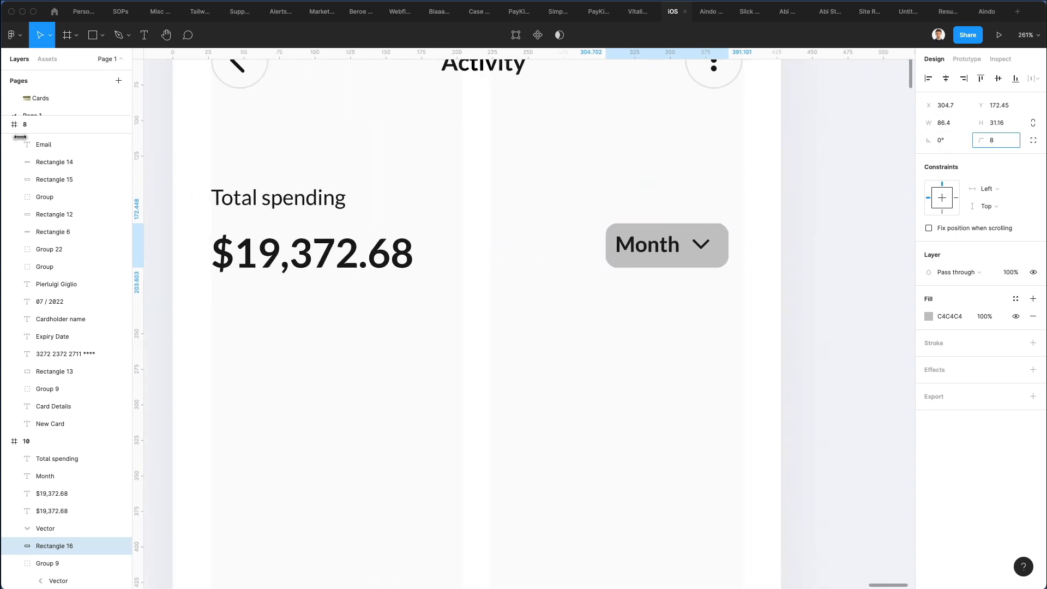
click(666, 245)
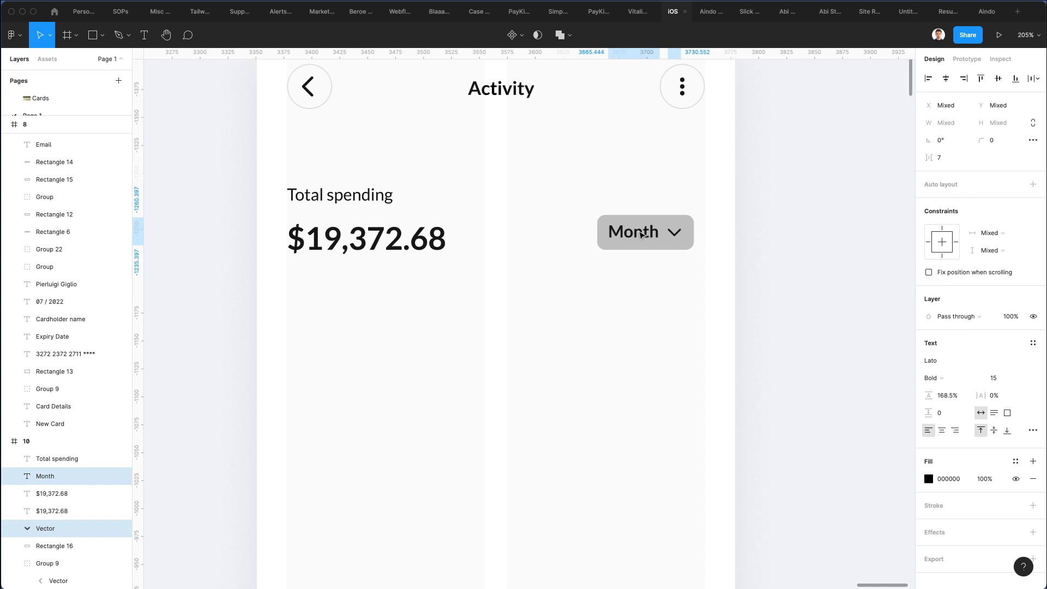
click(641, 232)
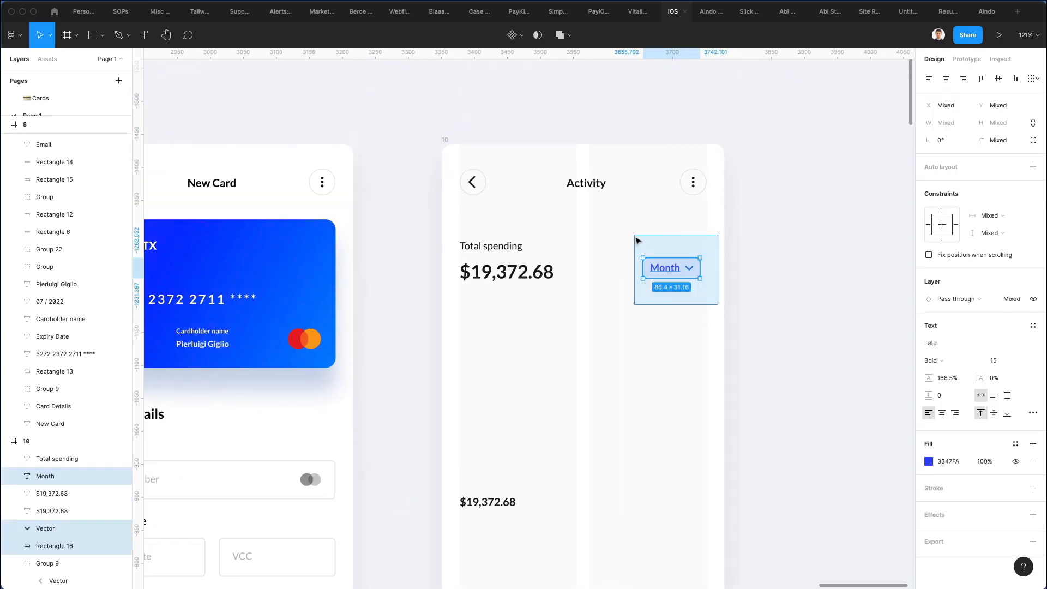
click(692, 319)
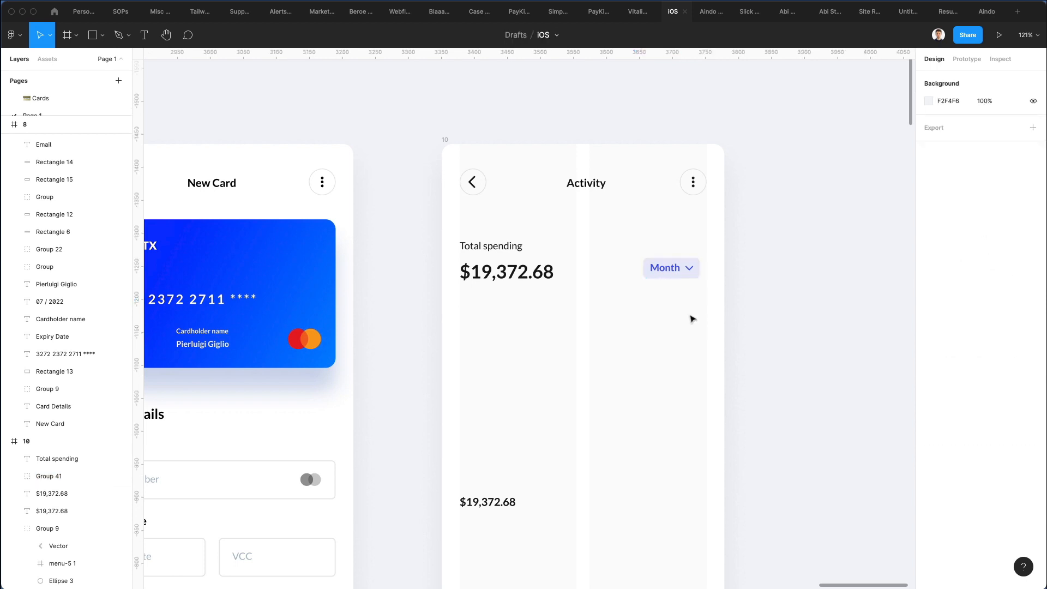
click(670, 268)
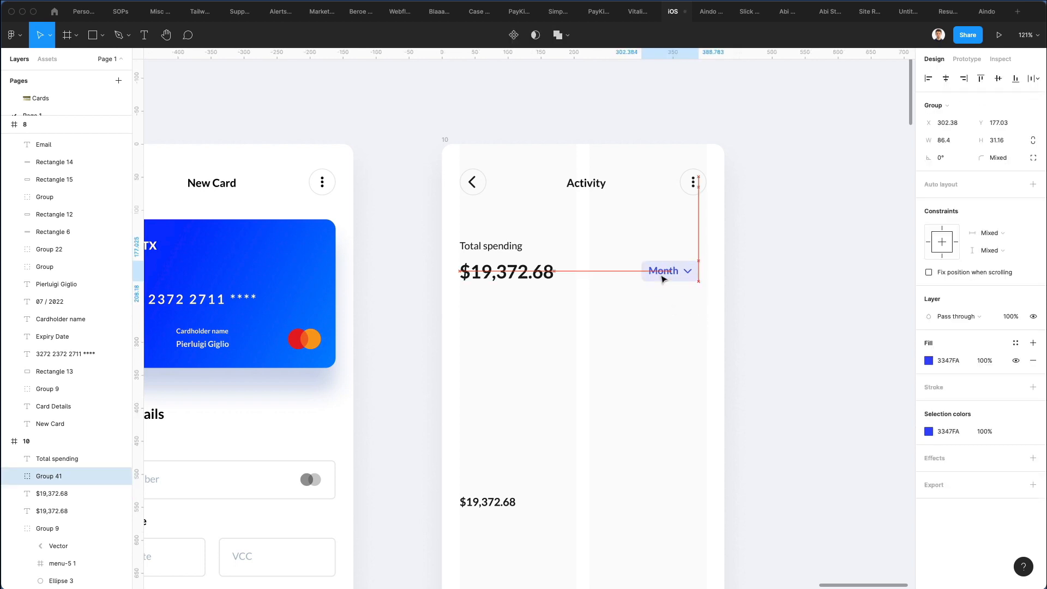
click(668, 302)
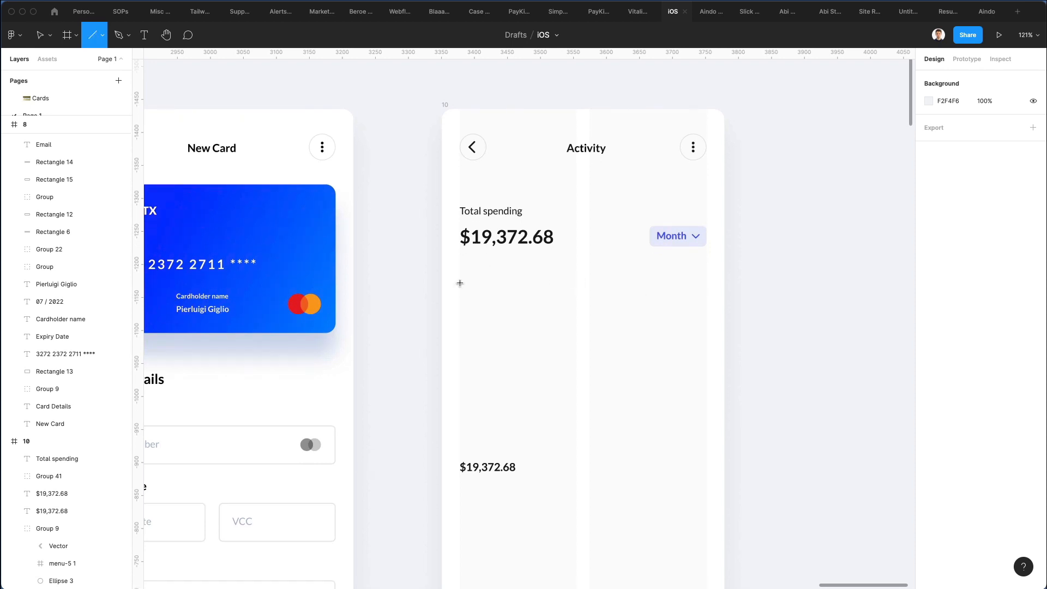
Draw a horizontal line below the total and make it dashed with values 22 and 9.
drag(459, 282, 705, 281)
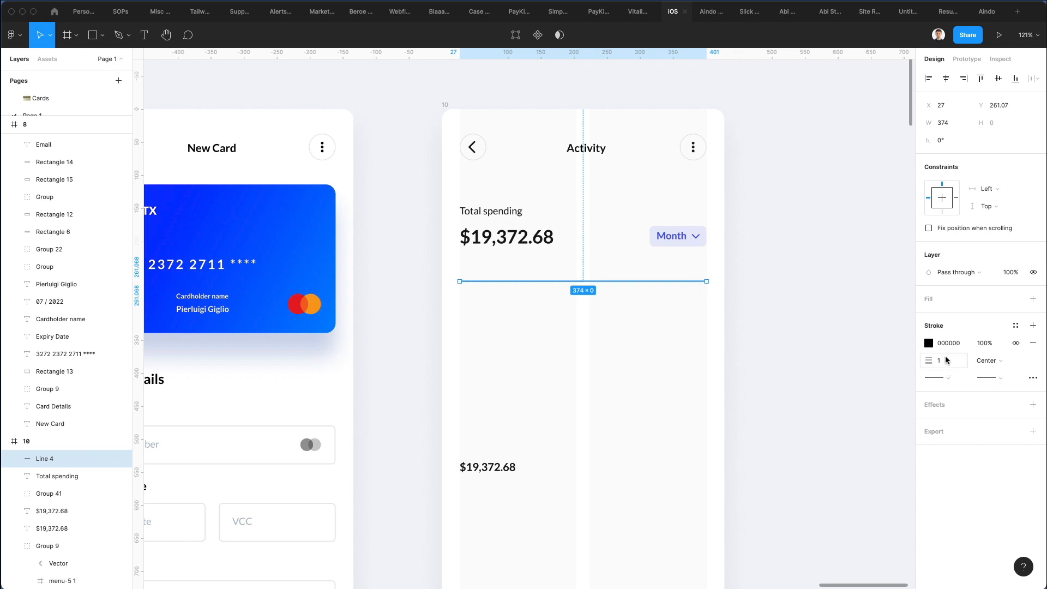
mouse_move(1030, 373)
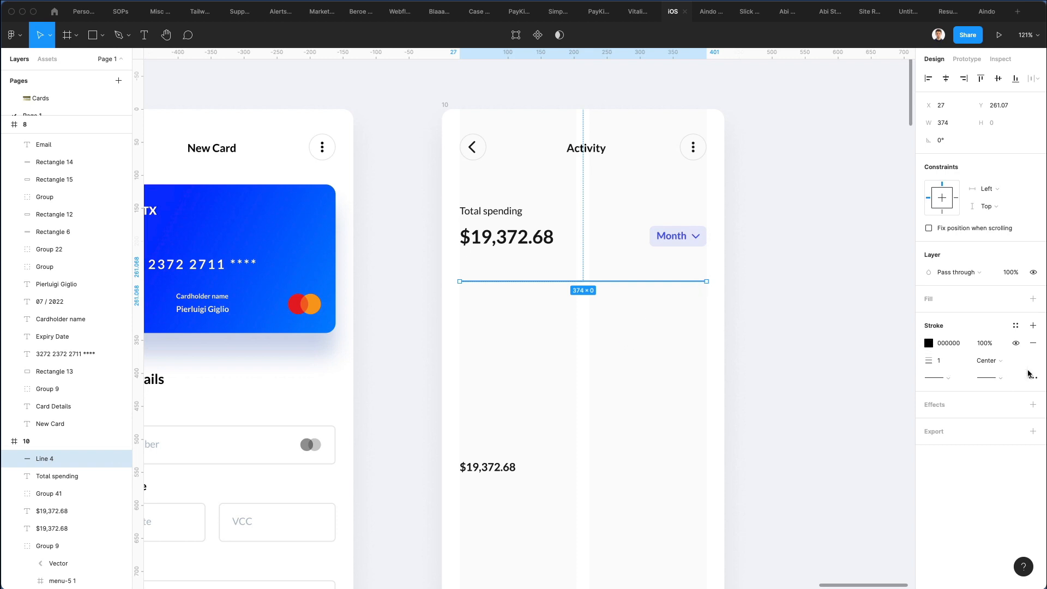
click(1033, 377)
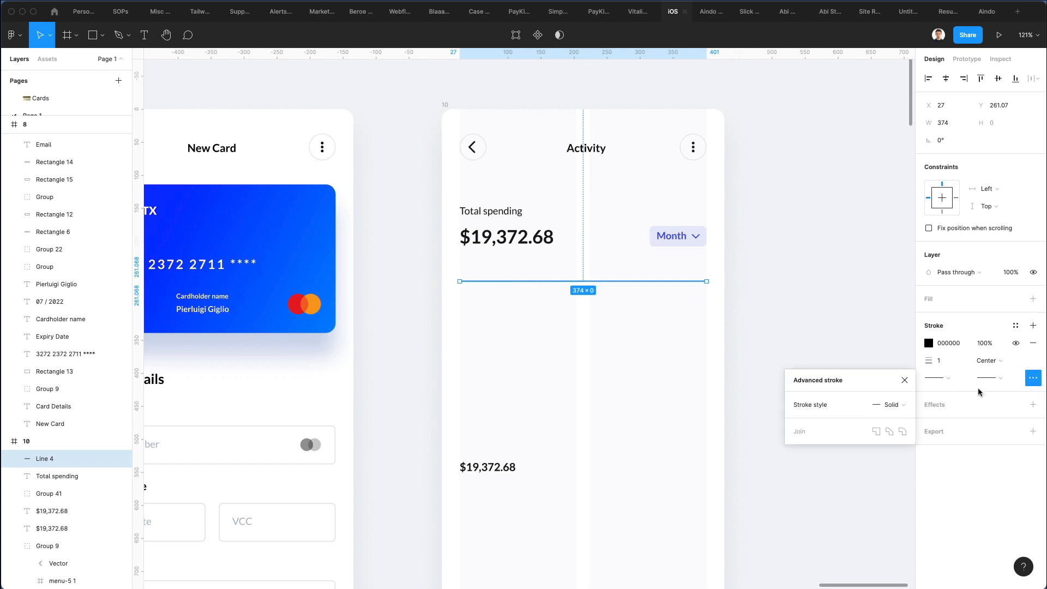
click(889, 404)
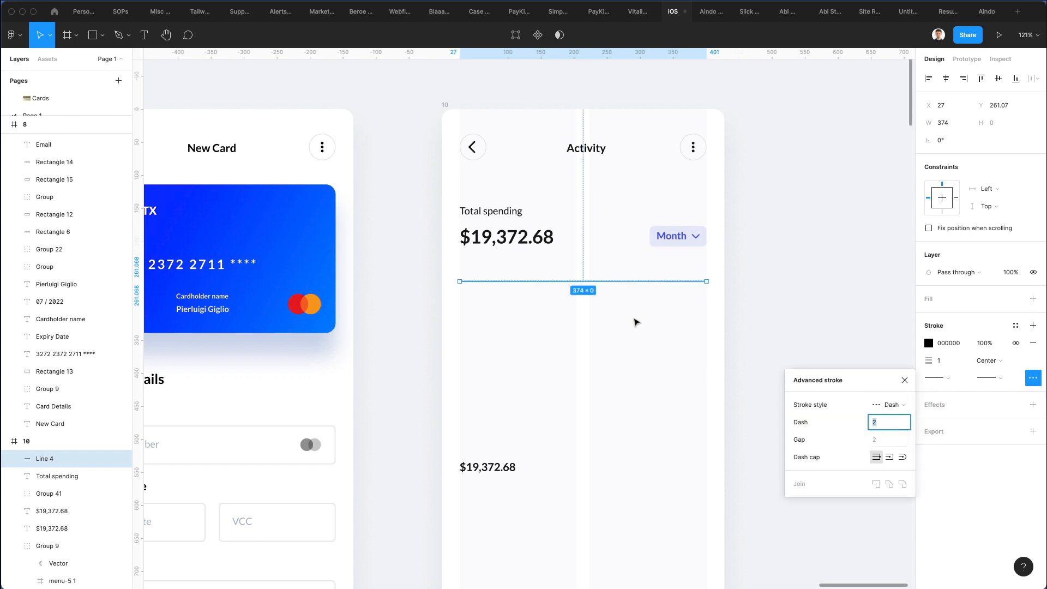
text(22)
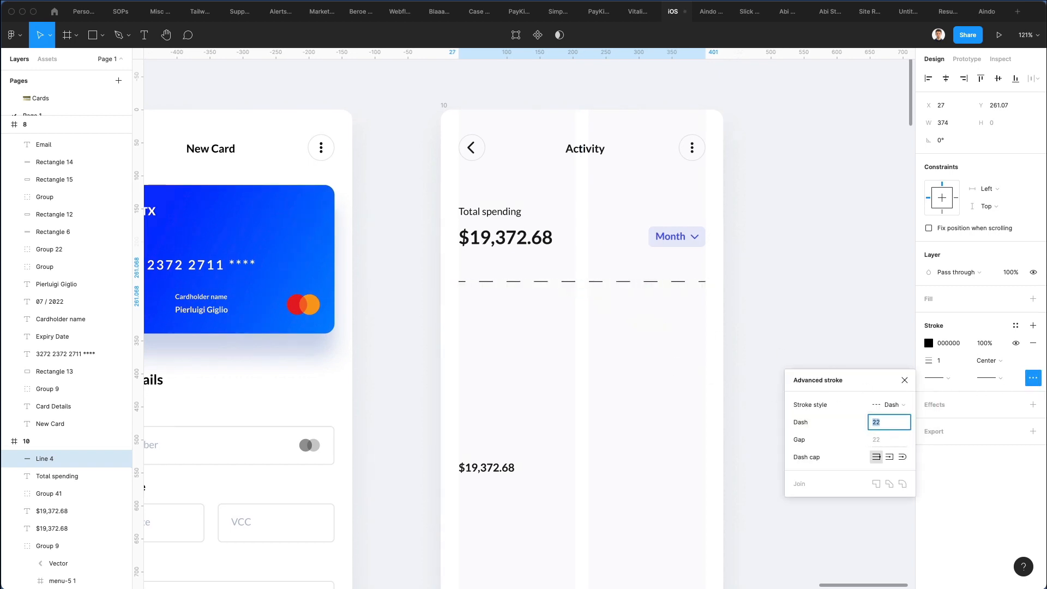
text(9)
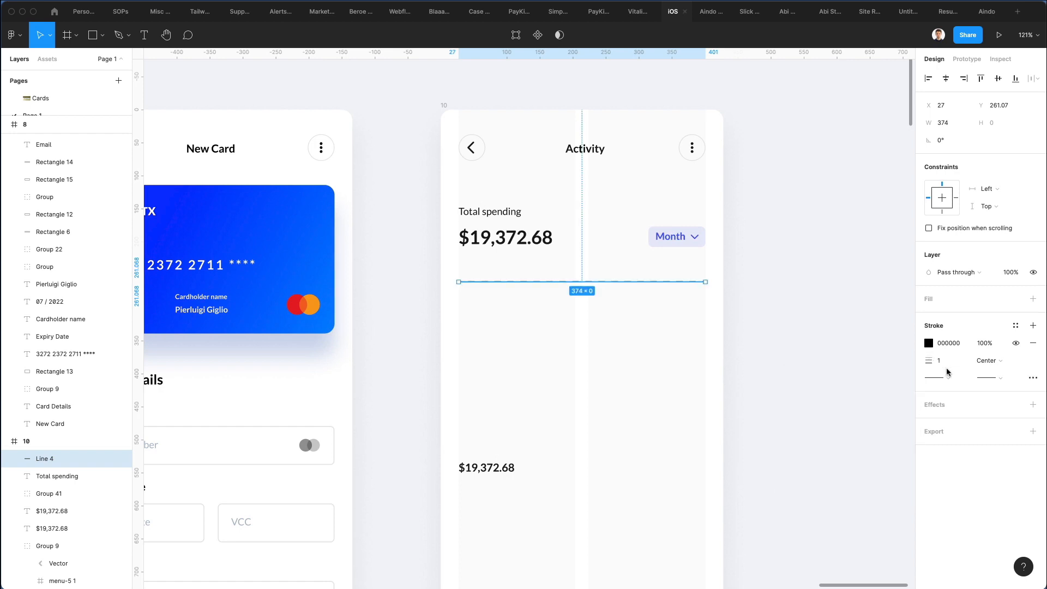
click(940, 360)
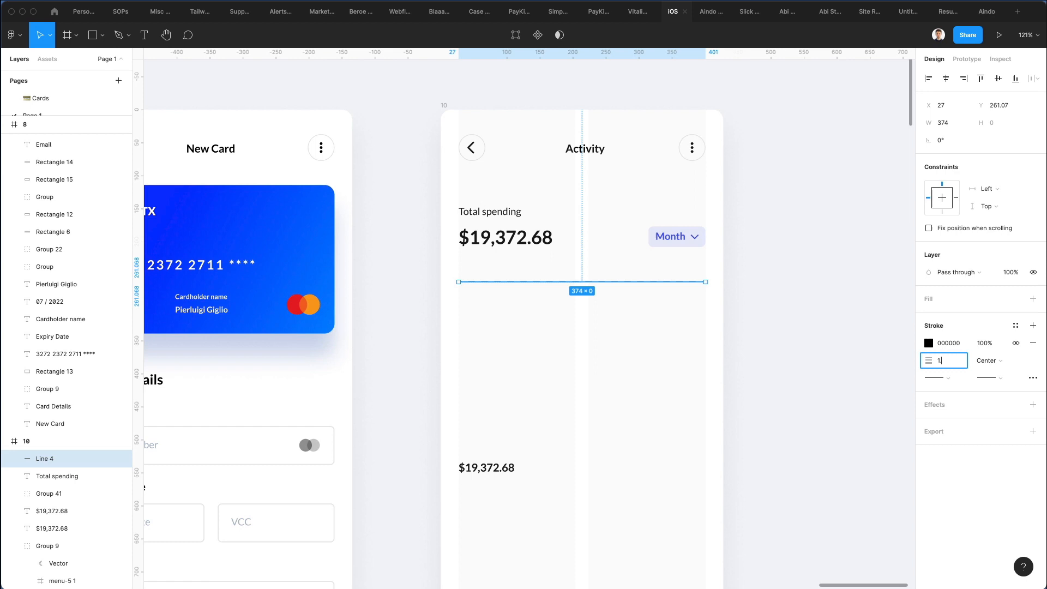
Set the line's stroke weight and distribute the four lines evenly vertically.
click(929, 343)
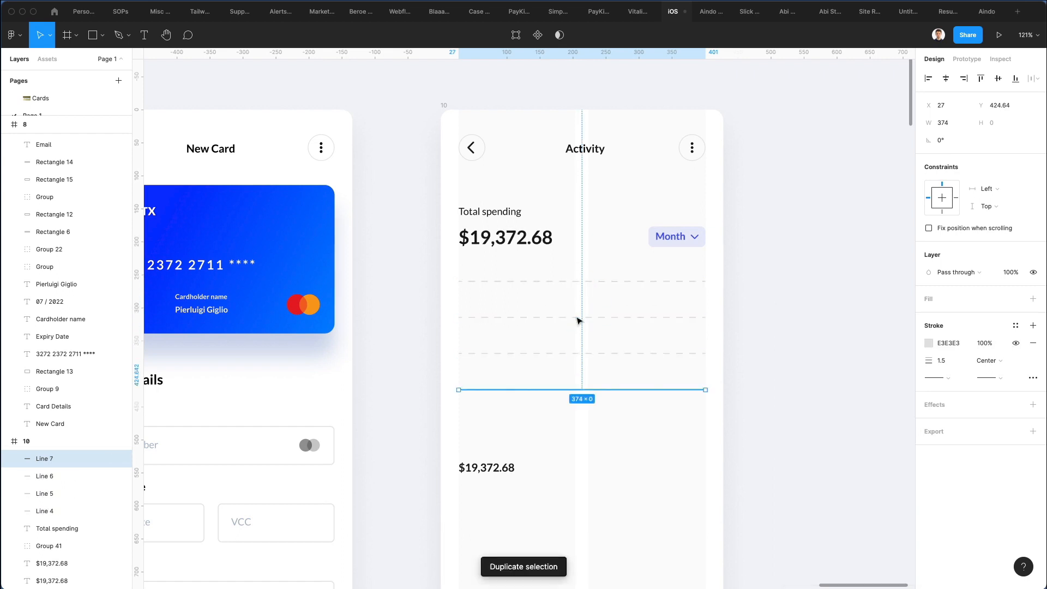
mouse_move(657, 409)
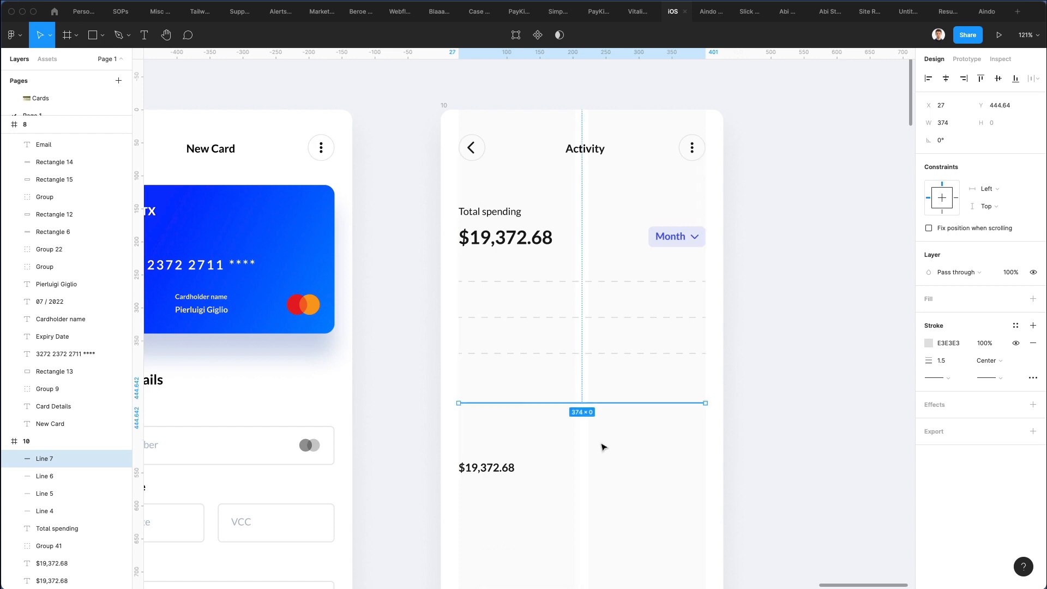
click(1033, 78)
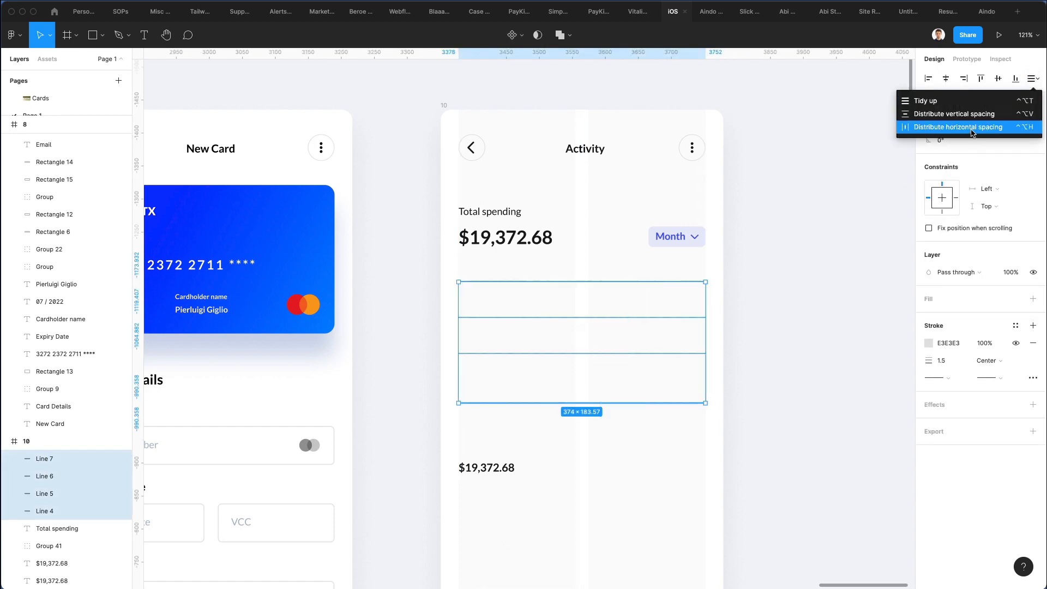
click(957, 127)
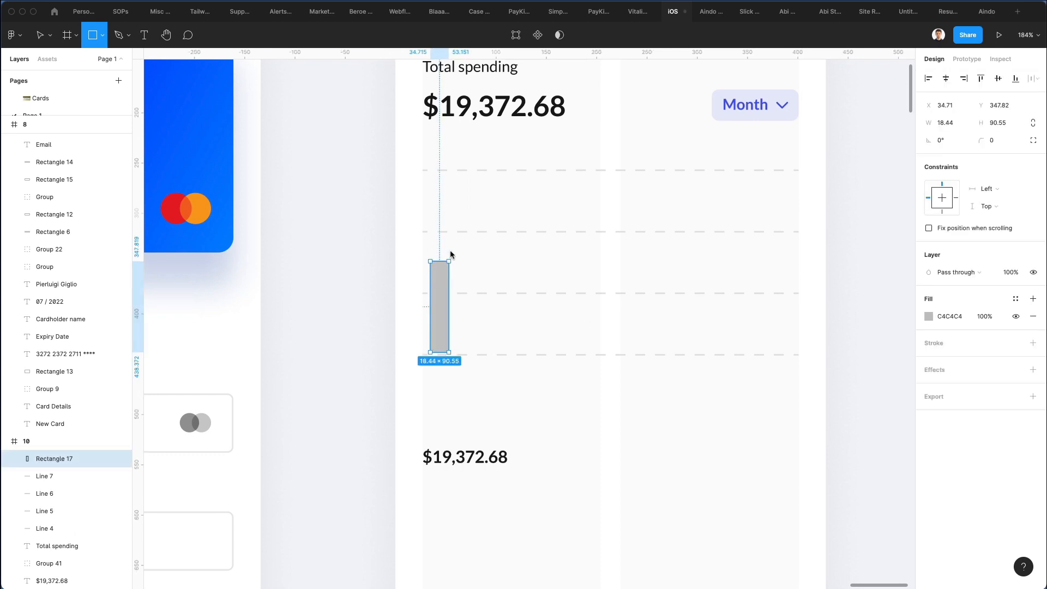
Draw a slim rounded bar on the chart's left side, adjusting its corner radius.
drag(438, 259, 434, 294)
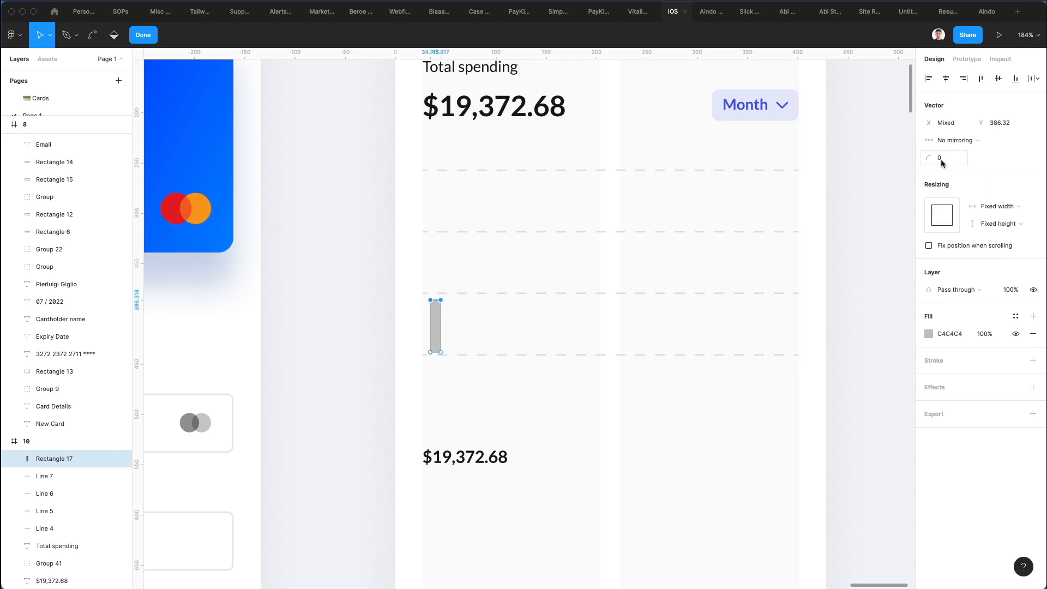
text(2)
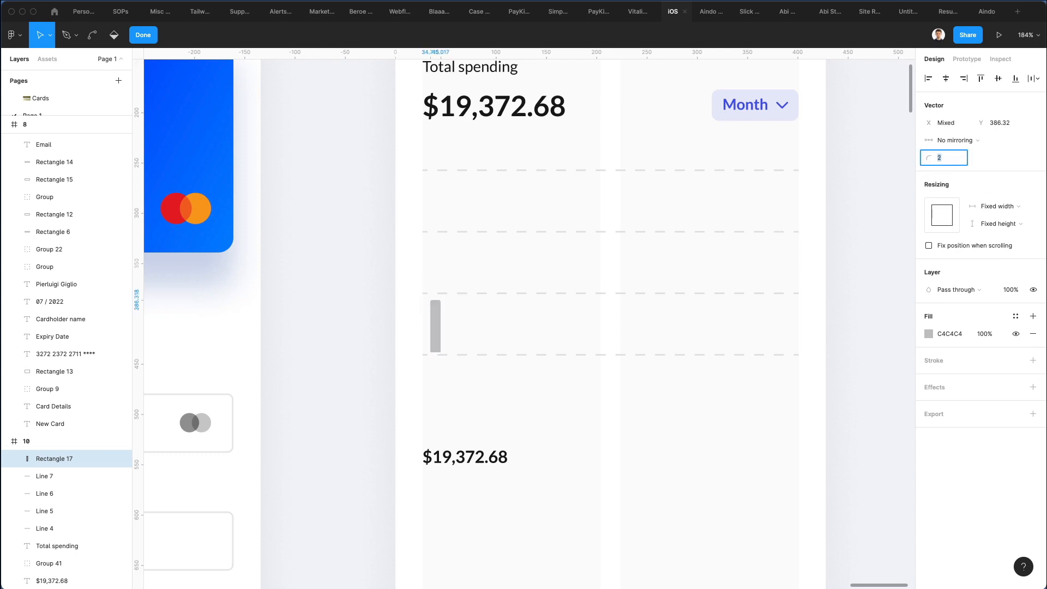
text(3)
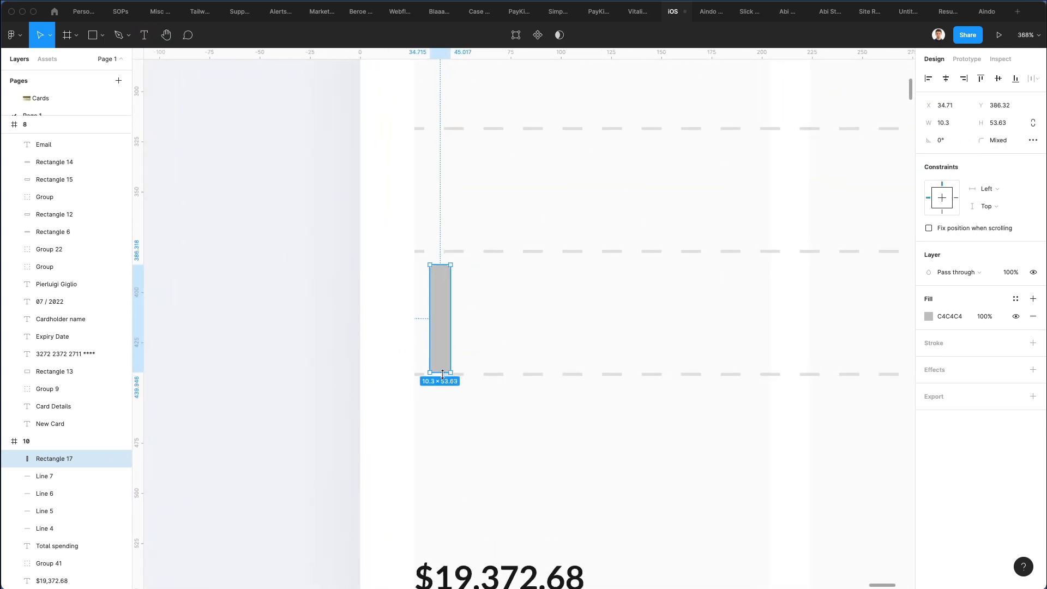
drag(439, 320, 470, 321)
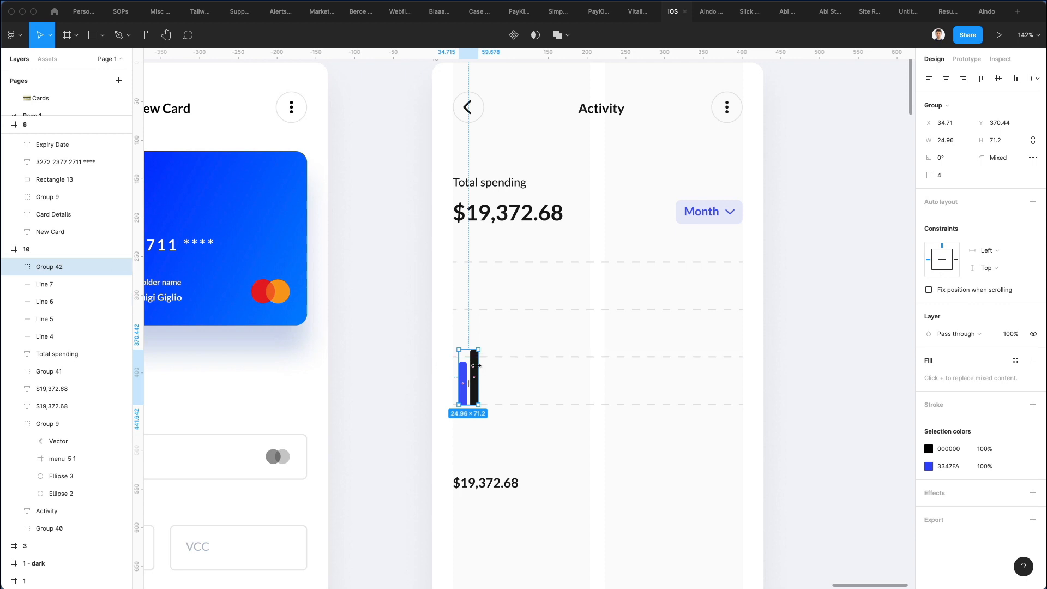
Duplicate the bar pair across the chart to the right edge and space the pairs evenly.
drag(479, 365, 485, 366)
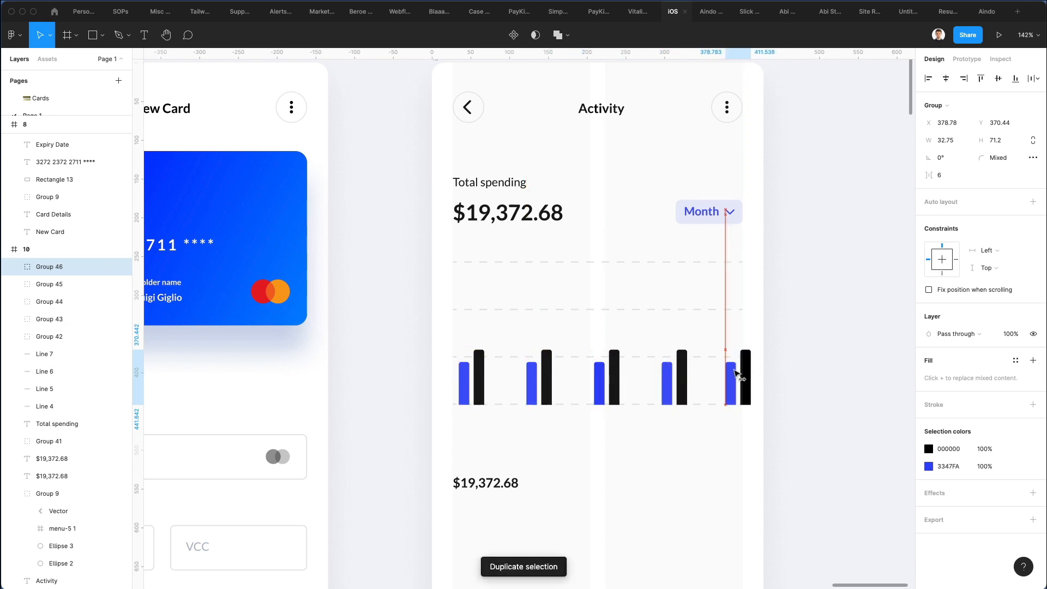
drag(731, 375, 724, 376)
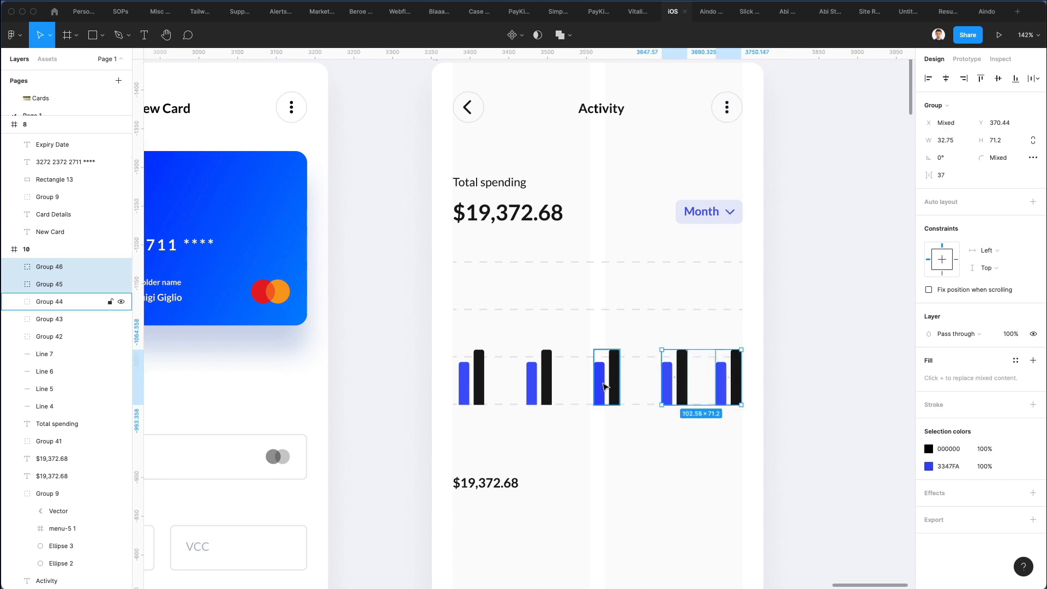
click(1034, 77)
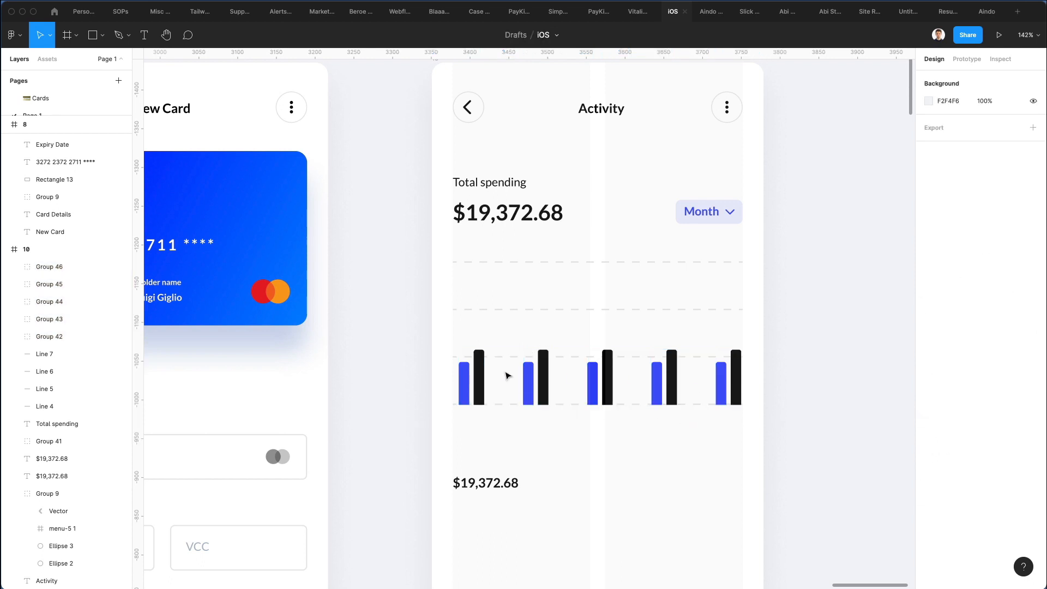
click(533, 379)
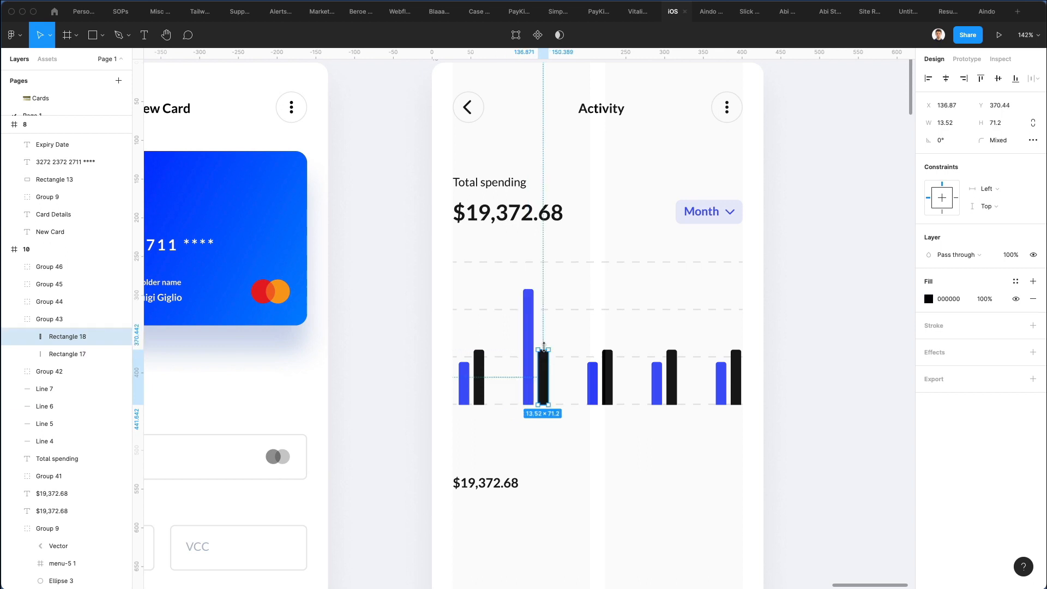
Raise individual blue and black bars in pairs two through five to varying heights.
drag(544, 347, 544, 318)
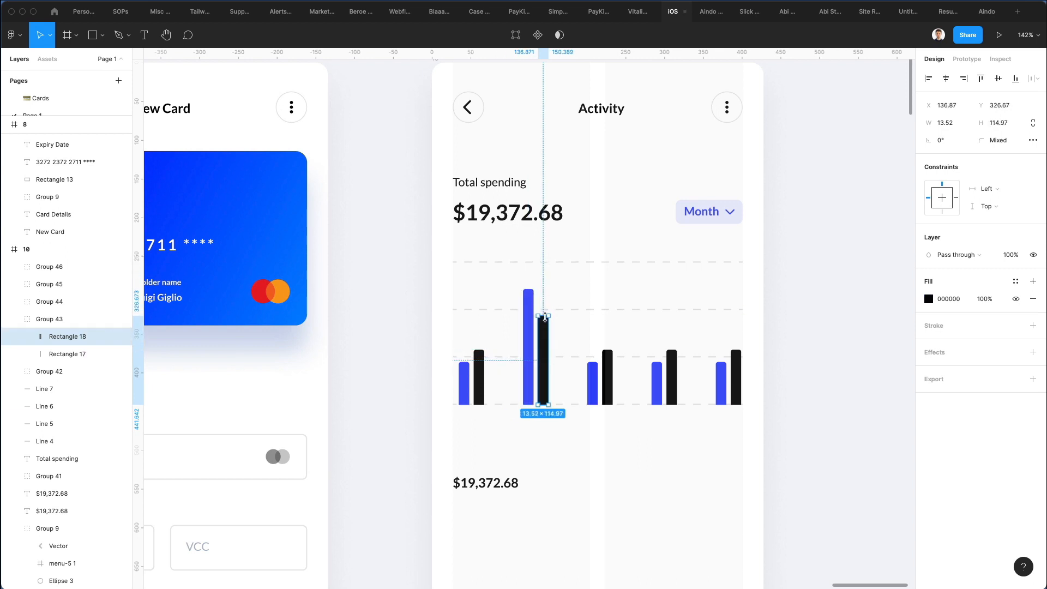
click(600, 376)
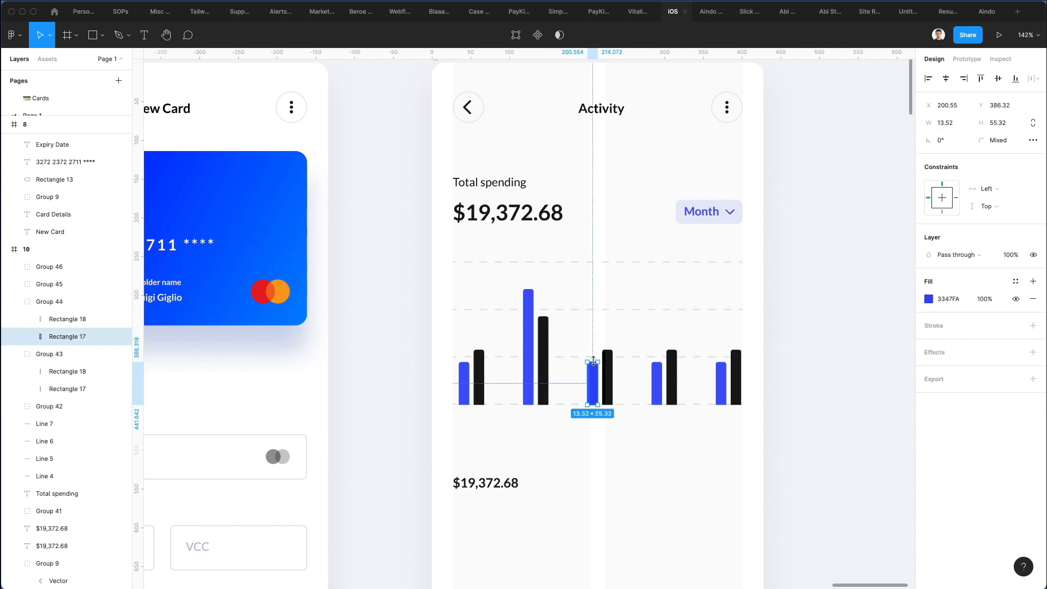
drag(593, 361, 592, 269)
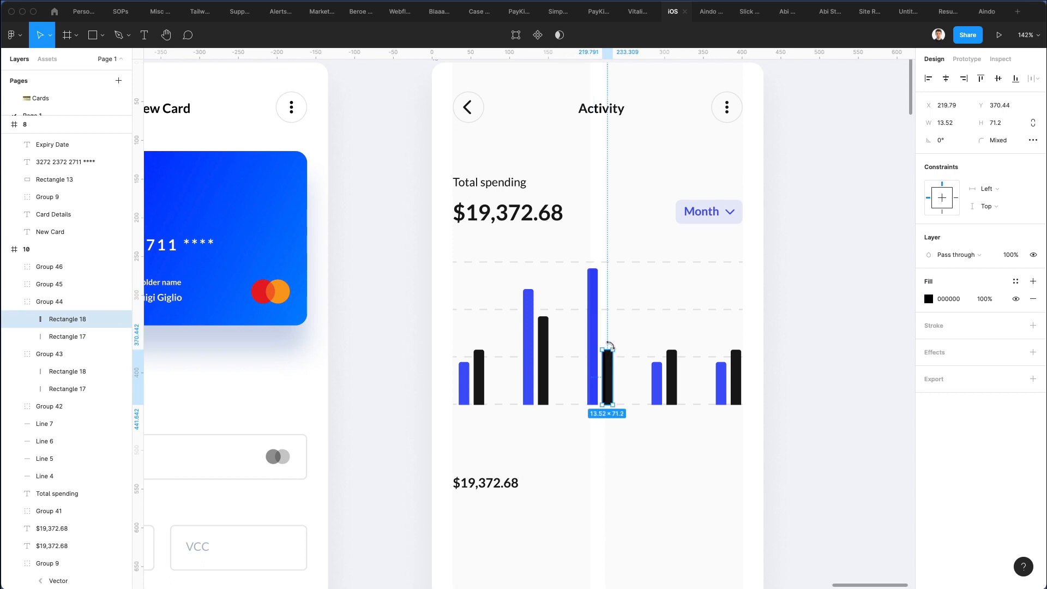
drag(607, 345, 608, 279)
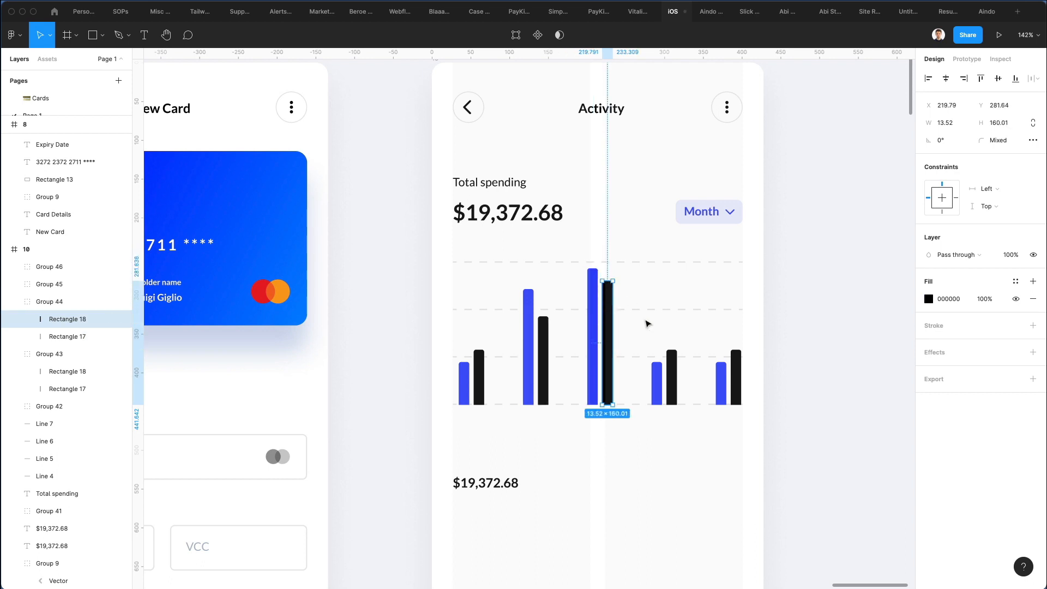
click(655, 385)
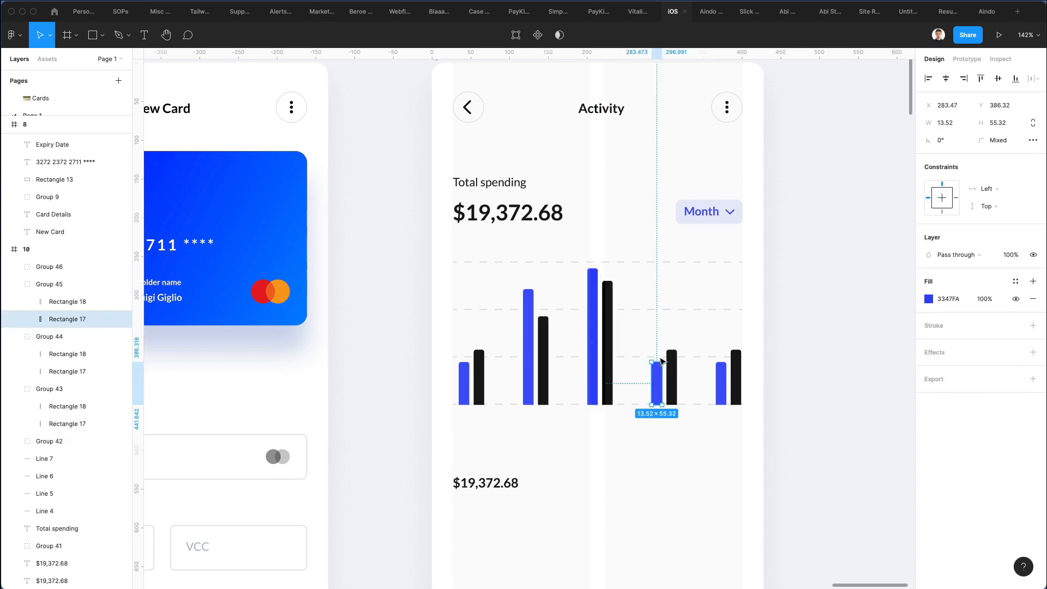
drag(658, 363, 657, 312)
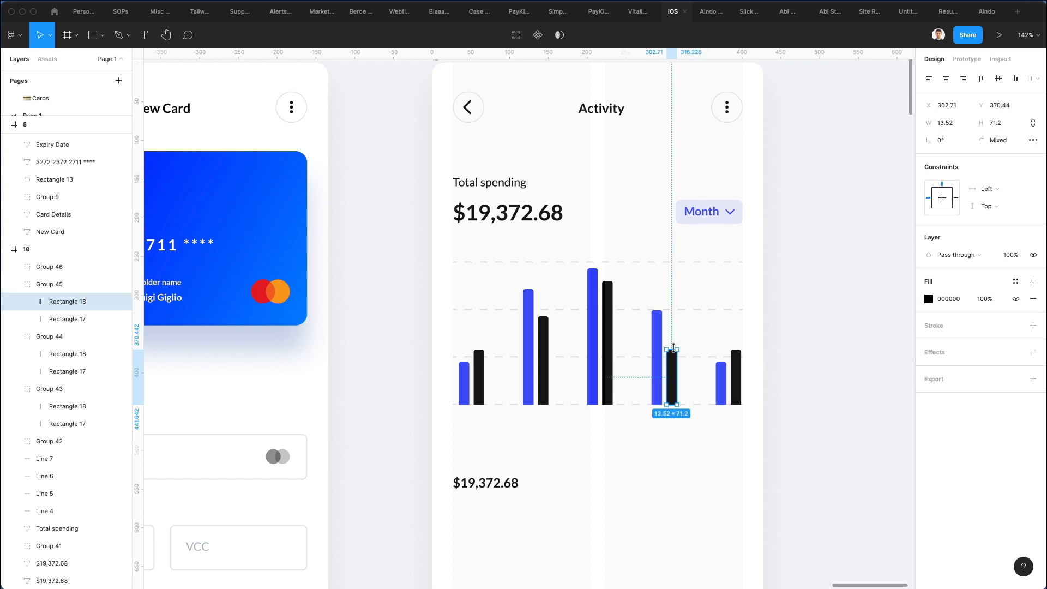
drag(672, 350, 673, 323)
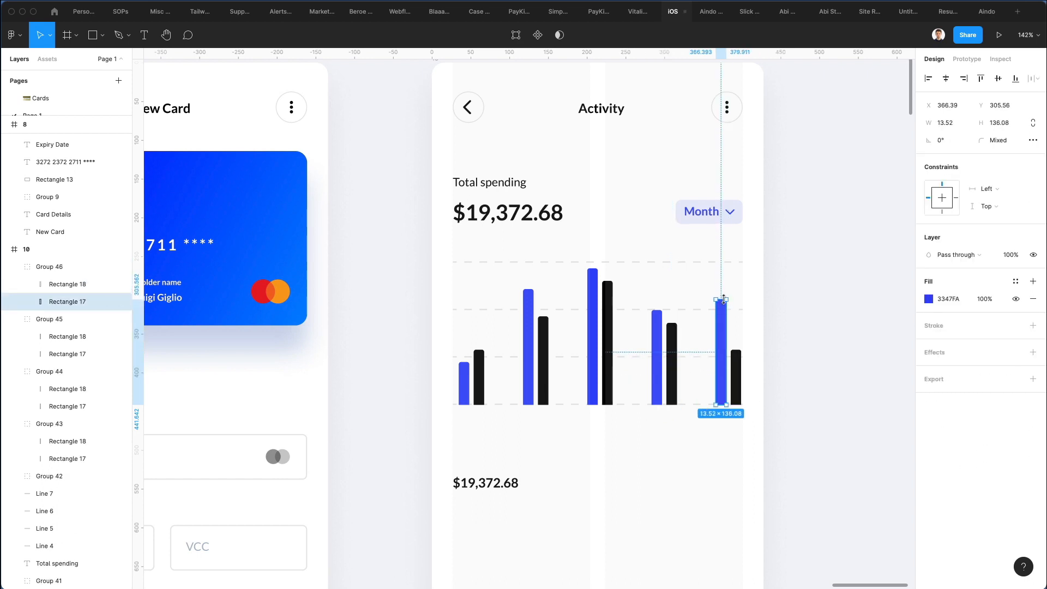
drag(721, 299, 721, 297)
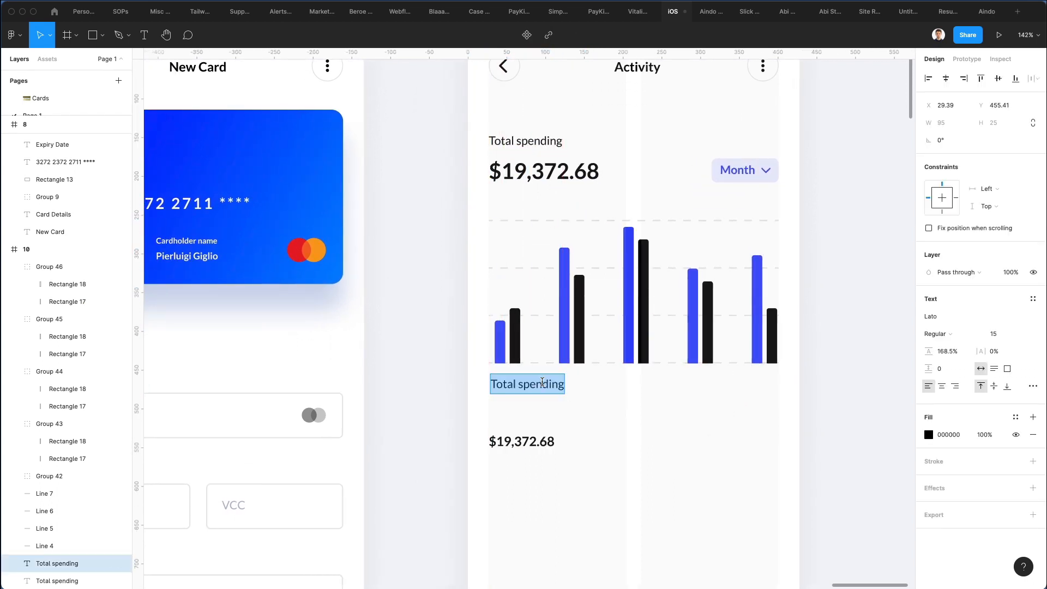
Add grey date labels under the five bar pairs, Dec 27 through Dec 31.
text(Dec 27)
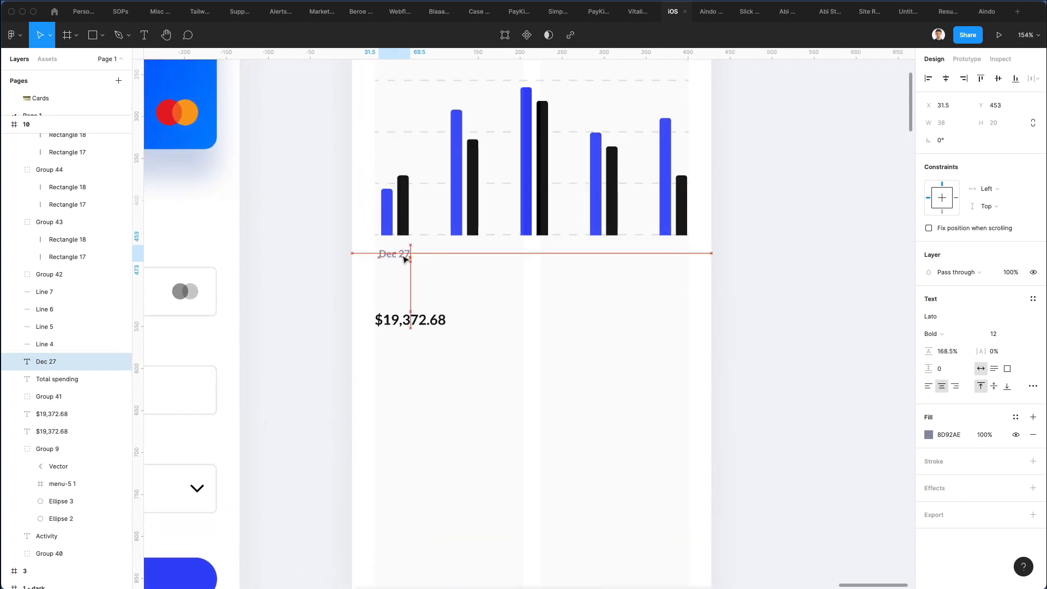
drag(393, 254, 466, 250)
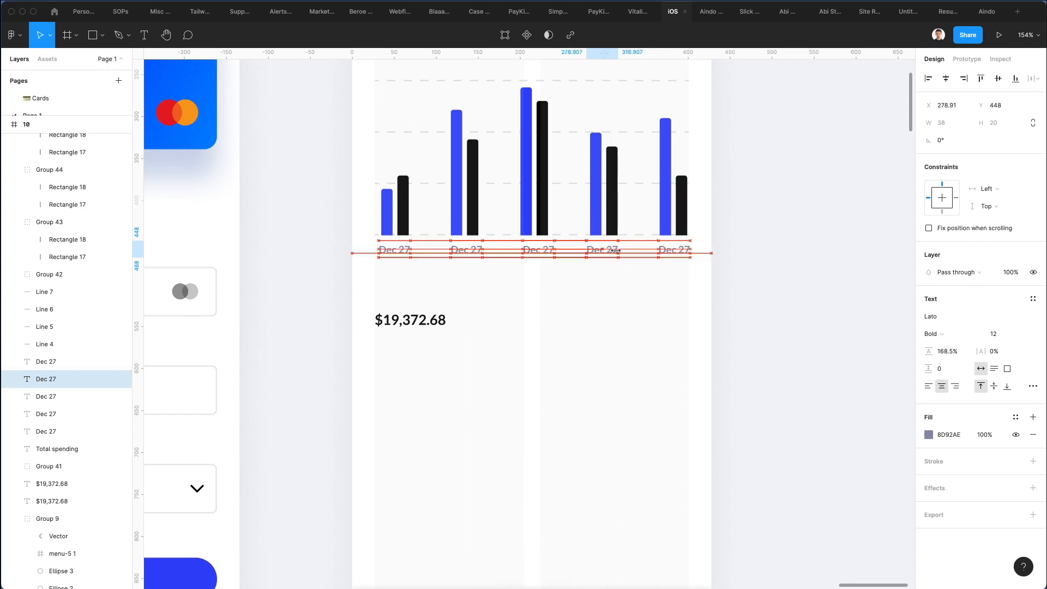
click(537, 249)
text(9)
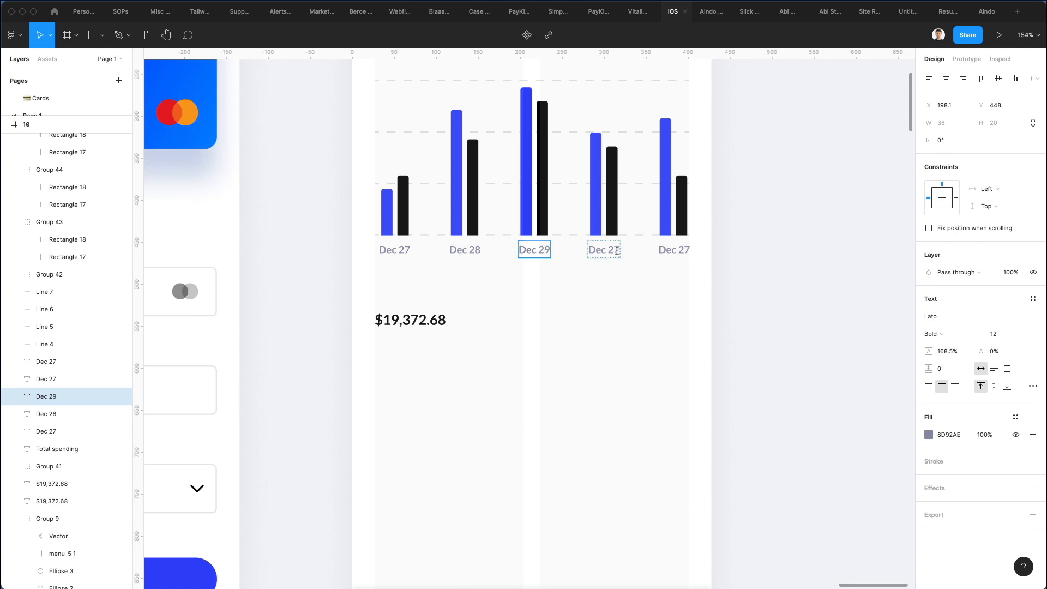
text(Dec 30)
click(674, 250)
text(31)
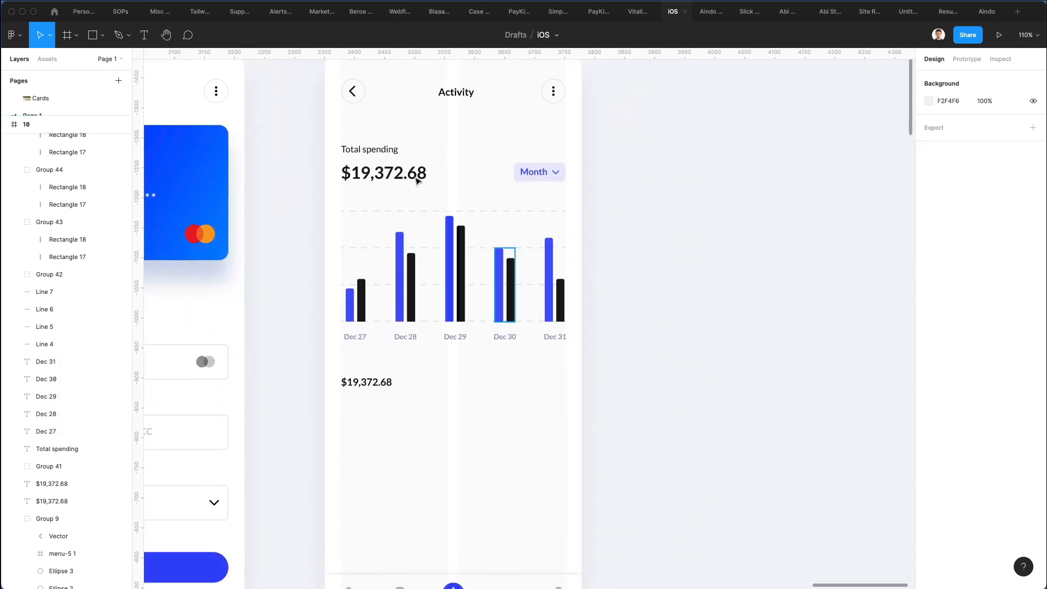
click(453, 283)
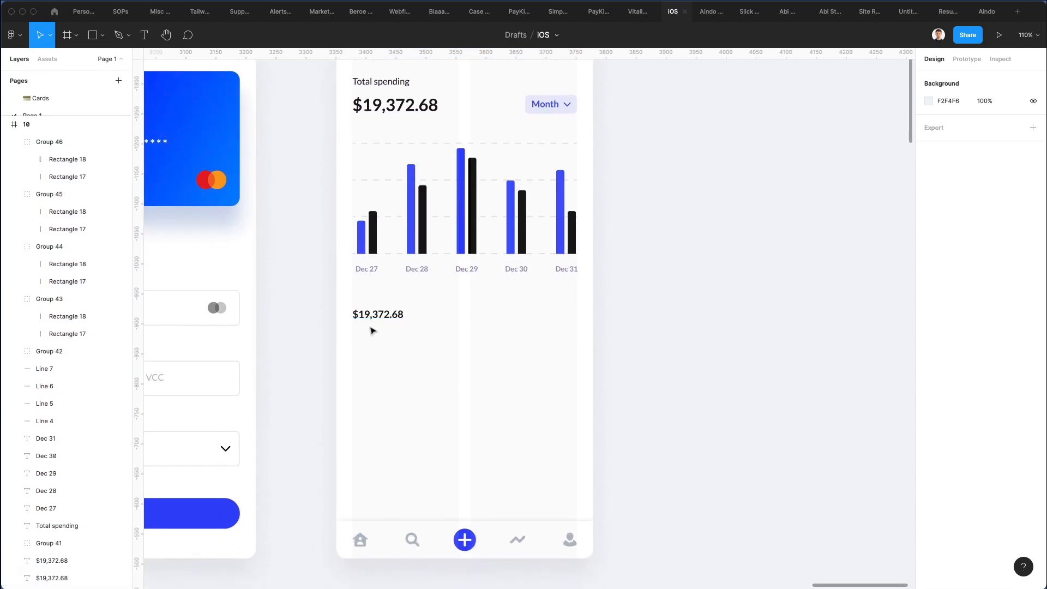
Copy the New Card input field box below the date labels and resize it into a card.
click(378, 372)
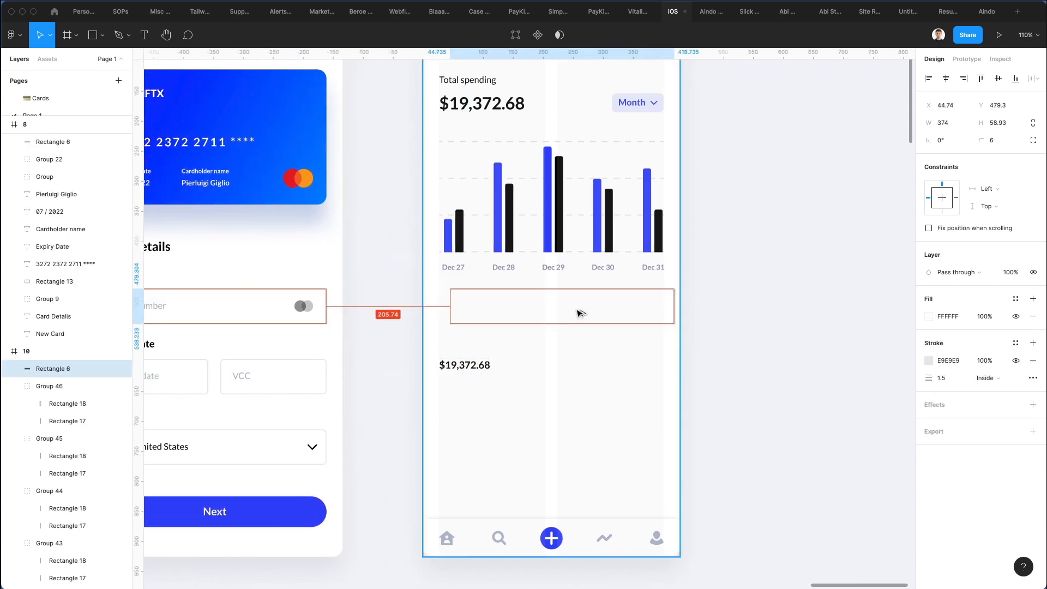
drag(673, 326, 548, 333)
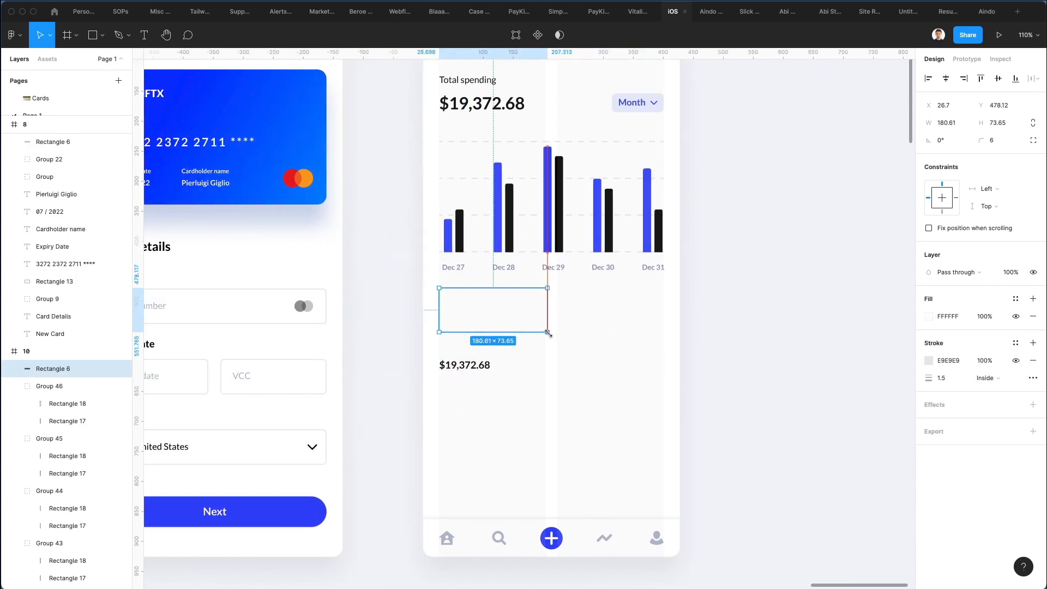
drag(547, 333, 546, 337)
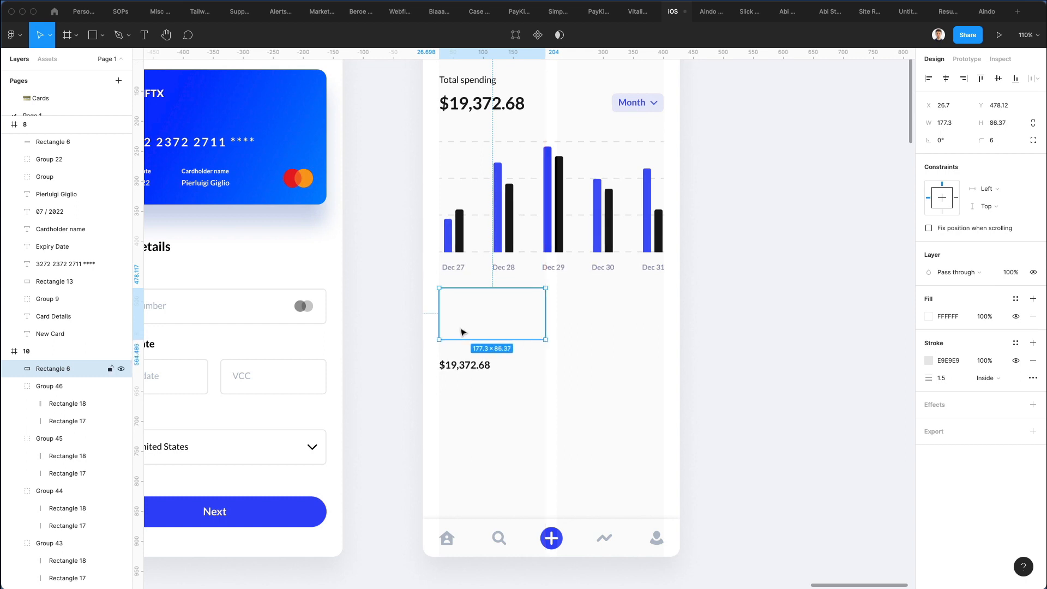
key(Cmd+V)
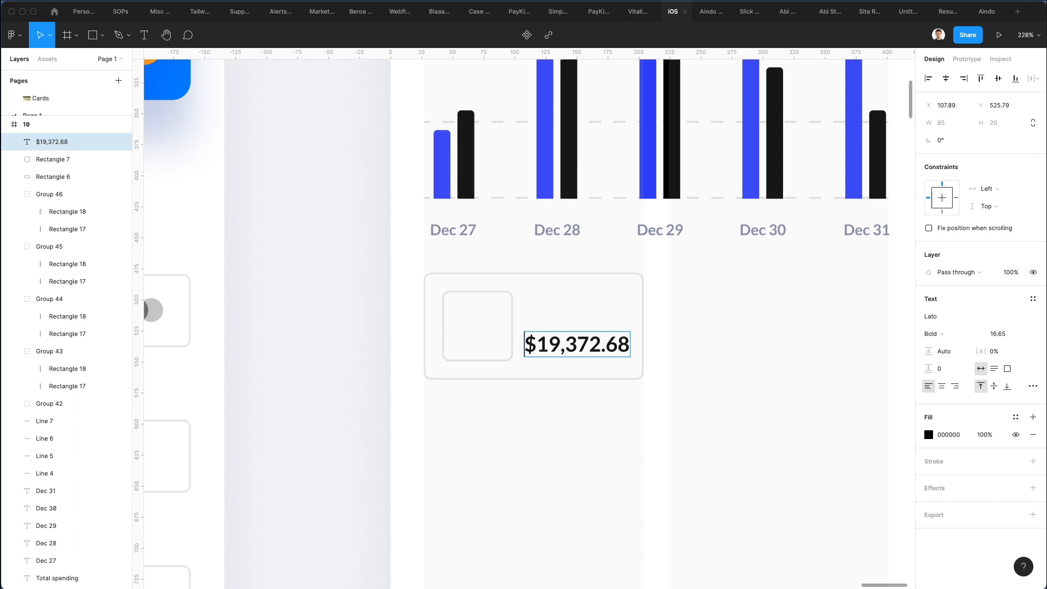
Enter the card's amount text at font size 15 and nudge it into place.
text($4,372.68)
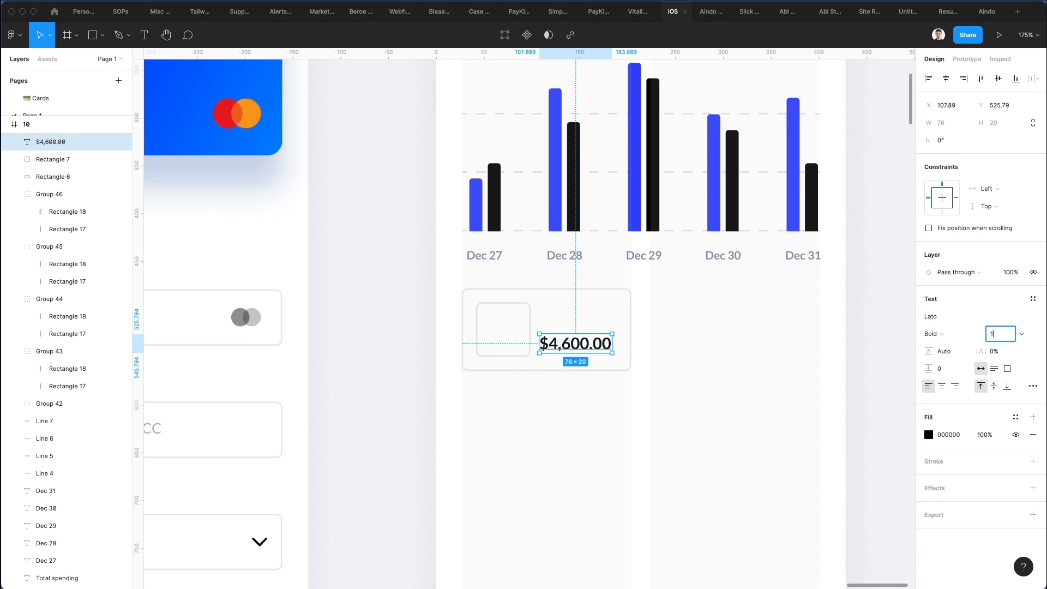
text(15)
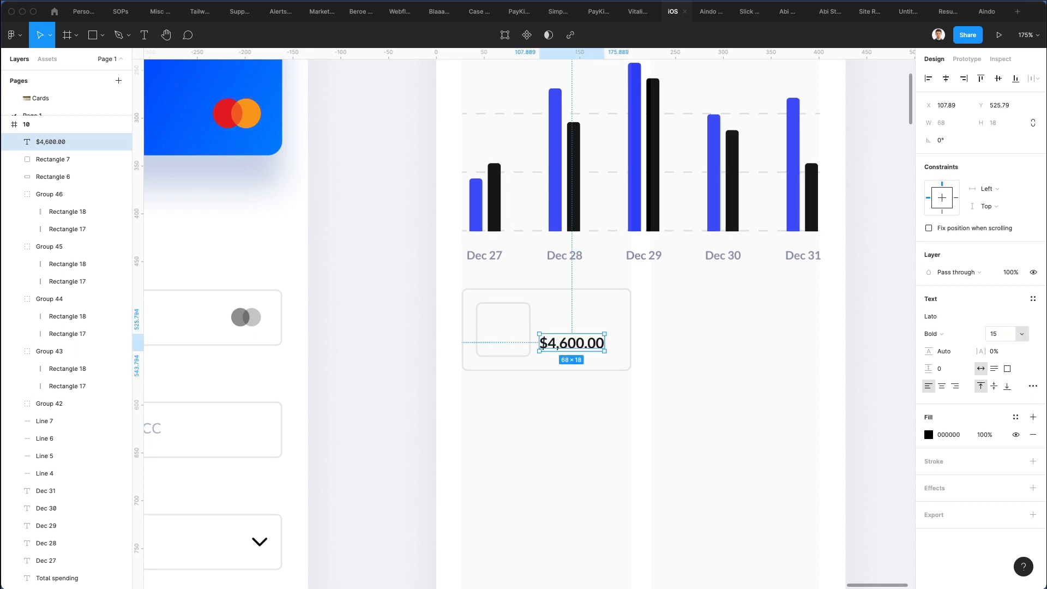
drag(571, 343, 576, 339)
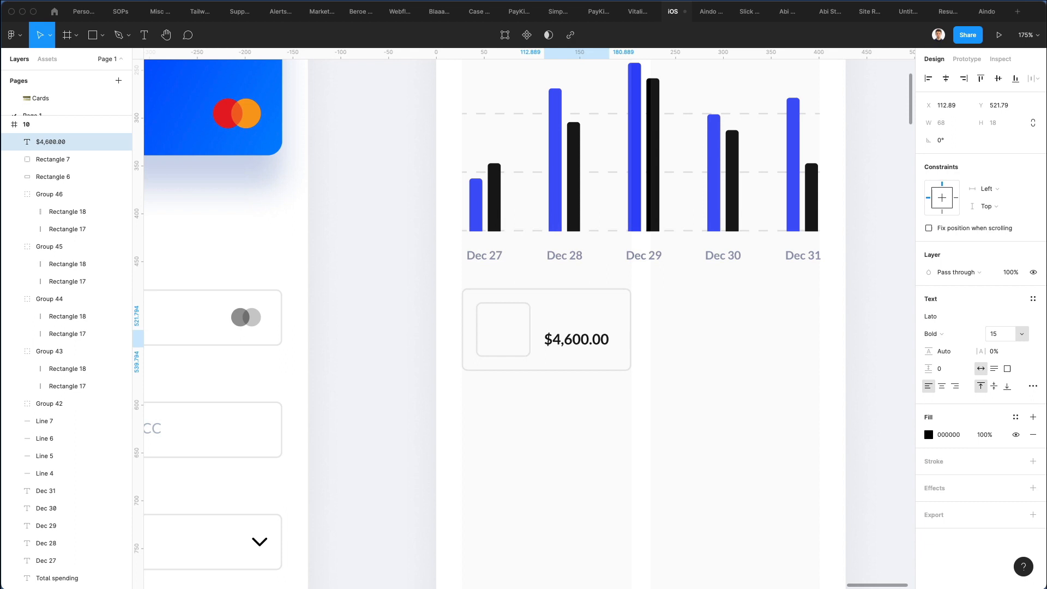
Duplicate the amount into a grey Income label and make the inner square solid blue.
key(Cmd+V)
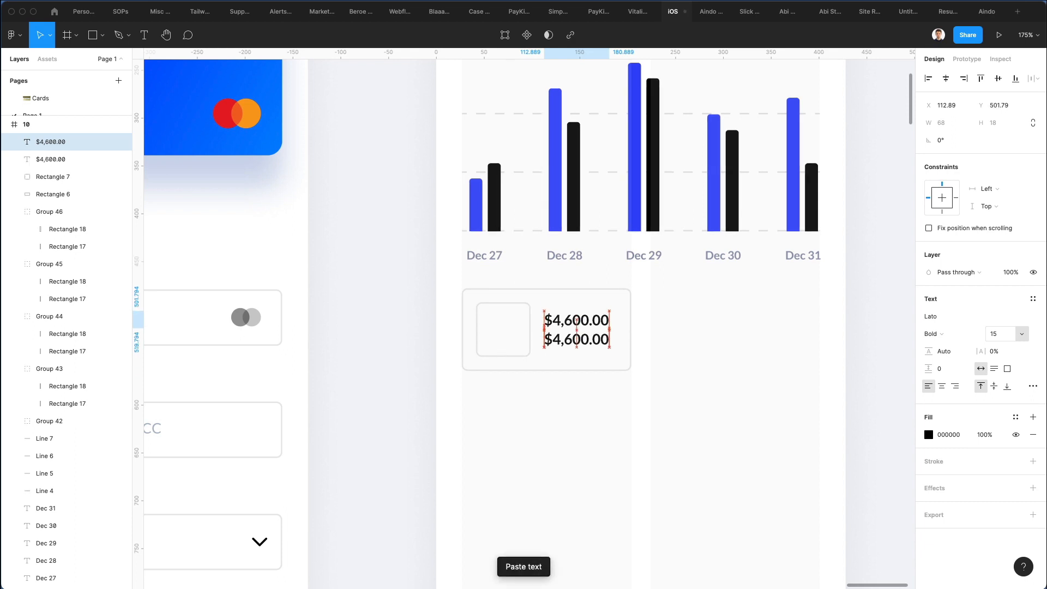
text(Inv)
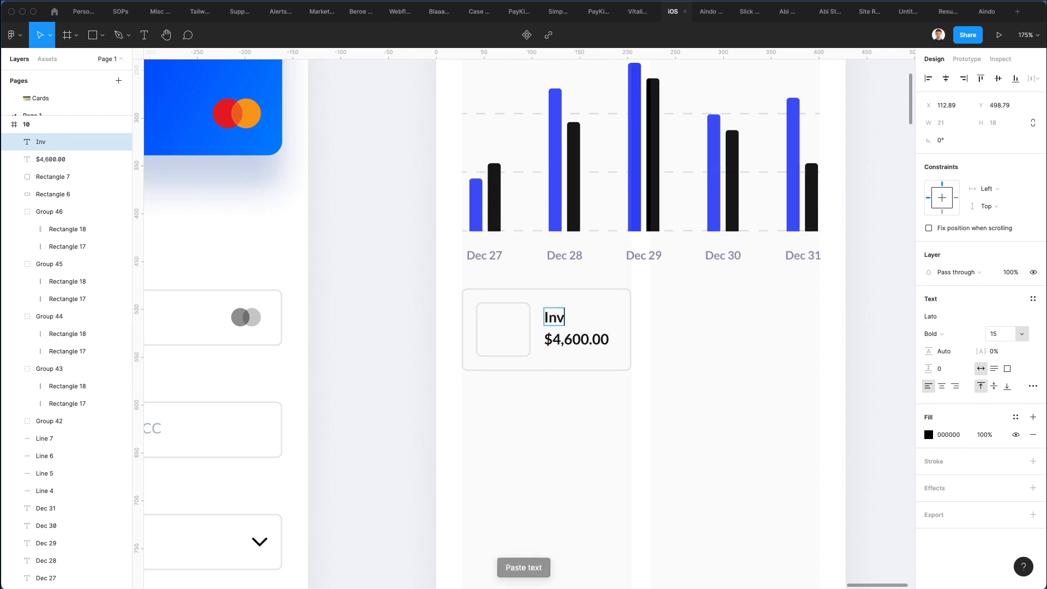
text(Income)
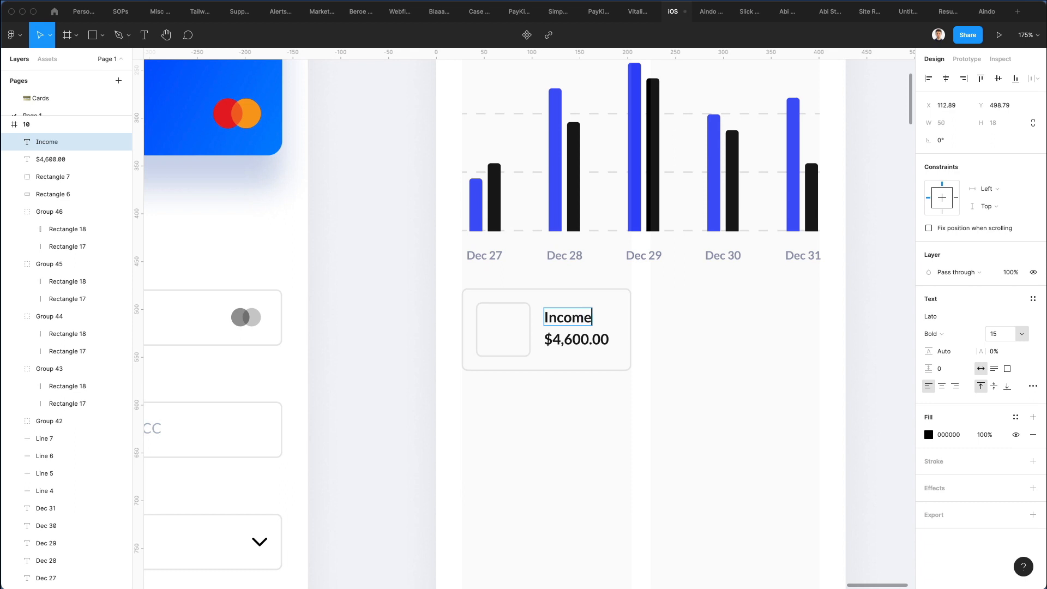
click(564, 256)
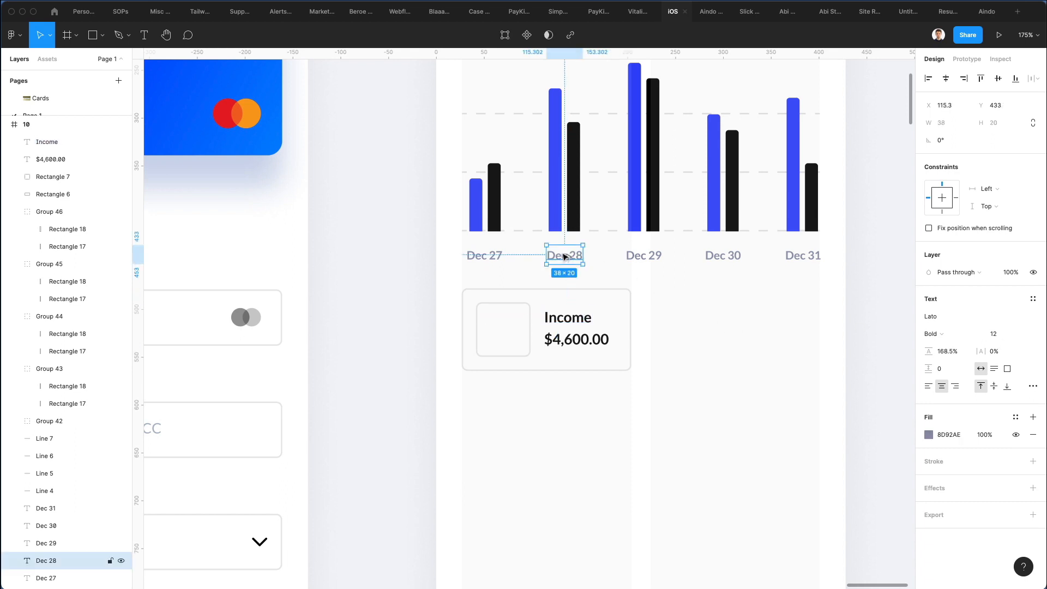
click(567, 317)
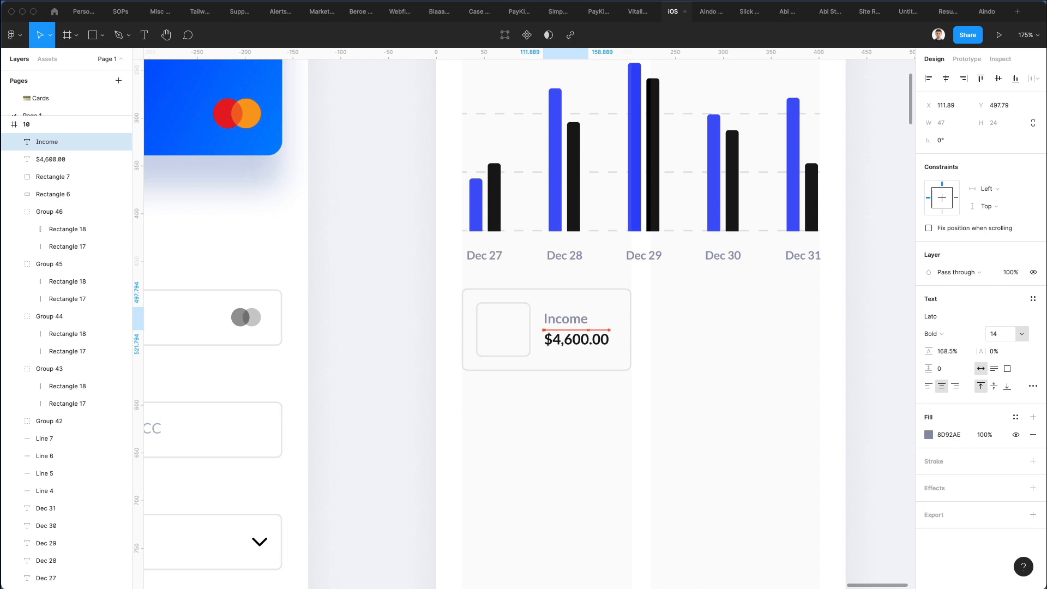
click(1000, 333)
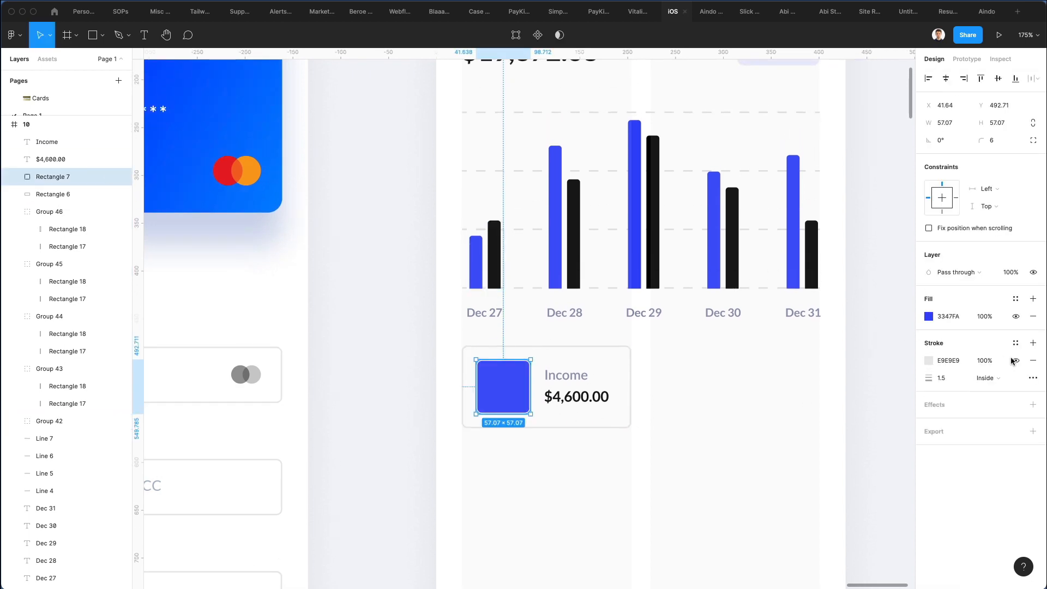
click(1032, 361)
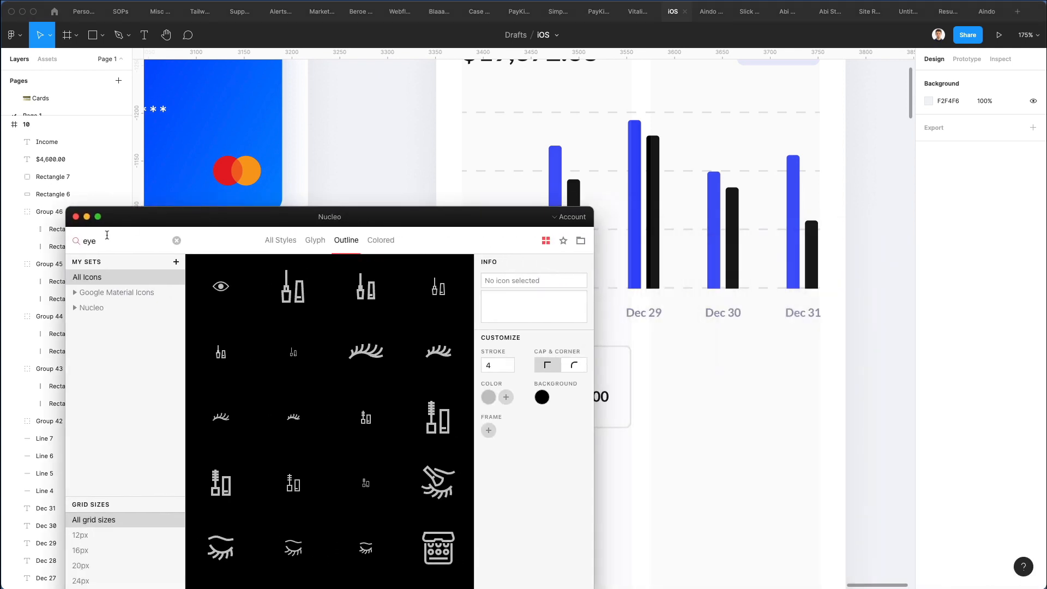
Search Nucleo for 'arrow' and scroll through the Outline results.
text(arrow)
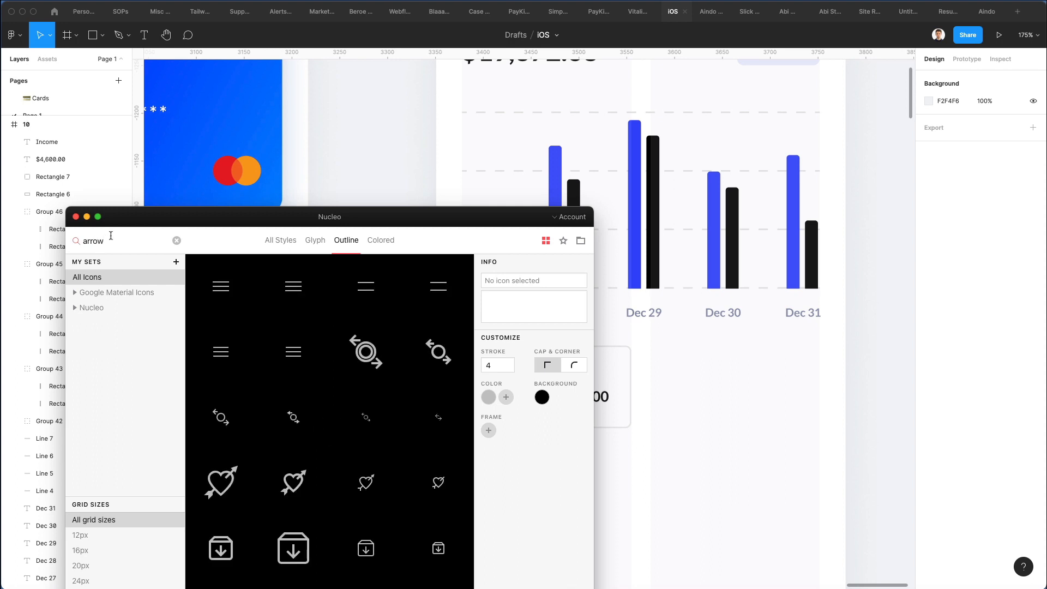
mouse_move(366, 351)
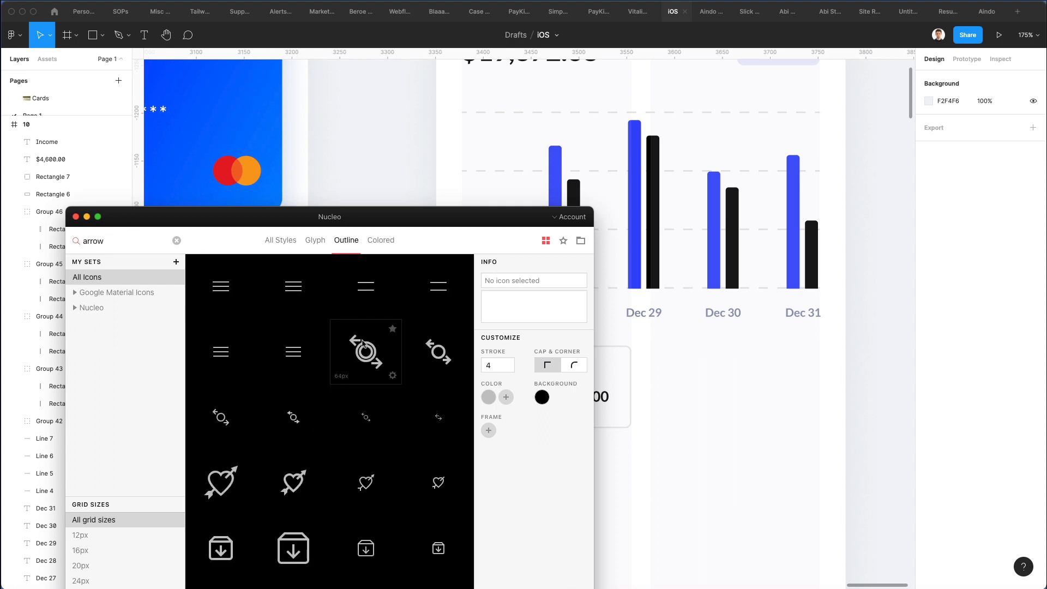
scroll(down, 3)
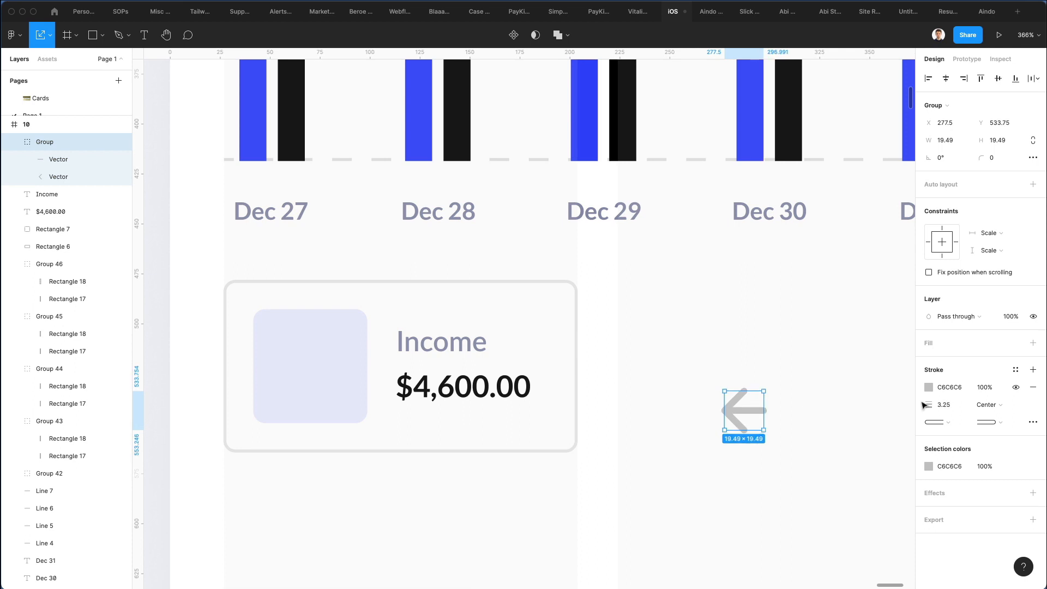
Give the pasted arrow icon stroke 2, move it into the square, and rotate it upward.
text(2)
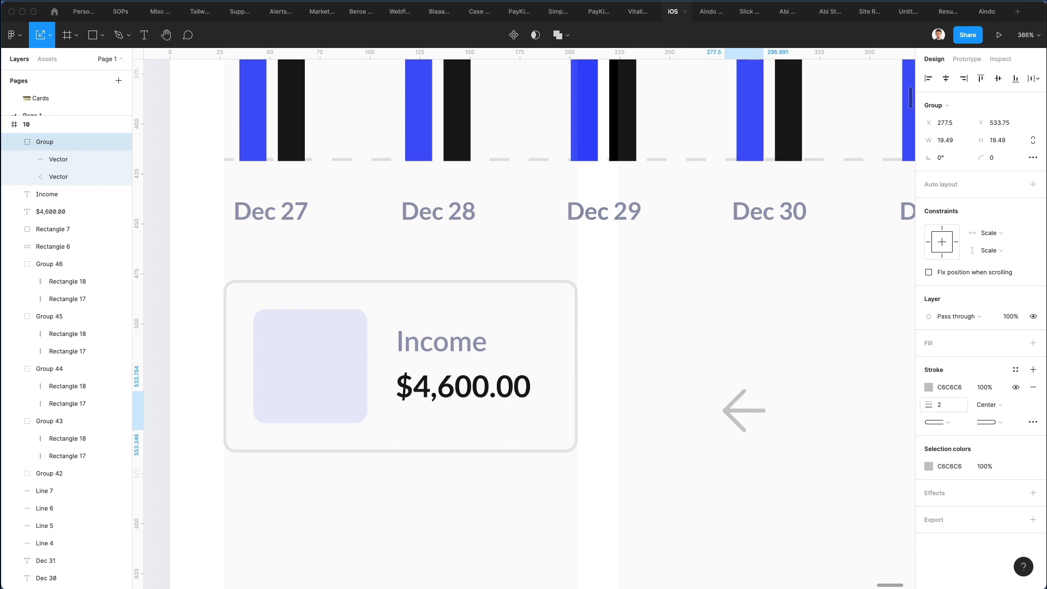
drag(743, 410, 357, 361)
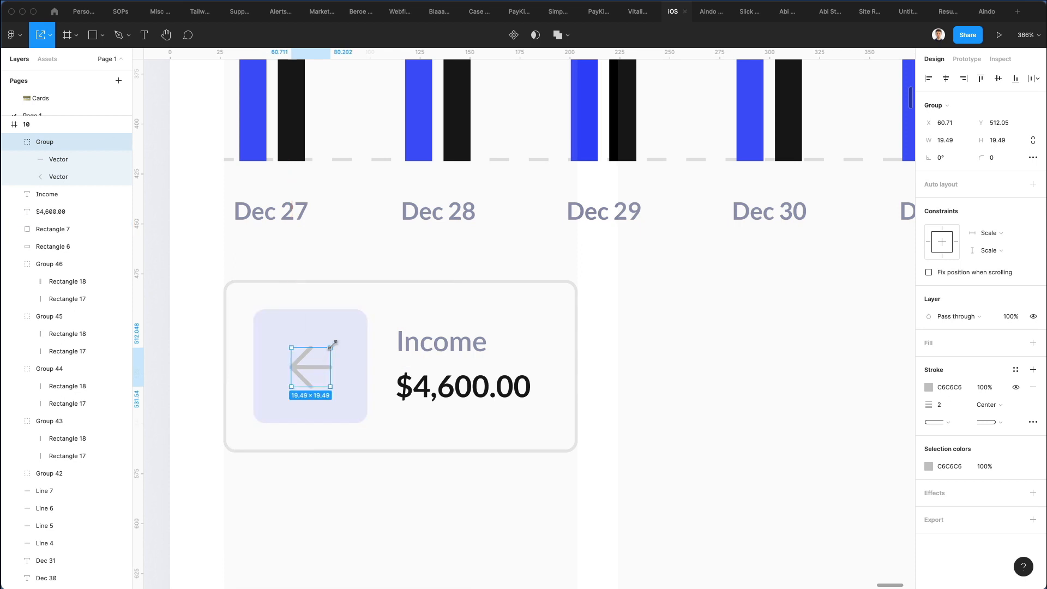
drag(335, 342, 324, 389)
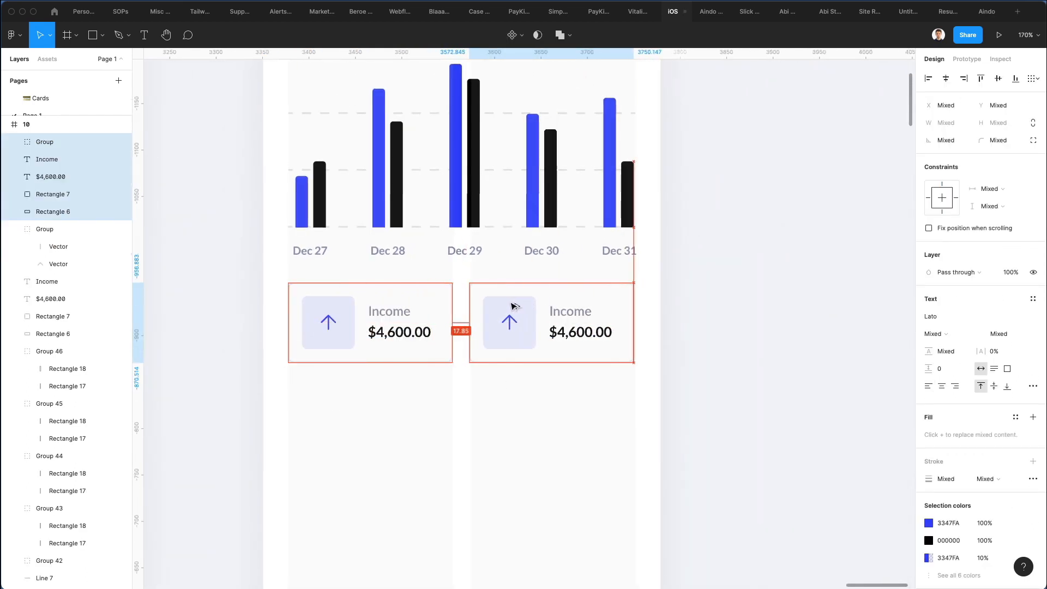
Edit the duplicated card's label and amount text, ending at $1,498.68.
click(528, 395)
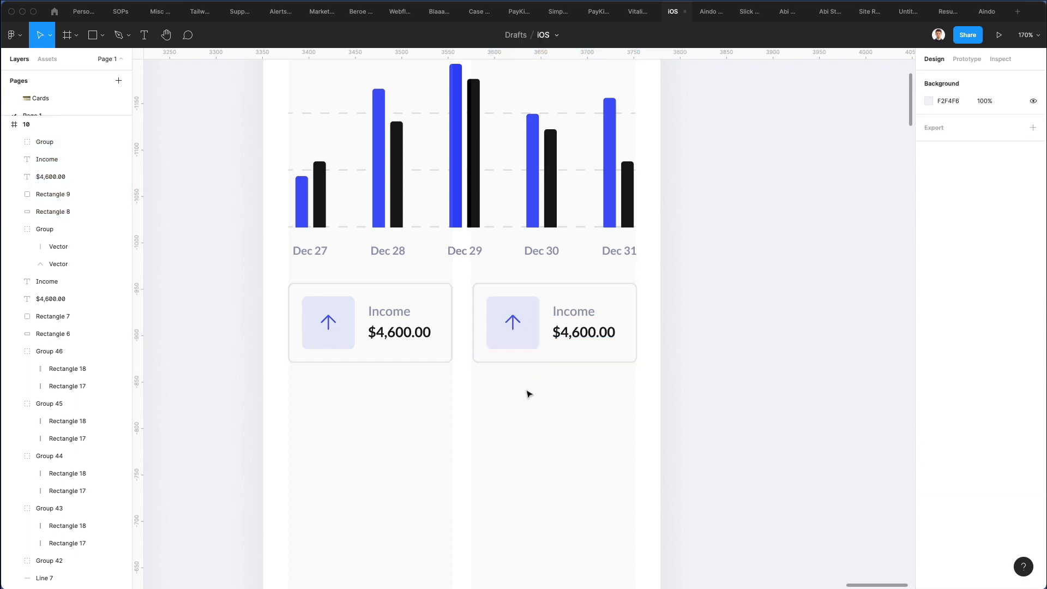
click(512, 322)
text(Expense)
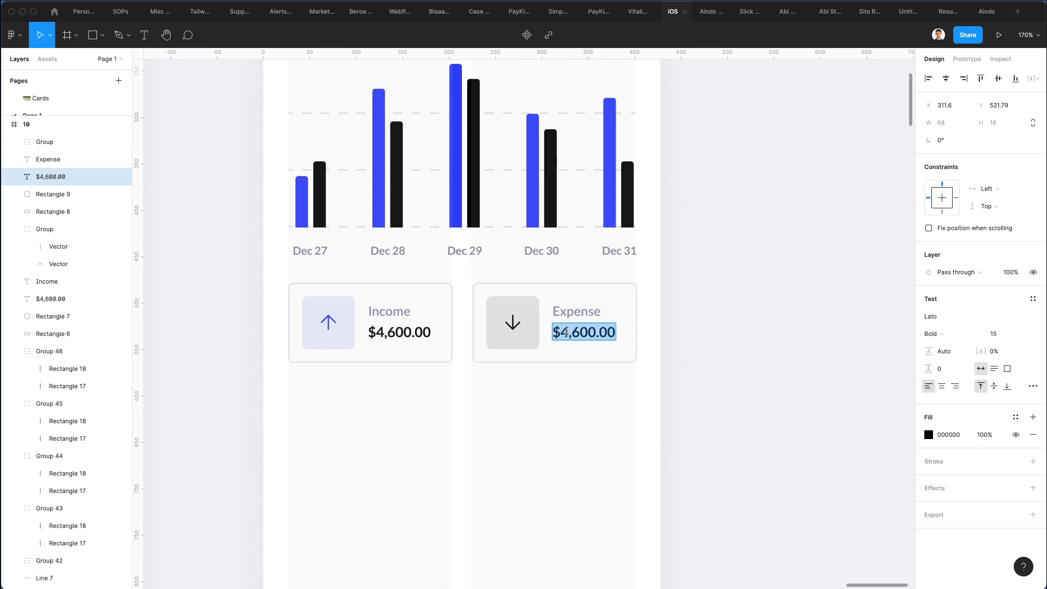
text(1,600.00)
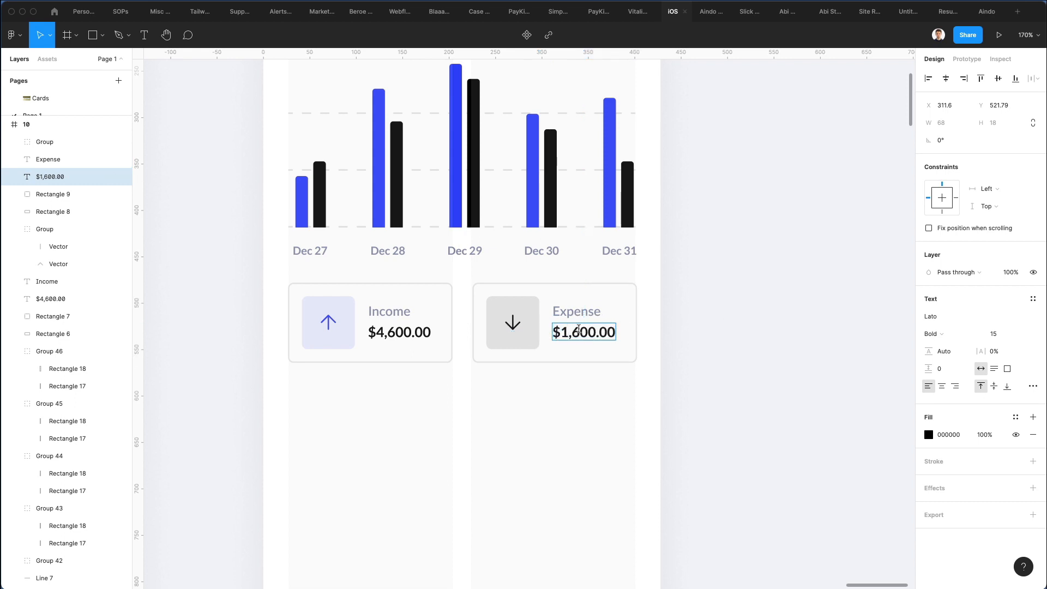
double_click(581, 332)
text($1,498.68)
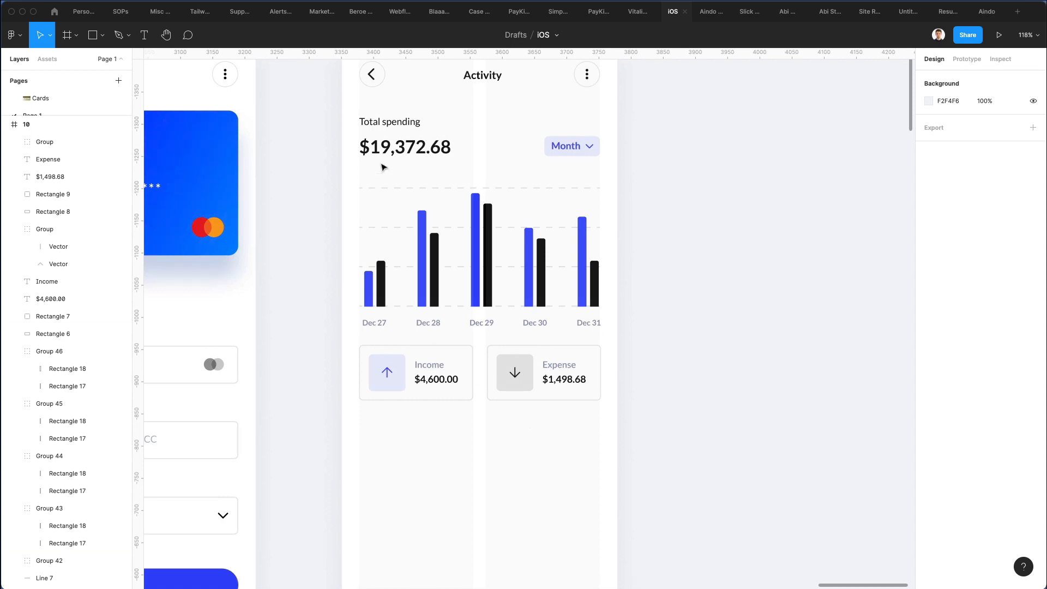
Turn the copied text below the cards into a 19 pt Category heading.
click(436, 379)
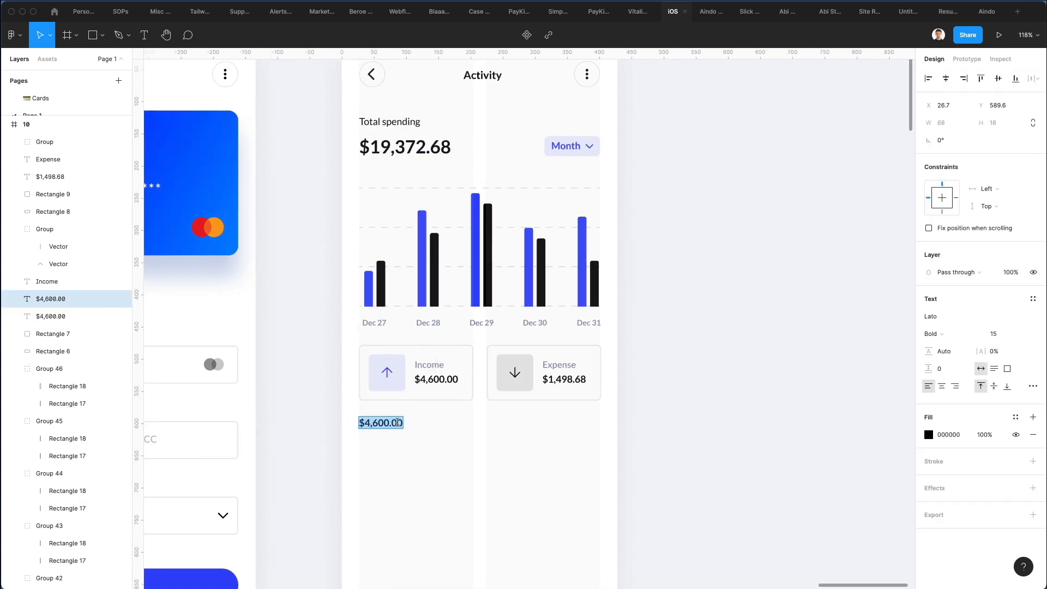
text(Category)
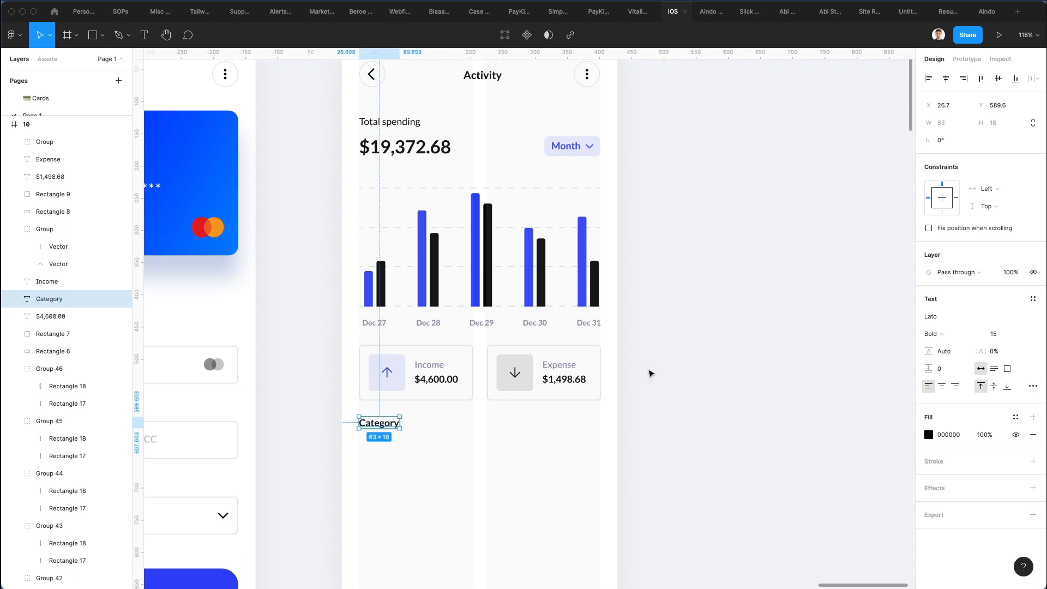
text(19)
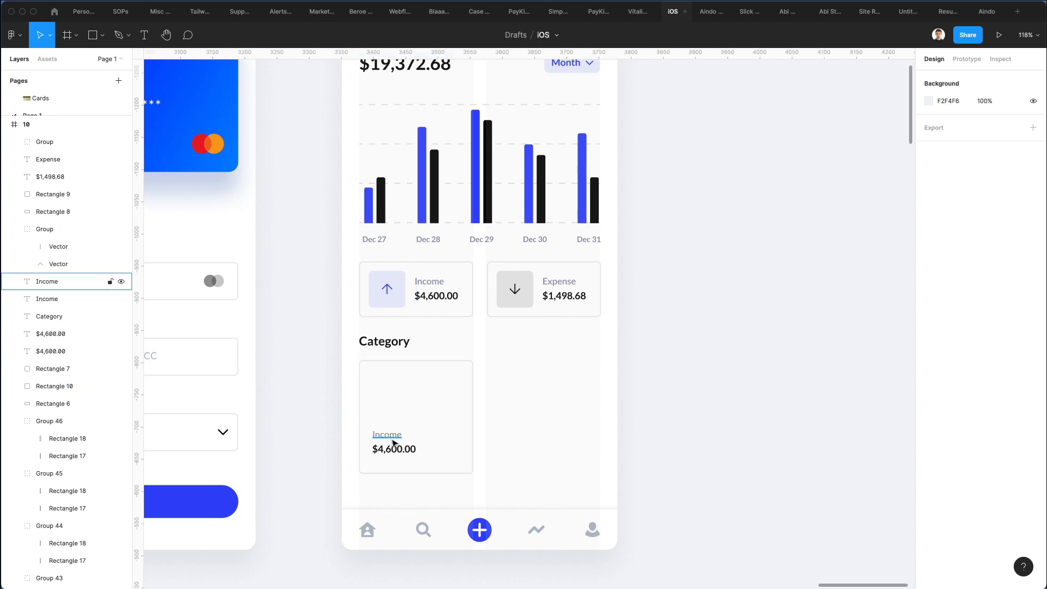
Relabel the new category card Investments with $450.12 and narrow it to its column.
double_click(387, 434)
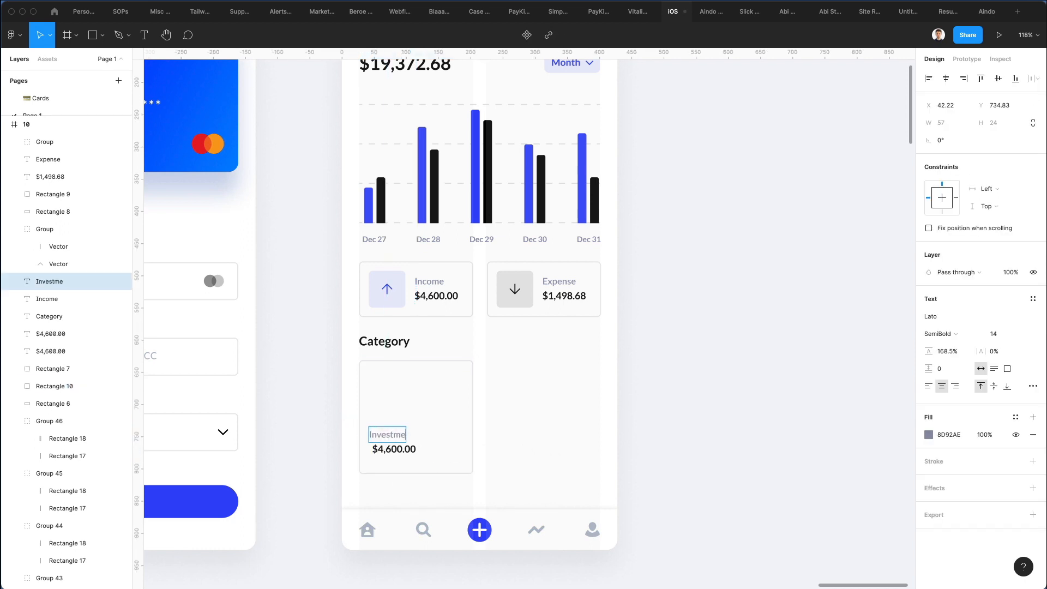
text(Investments)
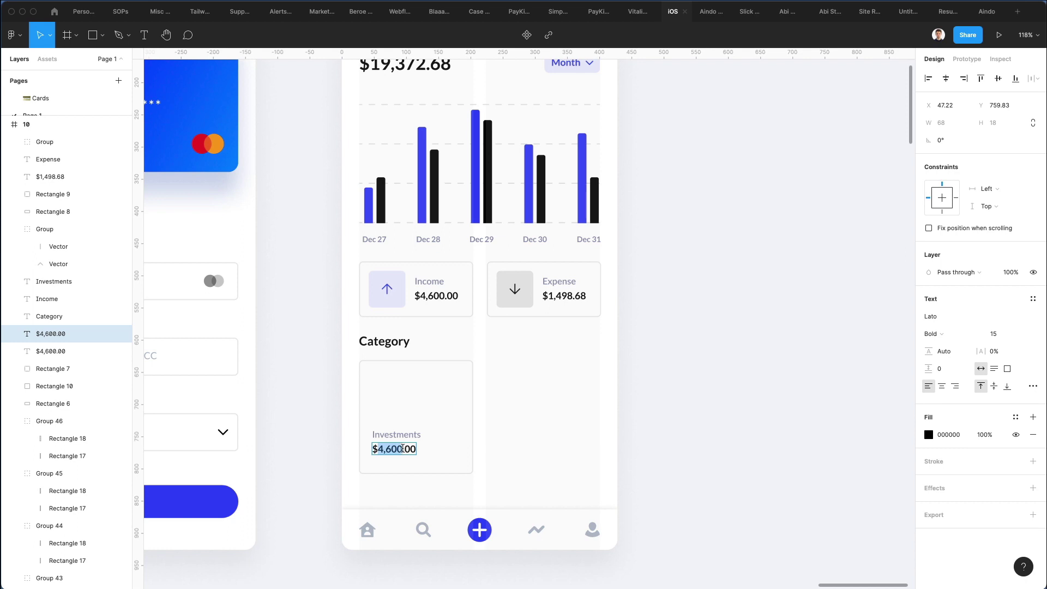
text($45.00)
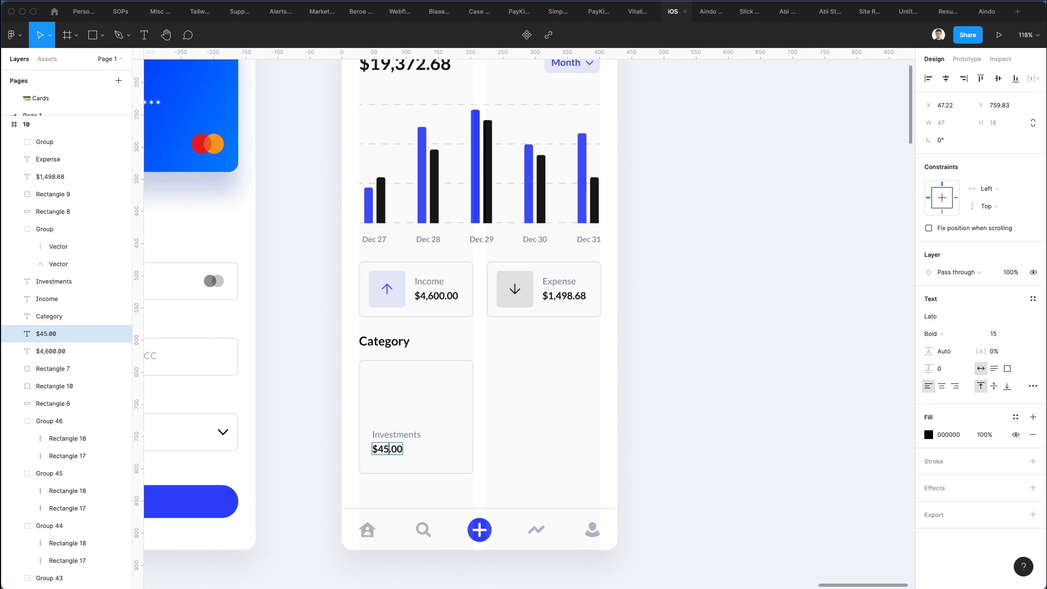
text(450.12)
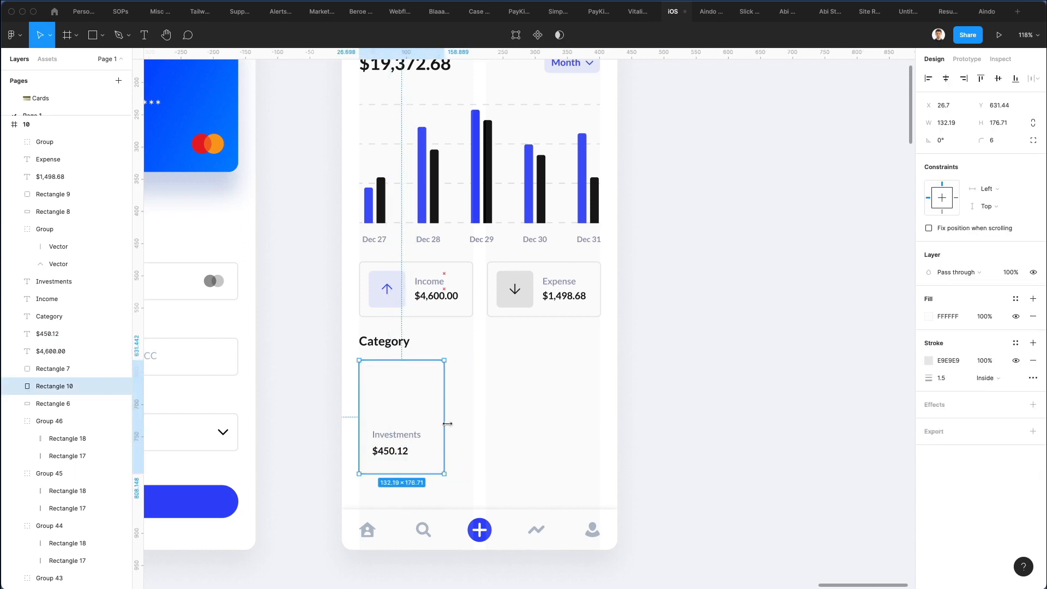
drag(444, 416, 451, 417)
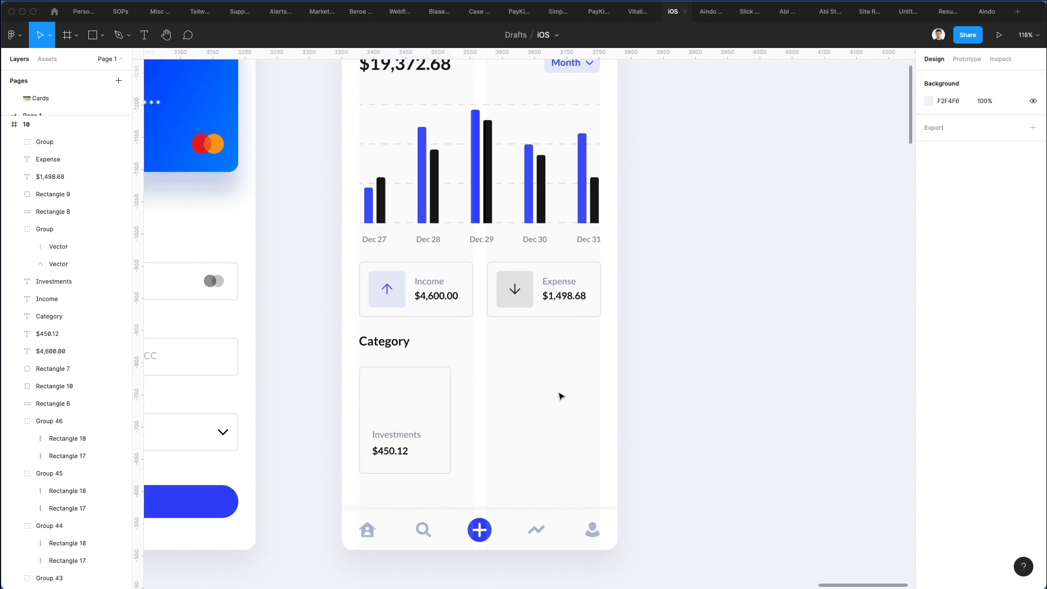
mouse_move(475, 585)
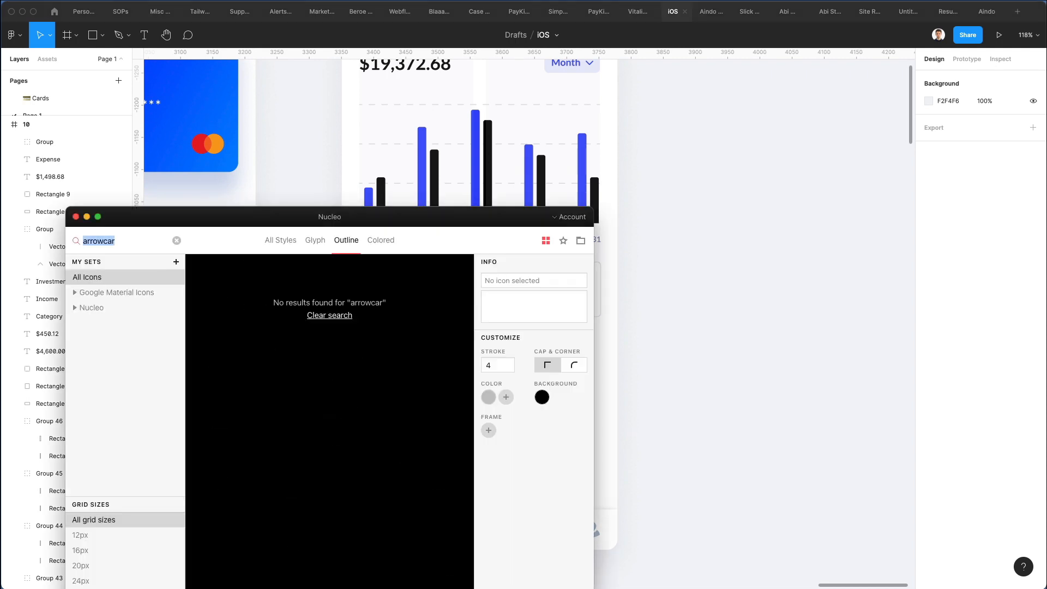
Search Nucleo for 'school' icons and scroll through the results.
text(school)
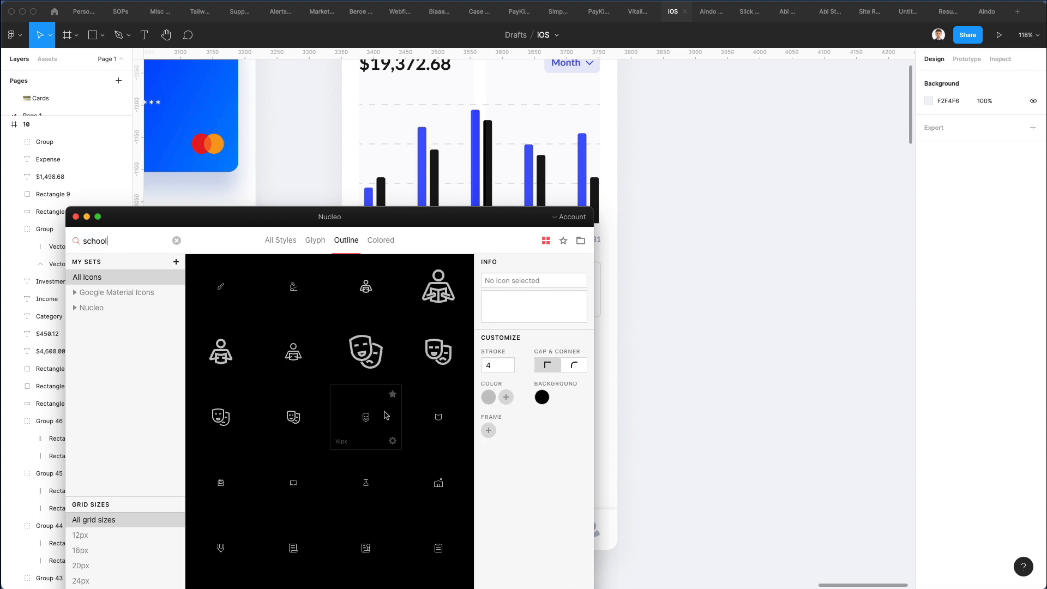
scroll(down, 3)
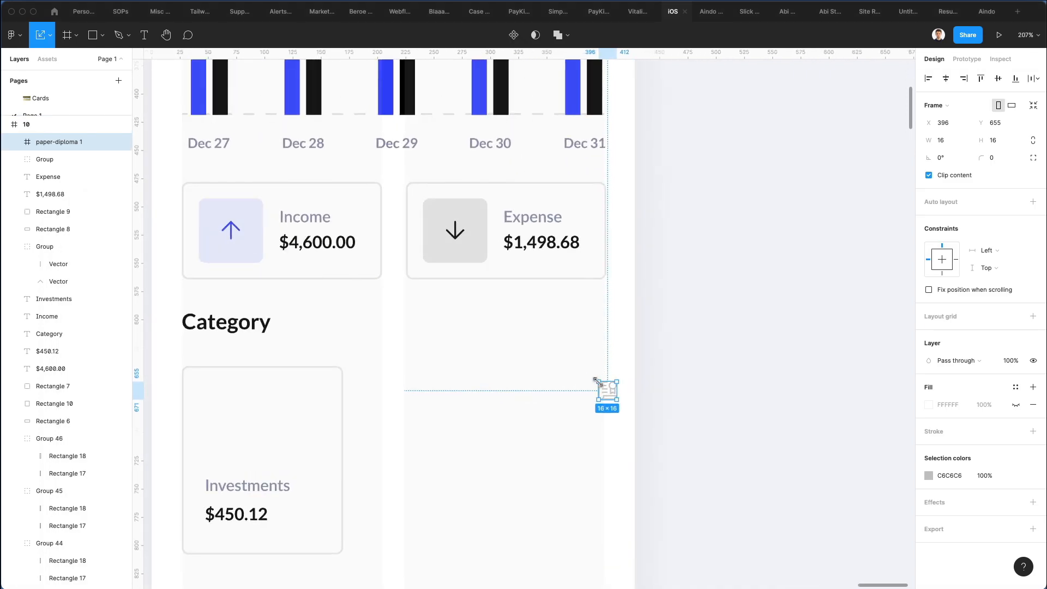
Place the diploma icon in the Investments card and tint the card light lavender (EBEDFE).
drag(607, 390, 225, 427)
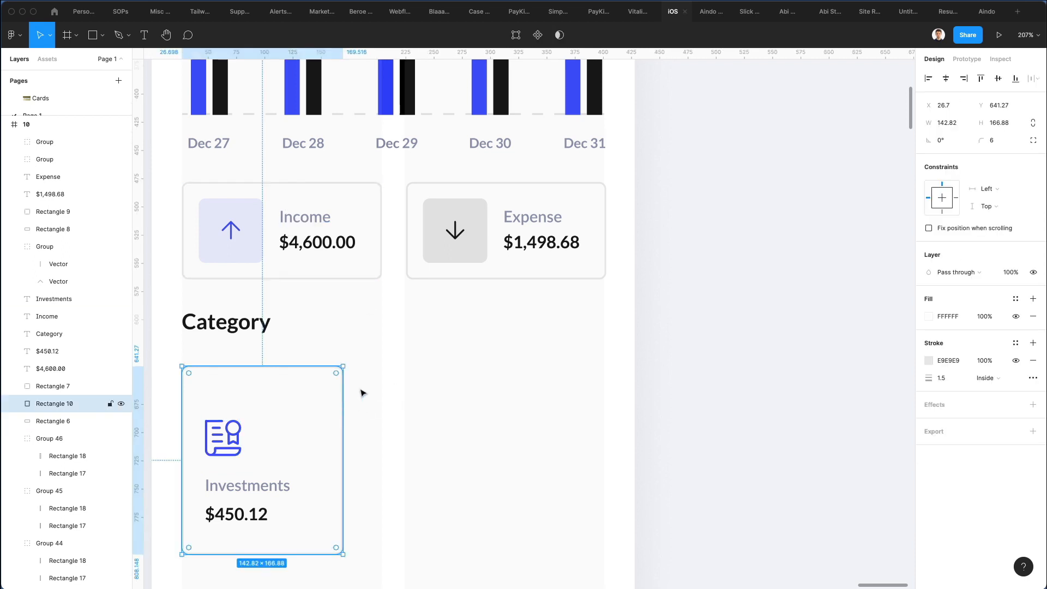
click(928, 316)
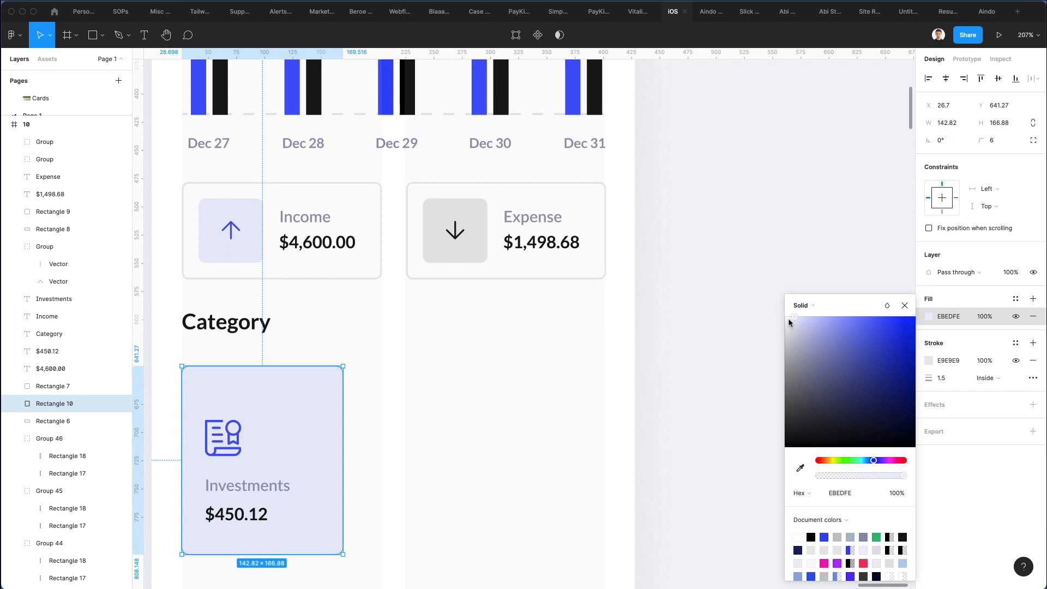
drag(793, 316, 786, 319)
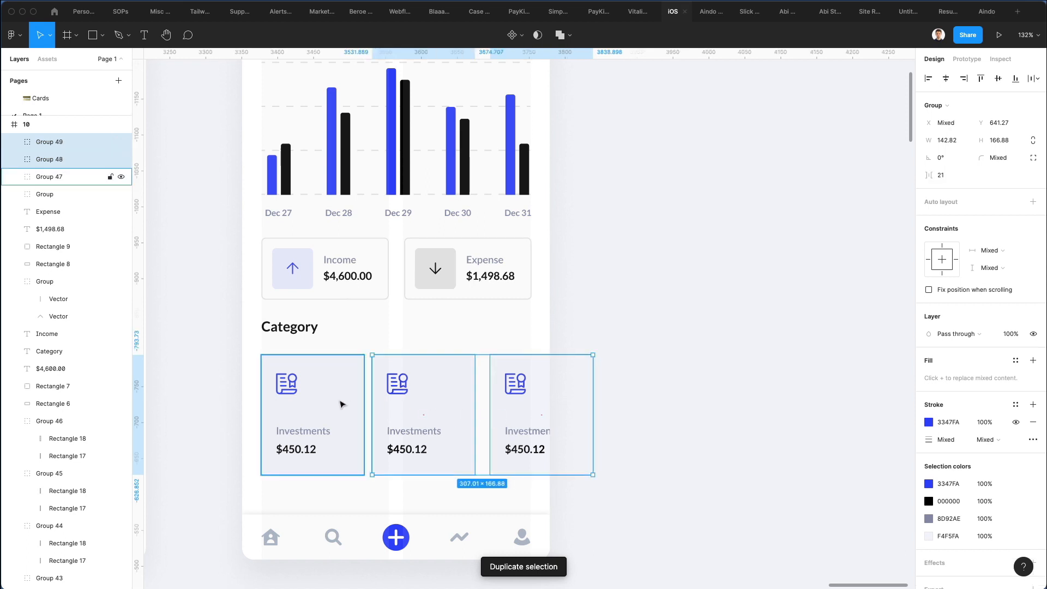
Retype the copied cards' texts as Travelling $281.99 and Subscription $183.41.
click(1035, 78)
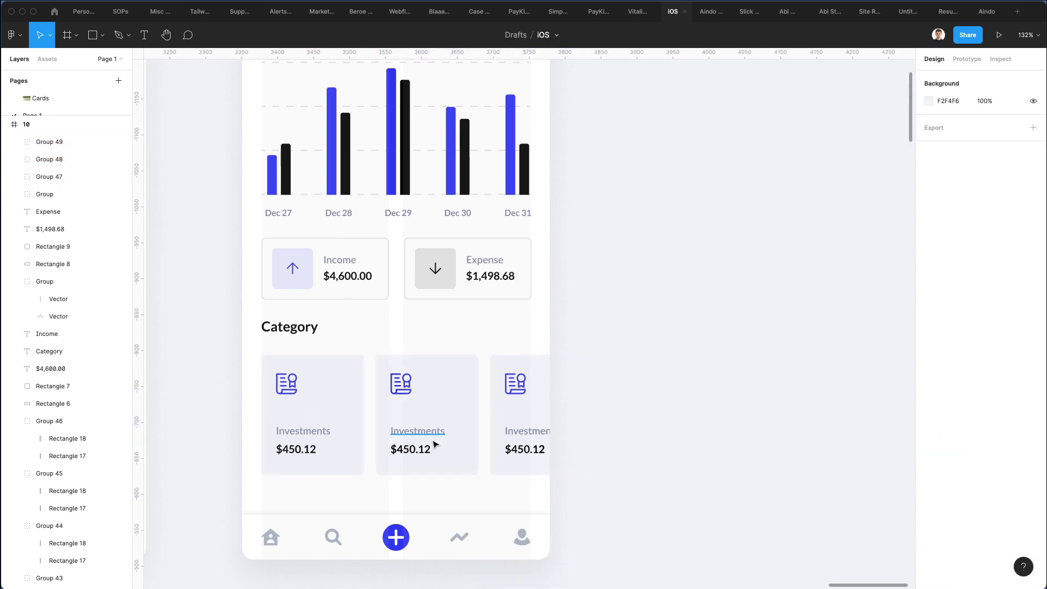
click(417, 431)
text(2)
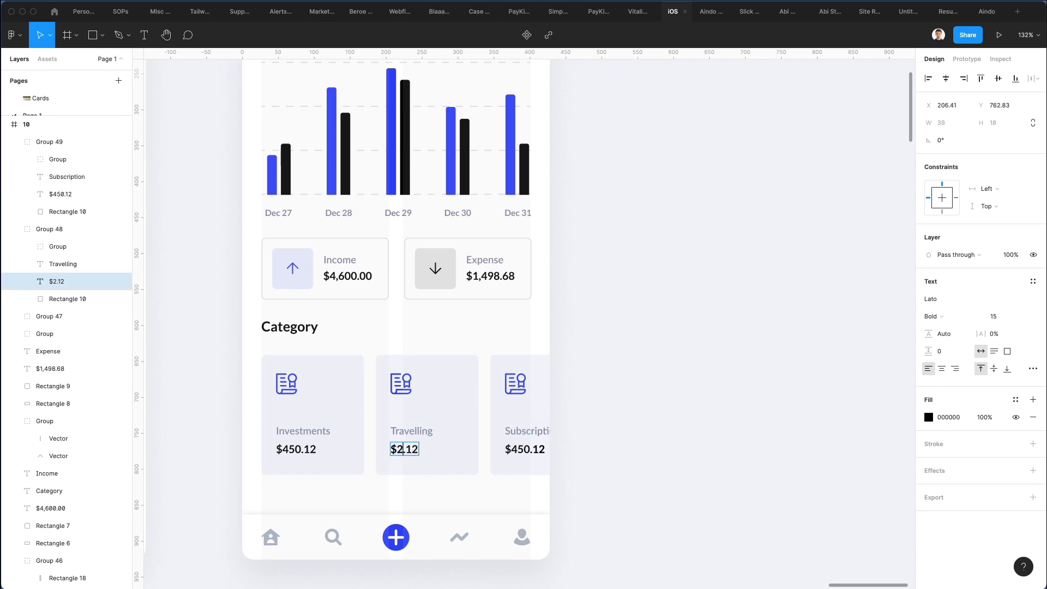
text($281.12)
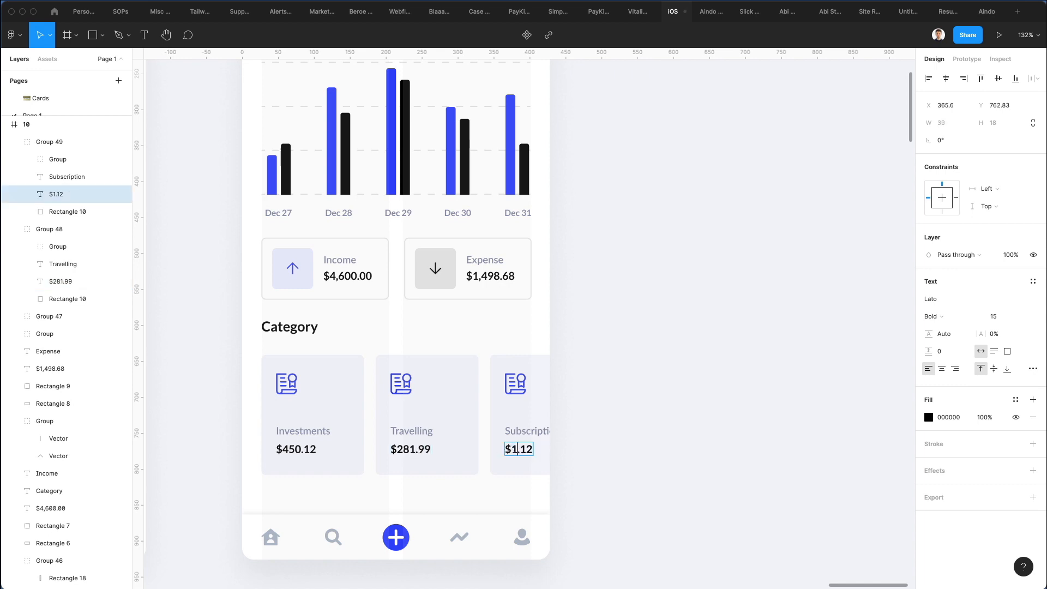
text(183.4)
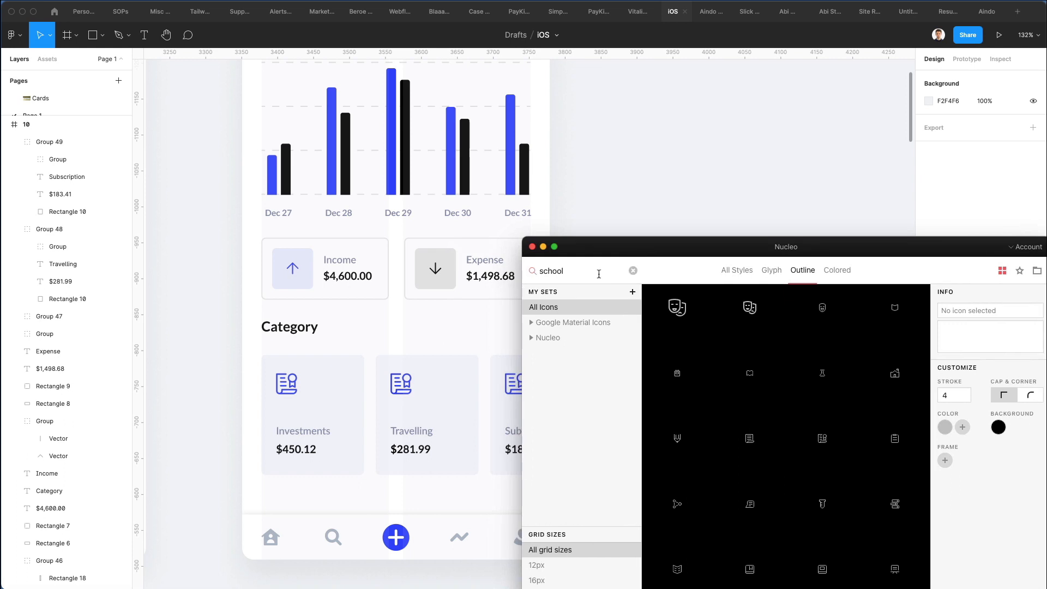
Search Nucleo for 'travel' and 'subs' to get binoculars and newsletter icons.
text(travel)
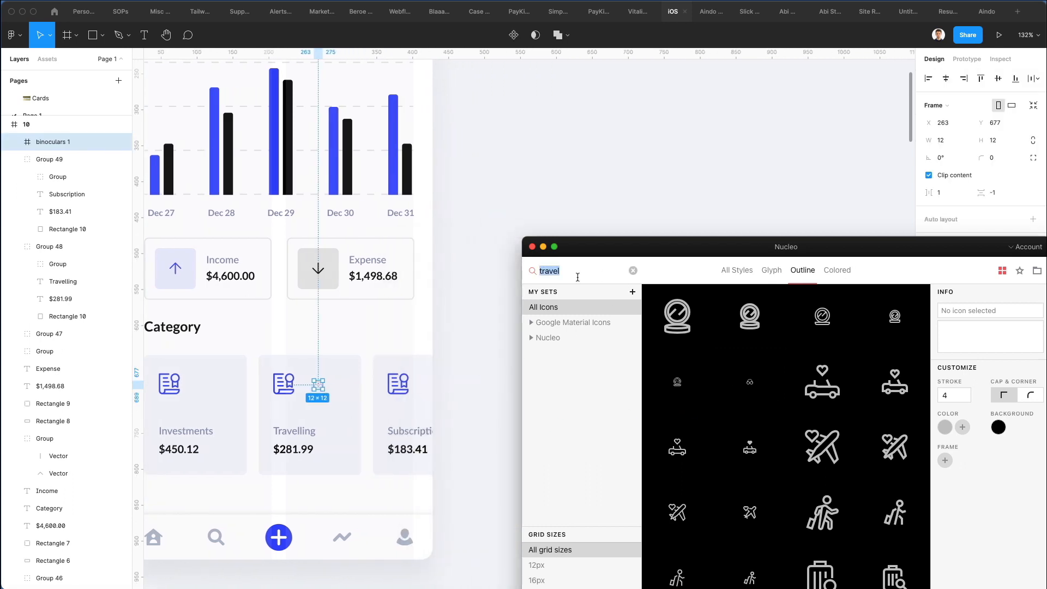
text(subs)
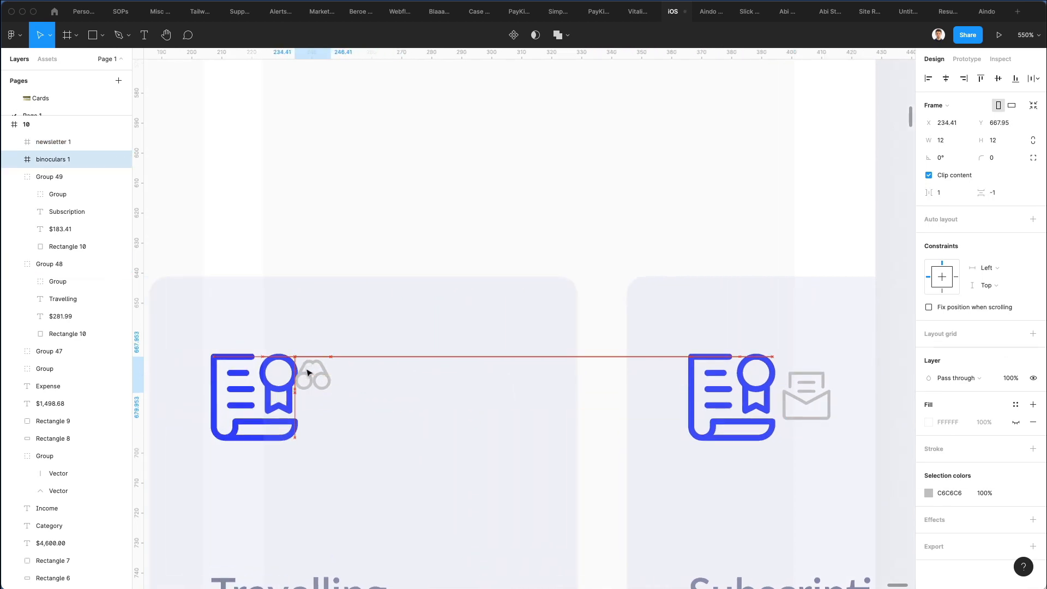
Move, enlarge and recolour the binoculars and envelope icons to blue 3347FA.
drag(292, 359, 381, 440)
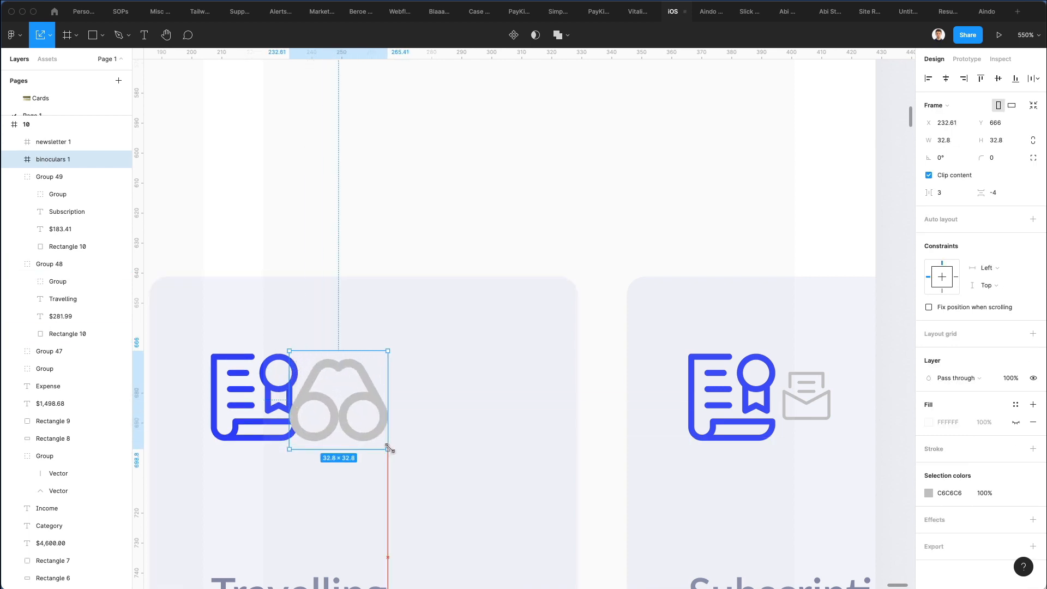
drag(387, 447, 395, 451)
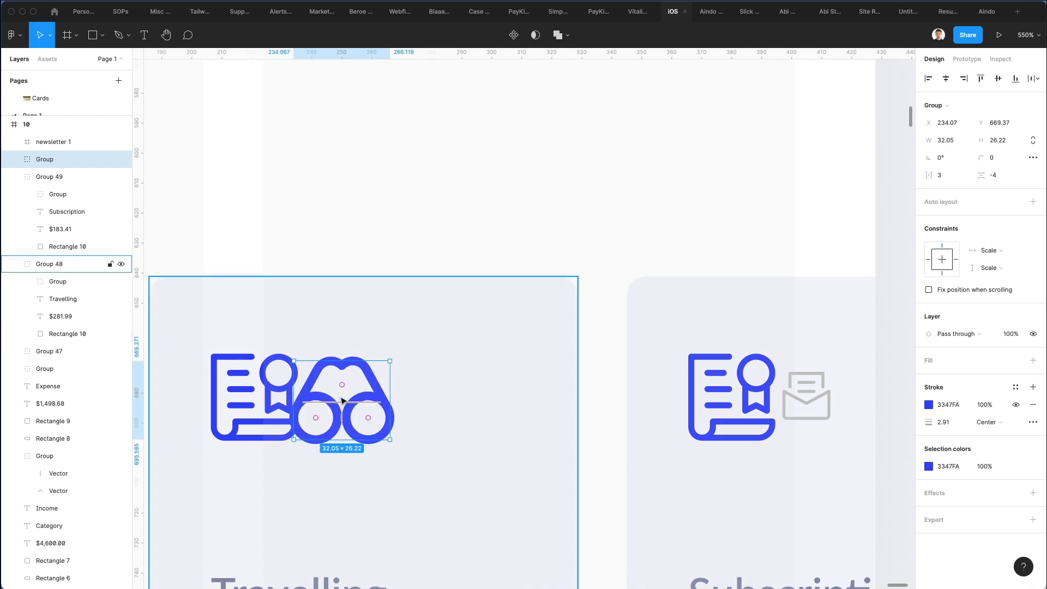
click(943, 421)
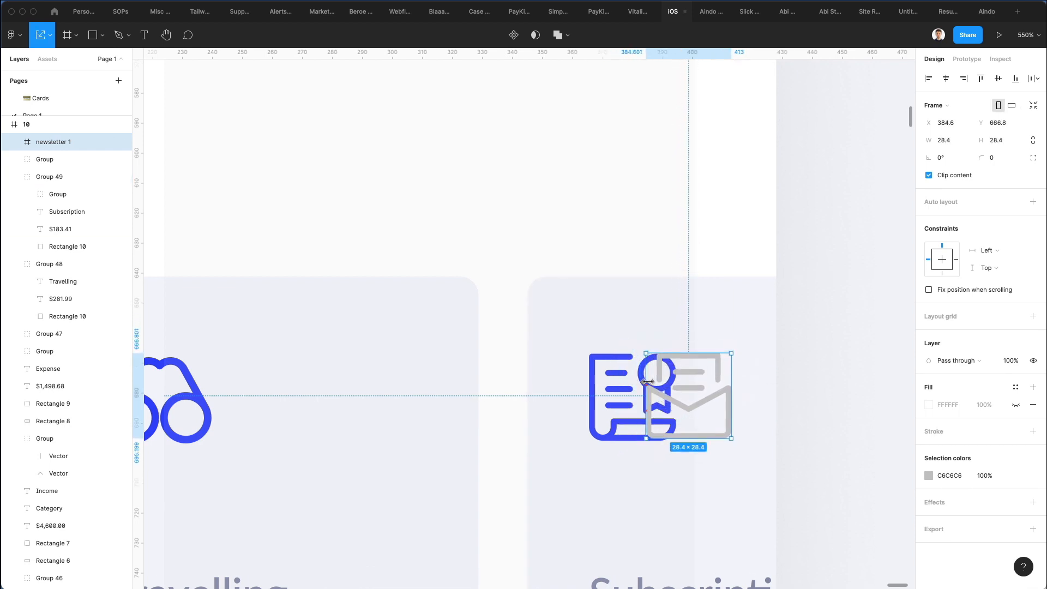
drag(731, 438, 731, 440)
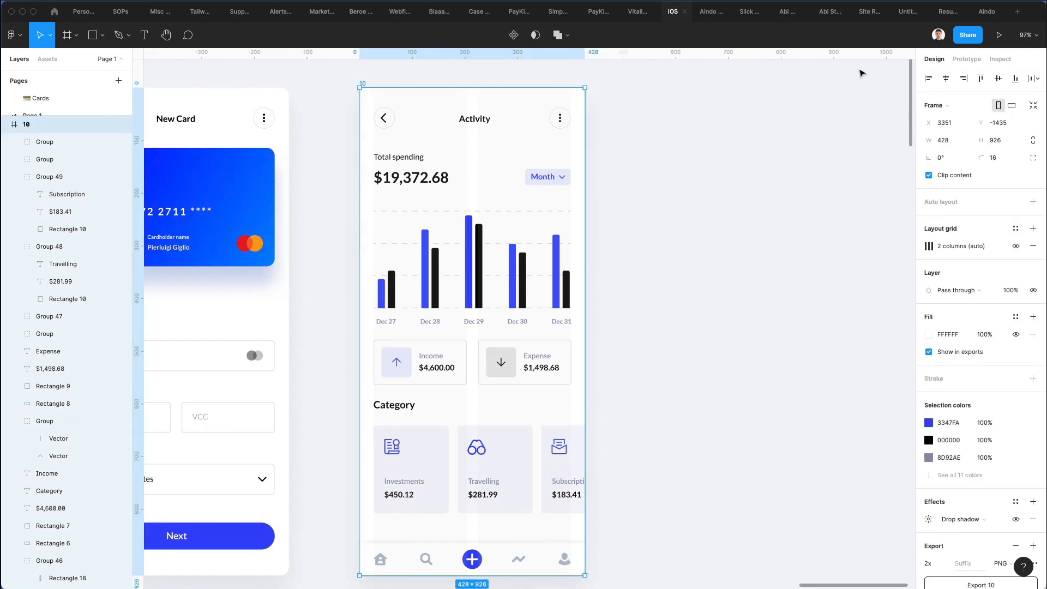
mouse_move(994, 202)
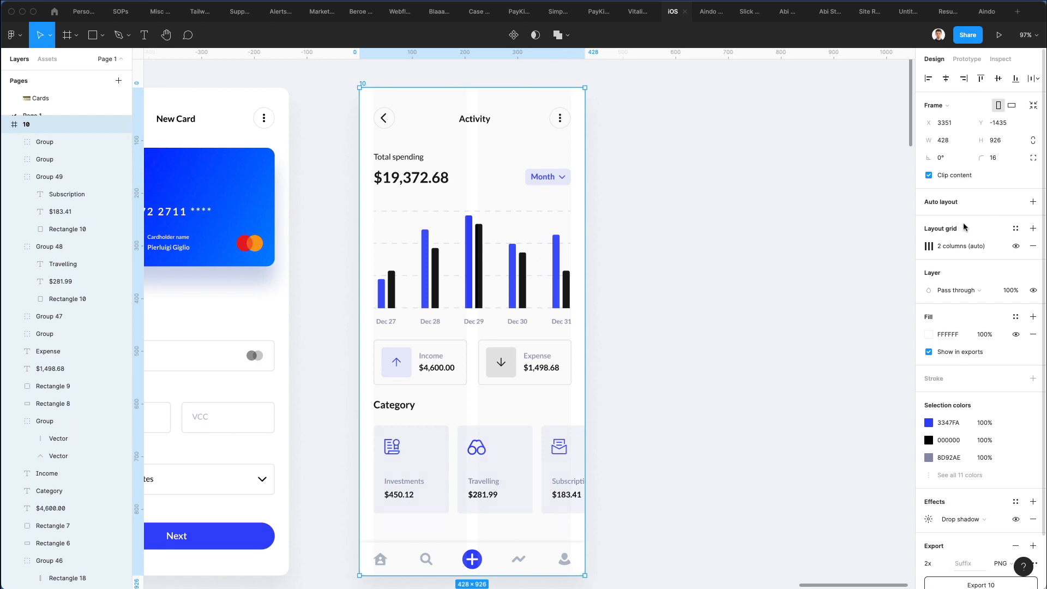
Toggle off the 2-column layout grid on the Activity frame and zoom out.
click(1015, 241)
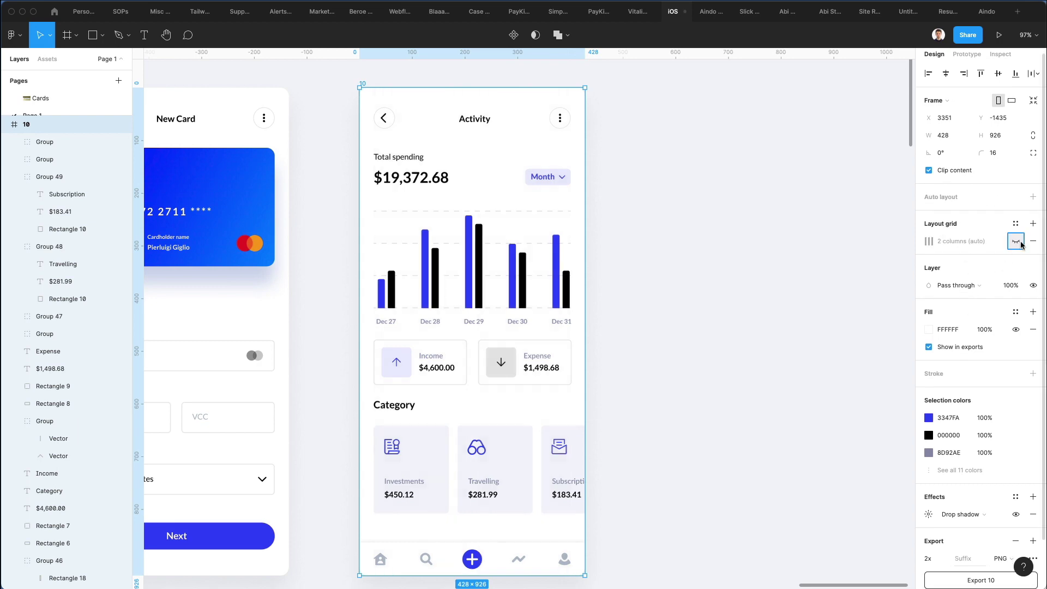
scroll(down, 3)
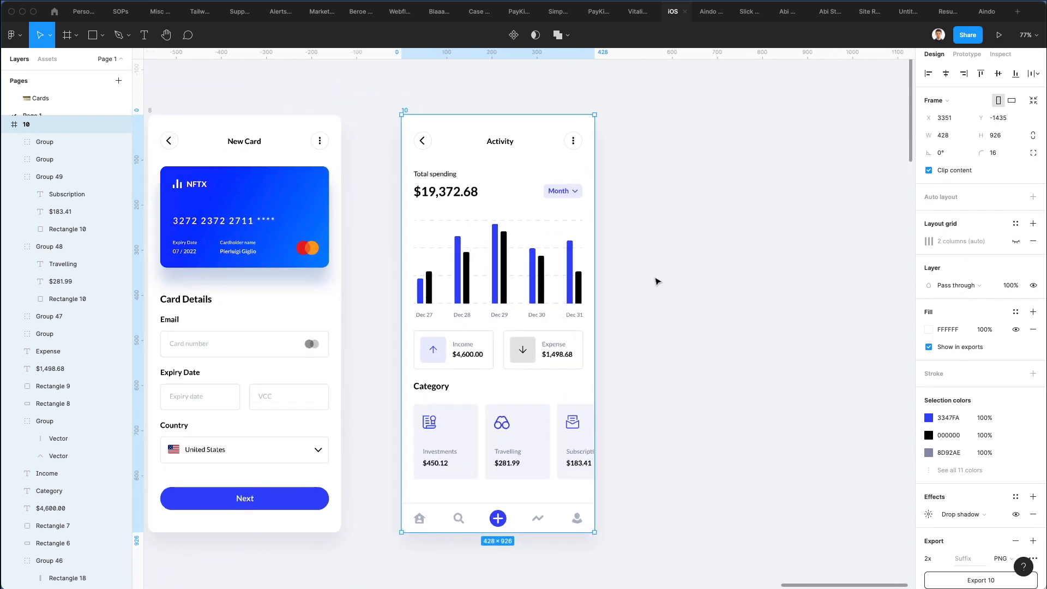